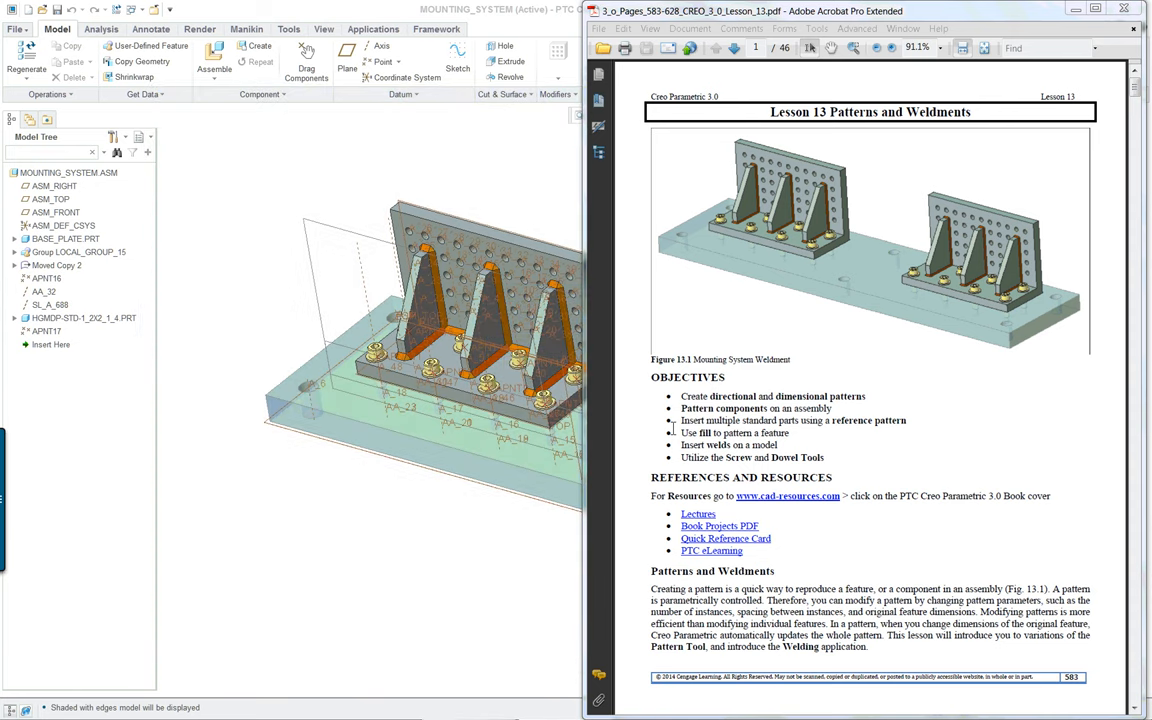
{"action": "mouse_move", "coordinate": [893, 393]}
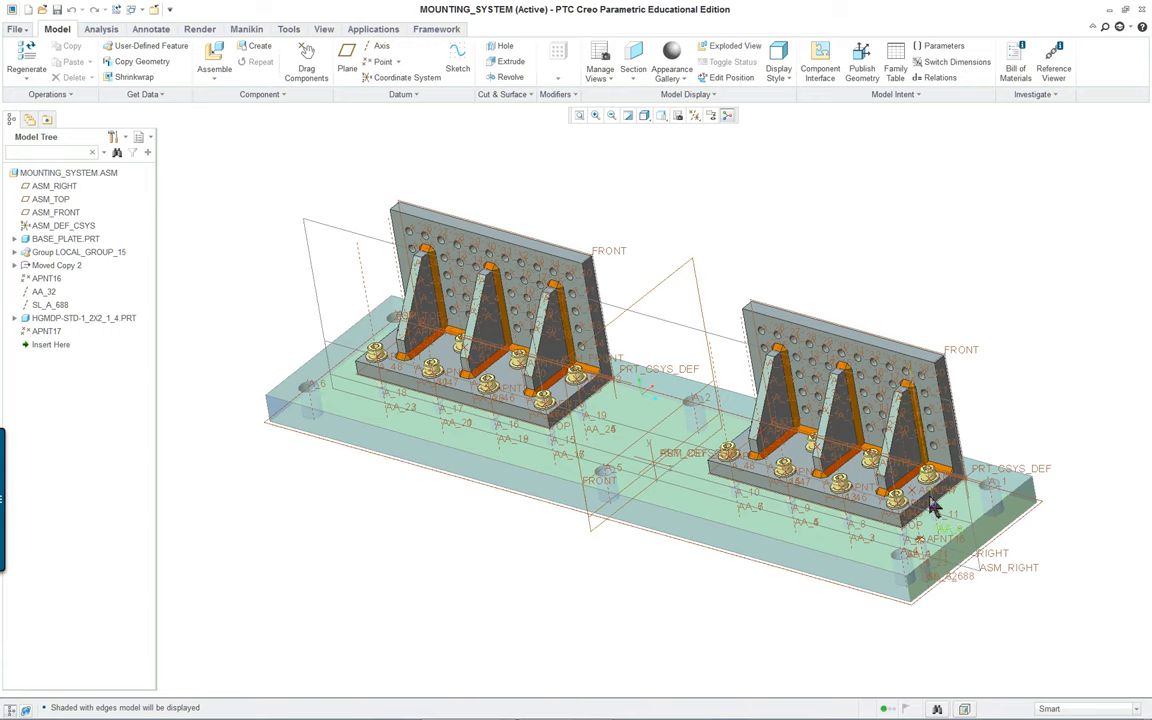
- Bring the Creo Mounting System assembly in front of the PDF, passing through Tools back to Model
{"action": "left_click", "coordinate": [850, 420]}
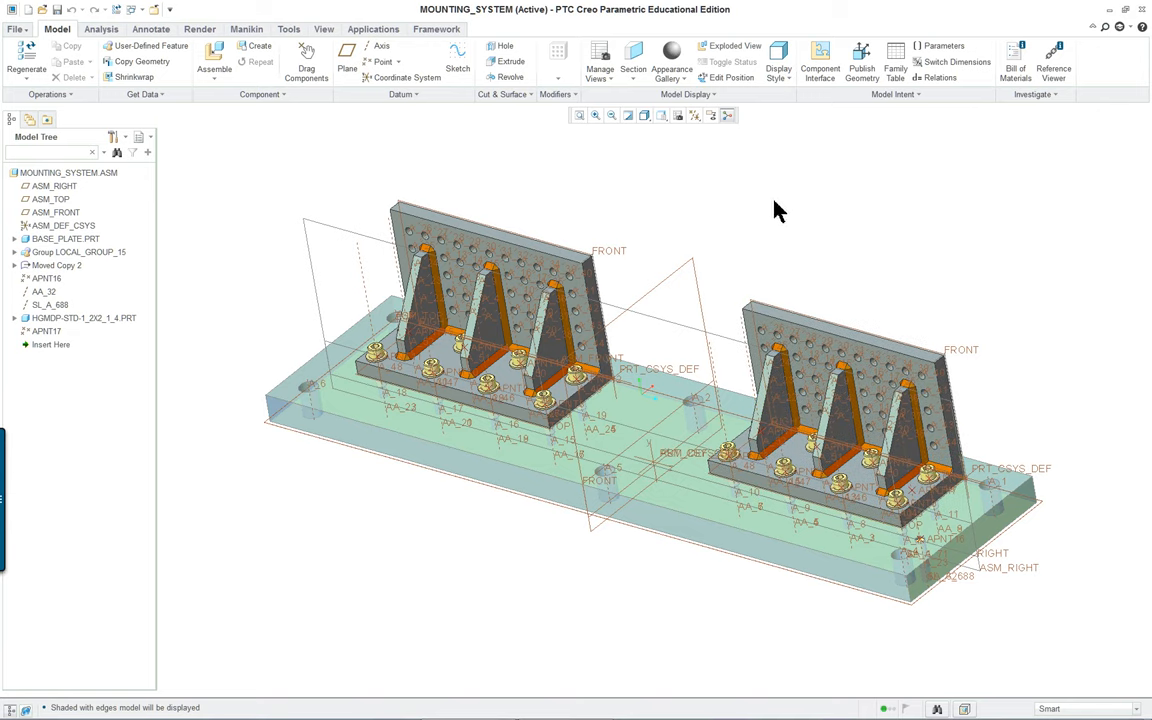
{"action": "left_click", "coordinate": [288, 28]}
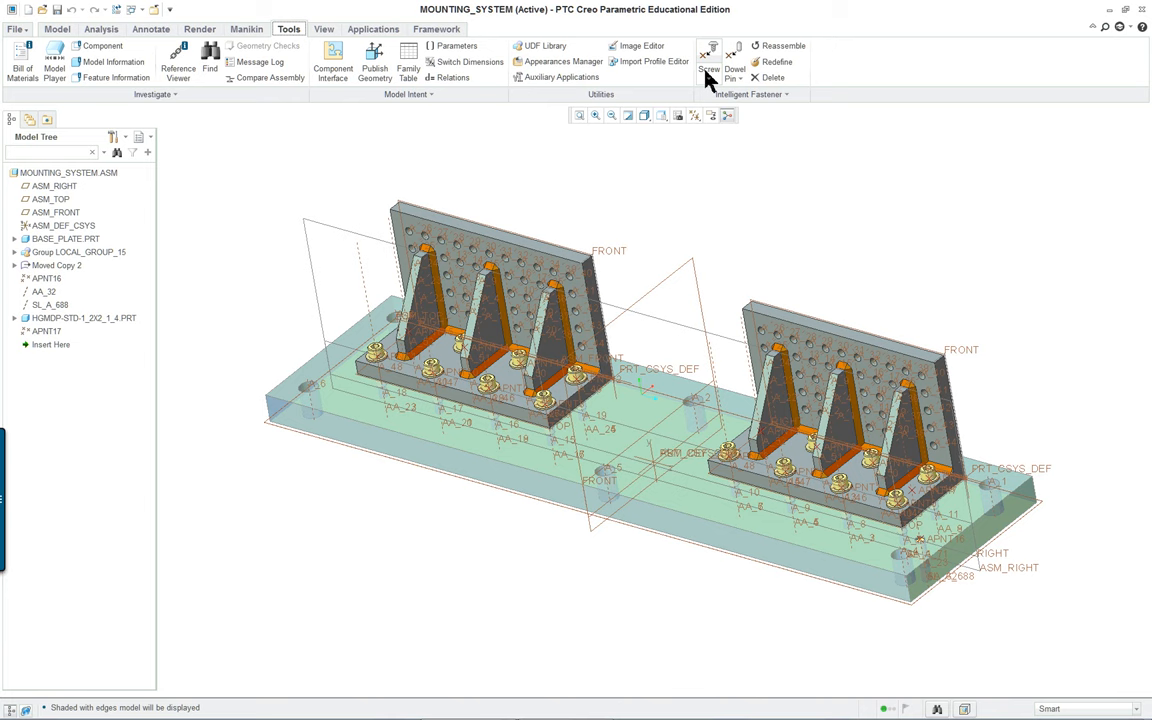
{"action": "mouse_move", "coordinate": [855, 133]}
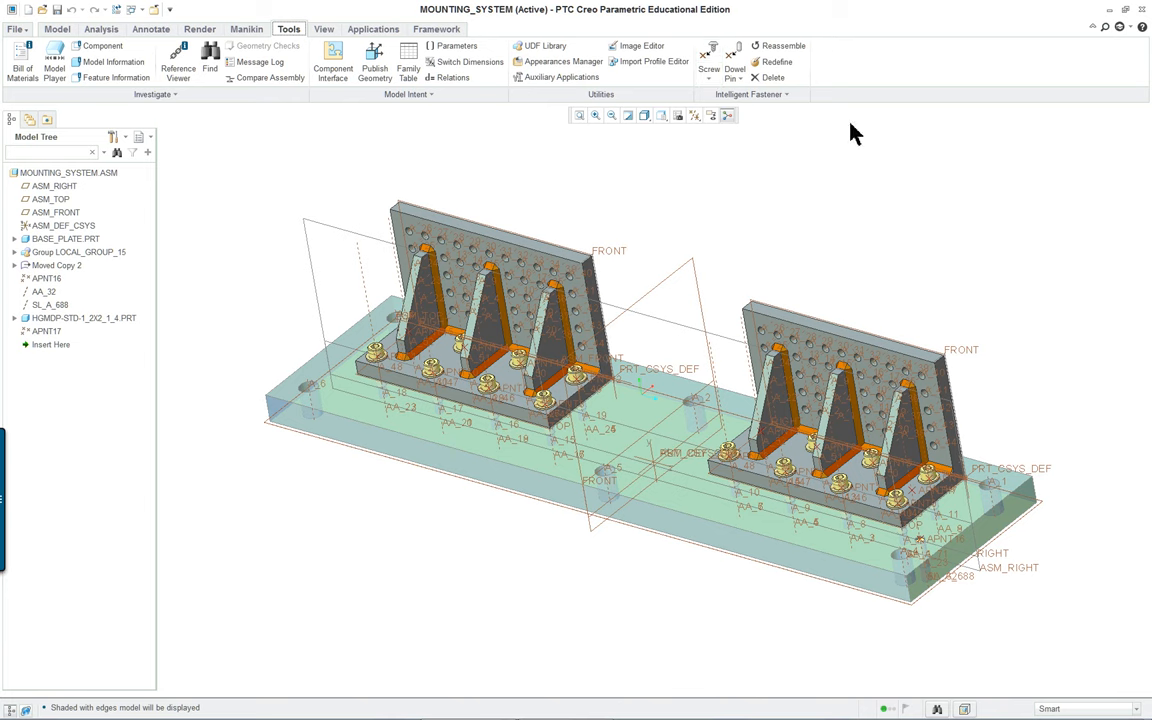
{"action": "mouse_move", "coordinate": [14, 38]}
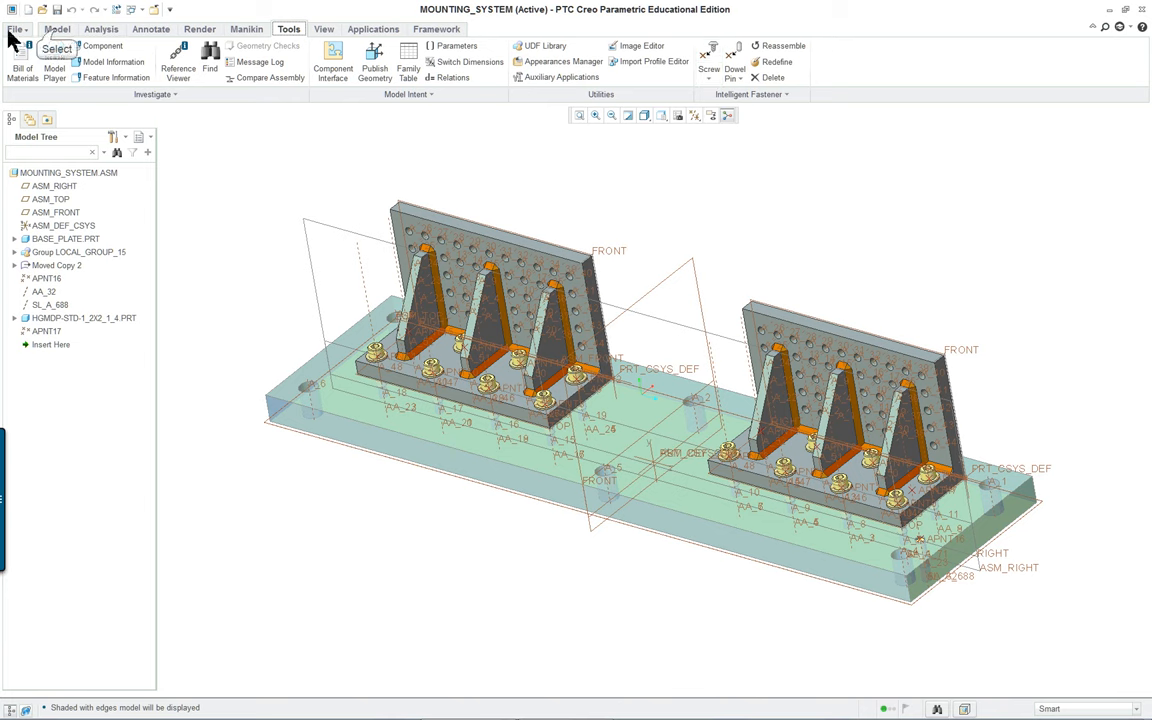
{"action": "left_click", "coordinate": [57, 28]}
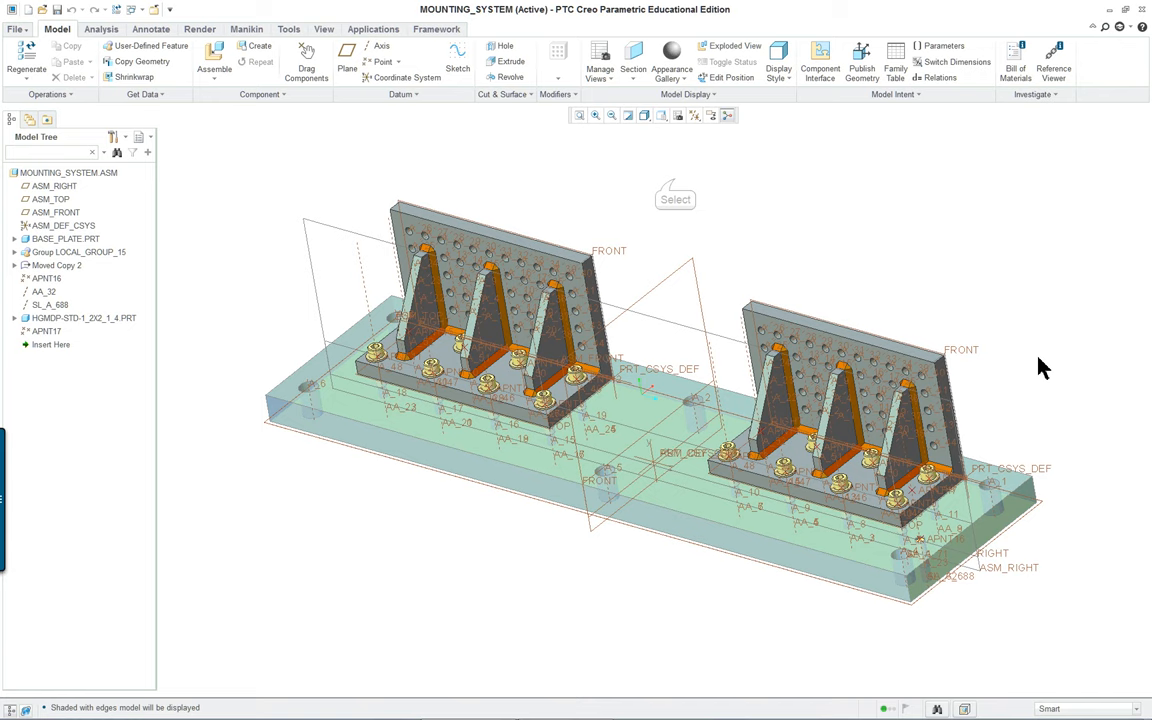
{"action": "mouse_move", "coordinate": [695, 307]}
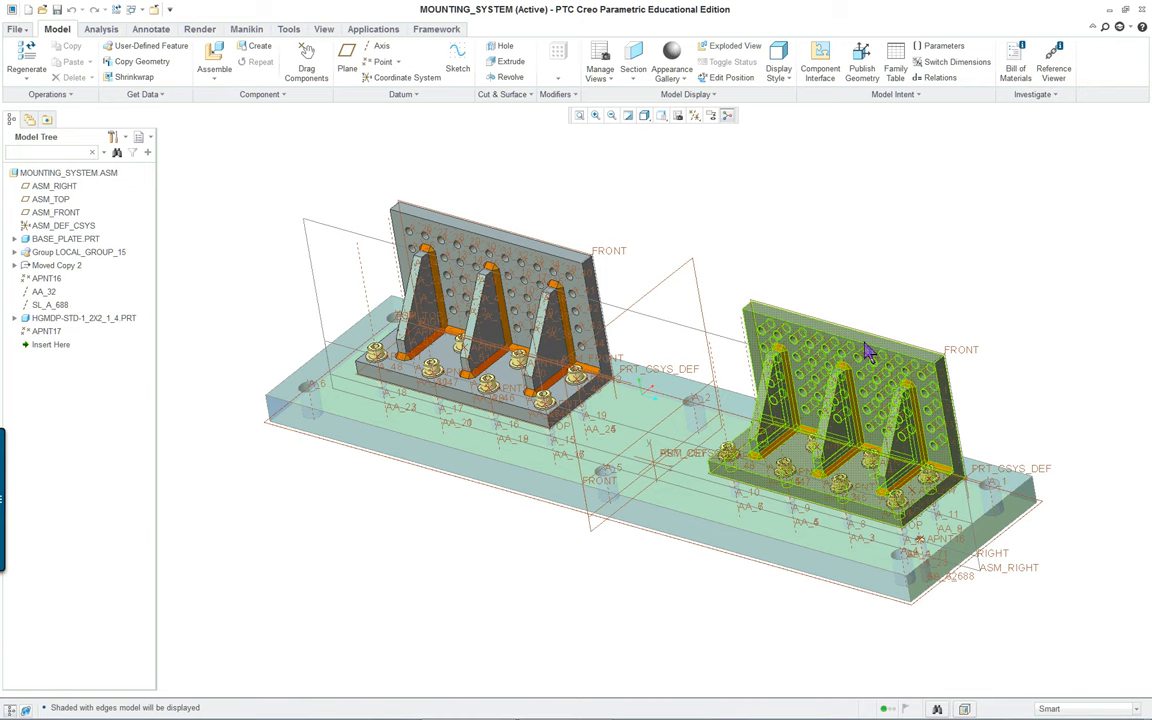
{"action": "mouse_move", "coordinate": [895, 358]}
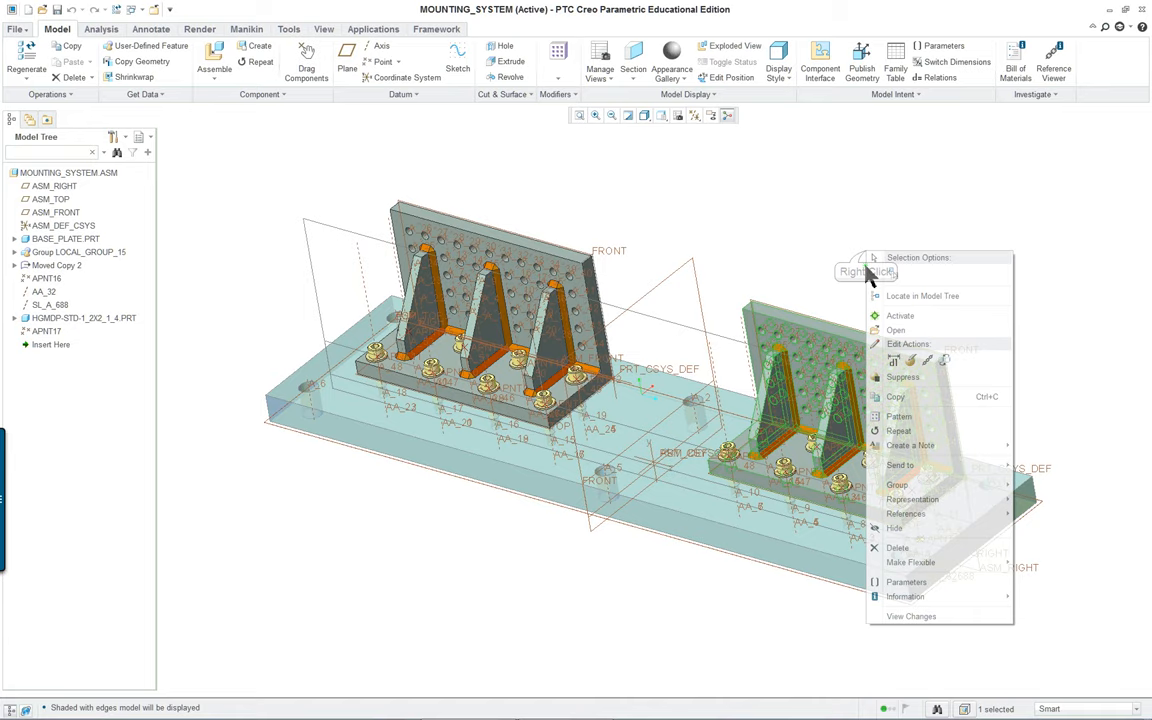
- Open MOUNTING_BRACKET alone in default view, rolled back after Pattern 1 of Profile Rib 1
{"action": "left_click", "coordinate": [895, 330]}
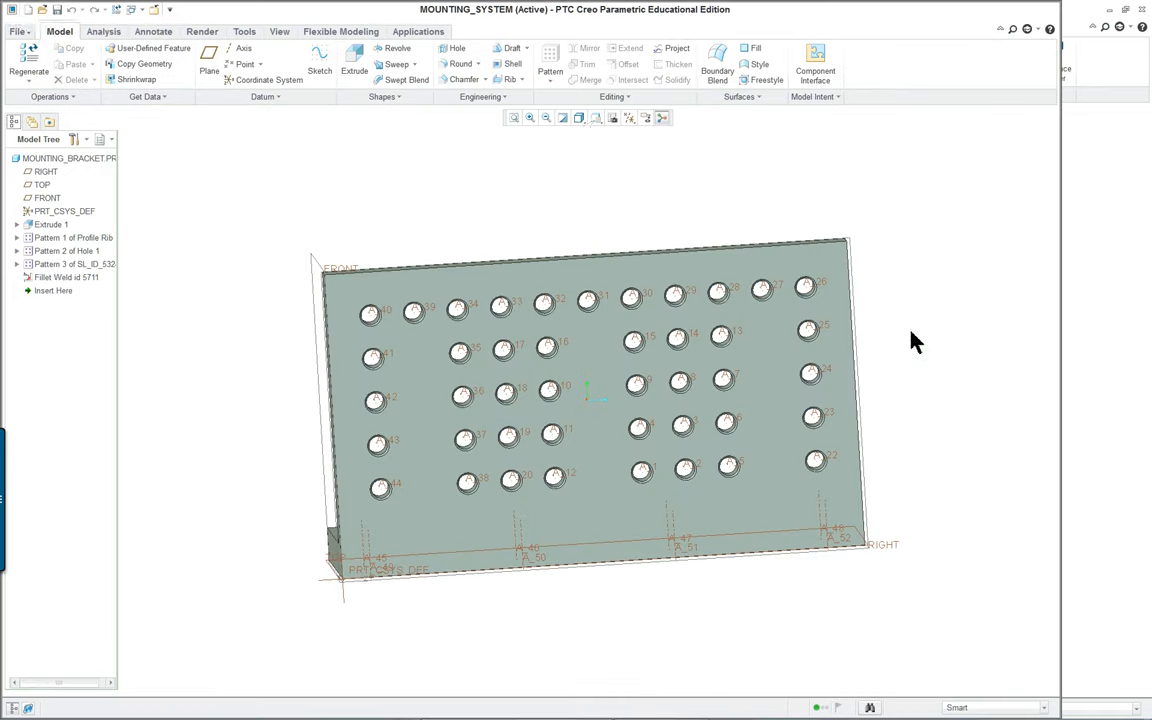
{"action": "left_click", "coordinate": [595, 117]}
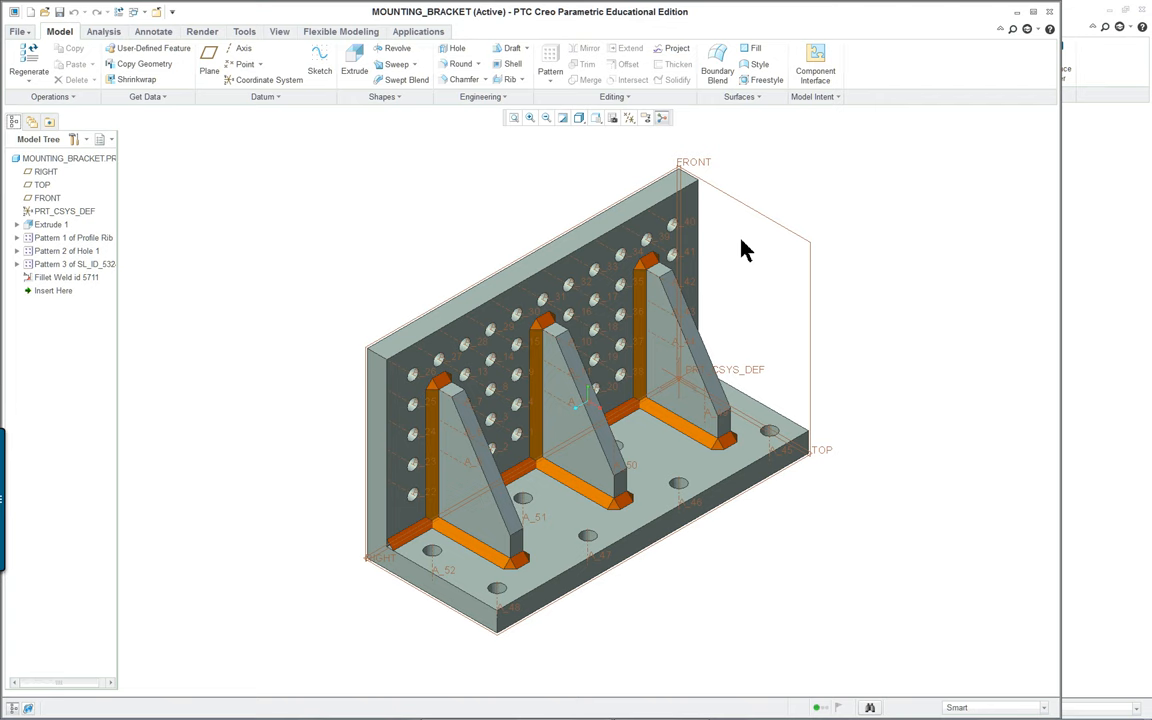
{"action": "mouse_move", "coordinate": [118, 222]}
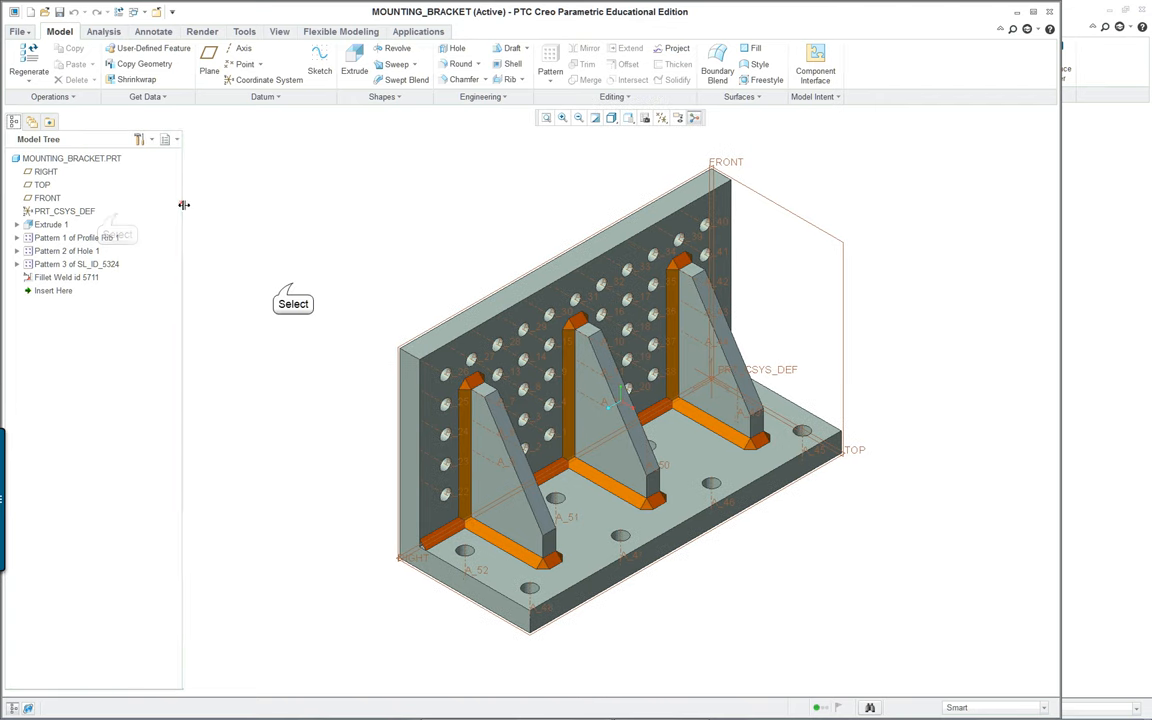
{"action": "left_click", "coordinate": [54, 290]}
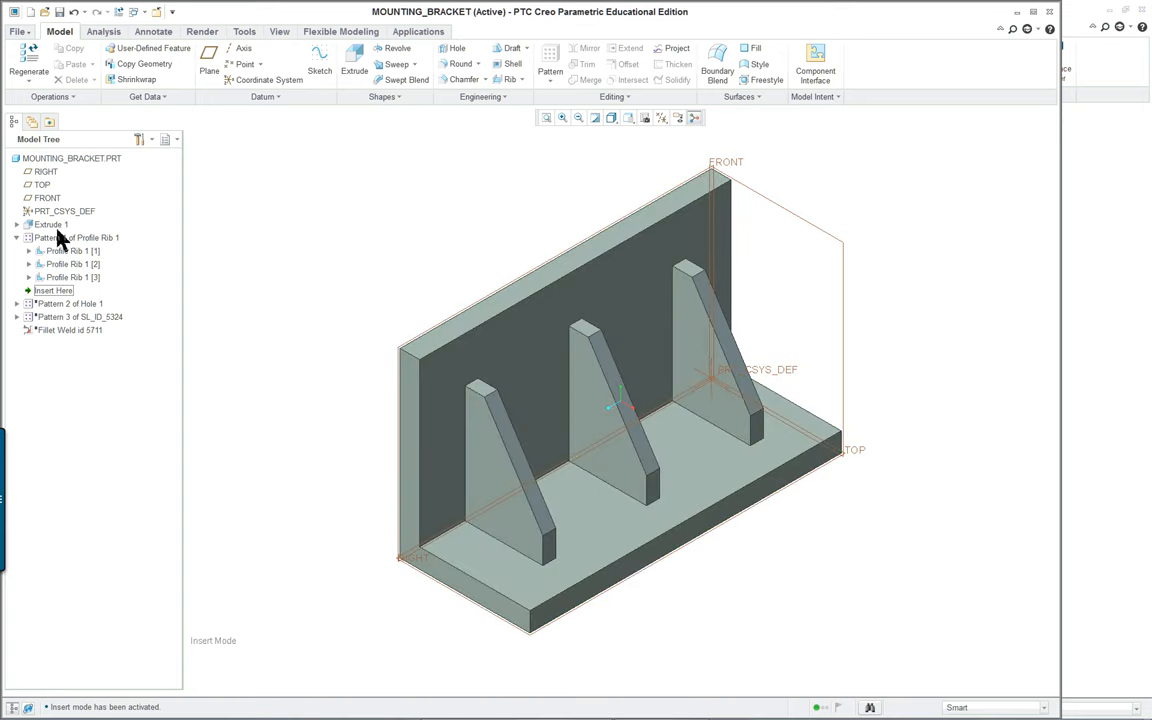
- Edit Extrude 1's definition and confirm its 7.000 by 5.000 L-shaped section sketch
{"action": "left_click", "coordinate": [16, 237]}
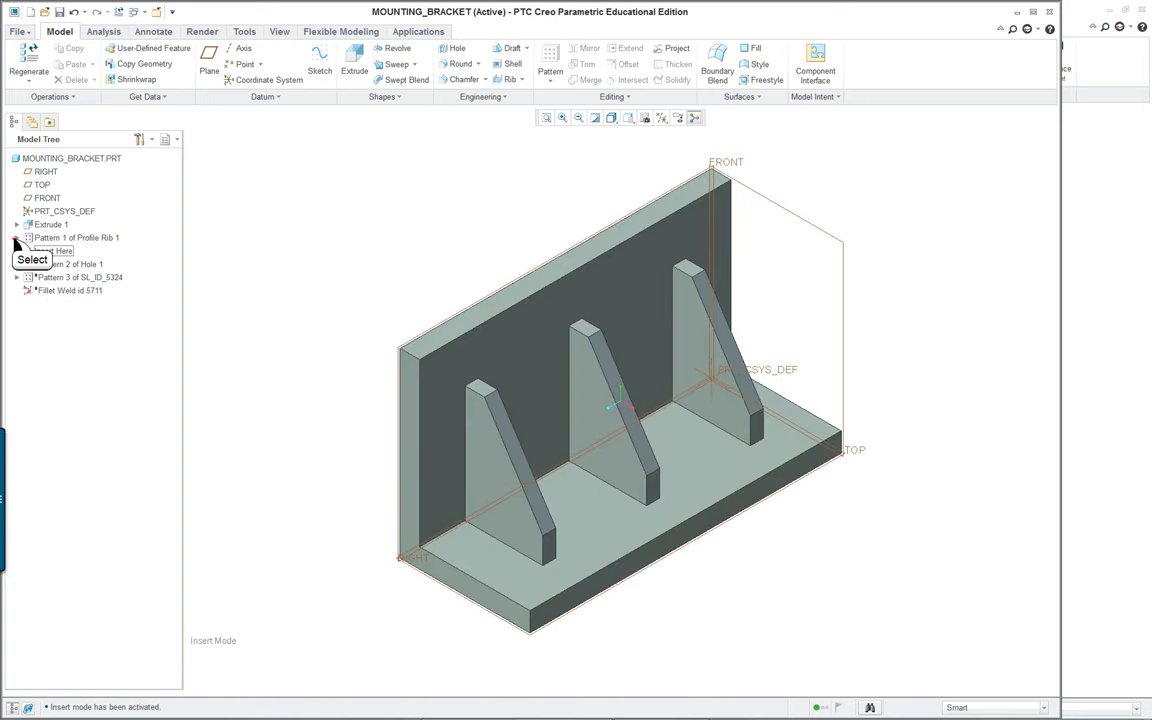
{"action": "right_click", "coordinate": [70, 250]}
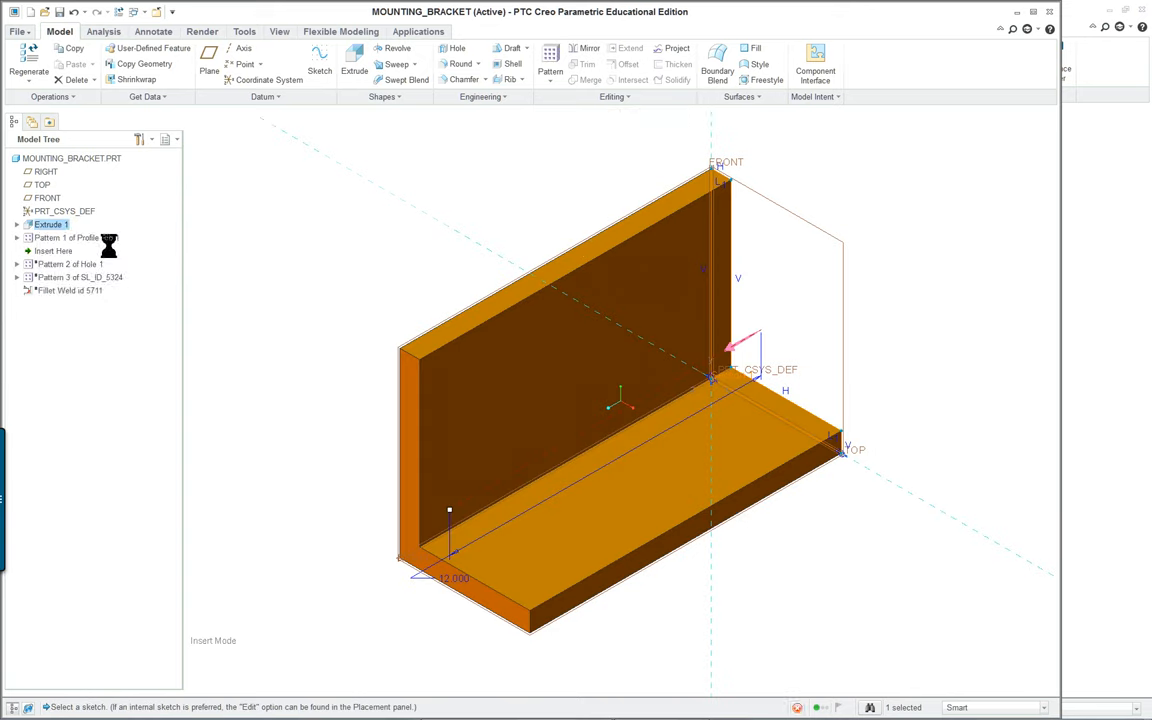
{"action": "double_click", "coordinate": [50, 224]}
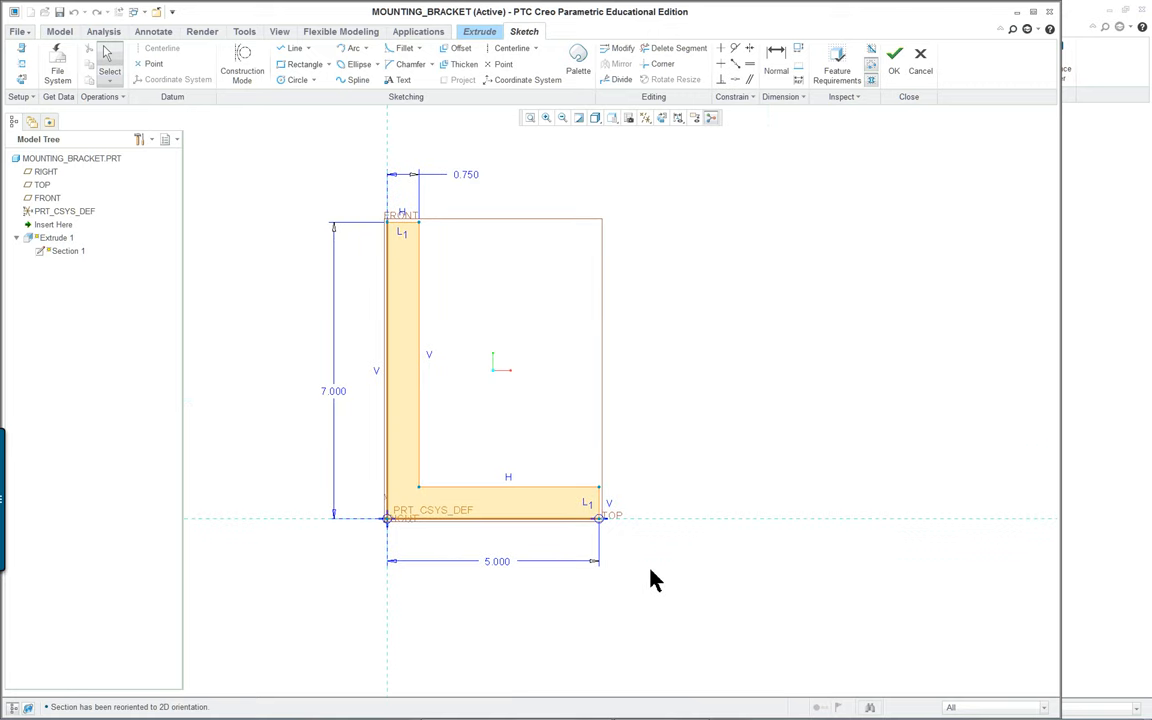
{"action": "mouse_move", "coordinate": [375, 265]}
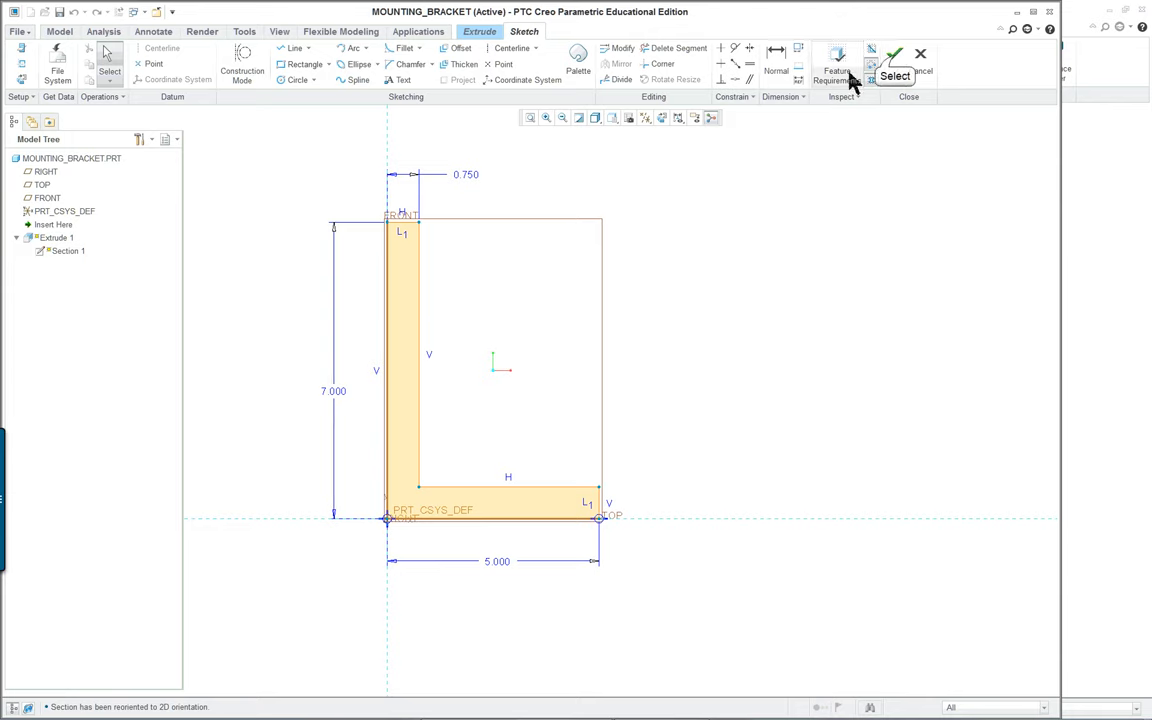
{"action": "left_click", "coordinate": [893, 55]}
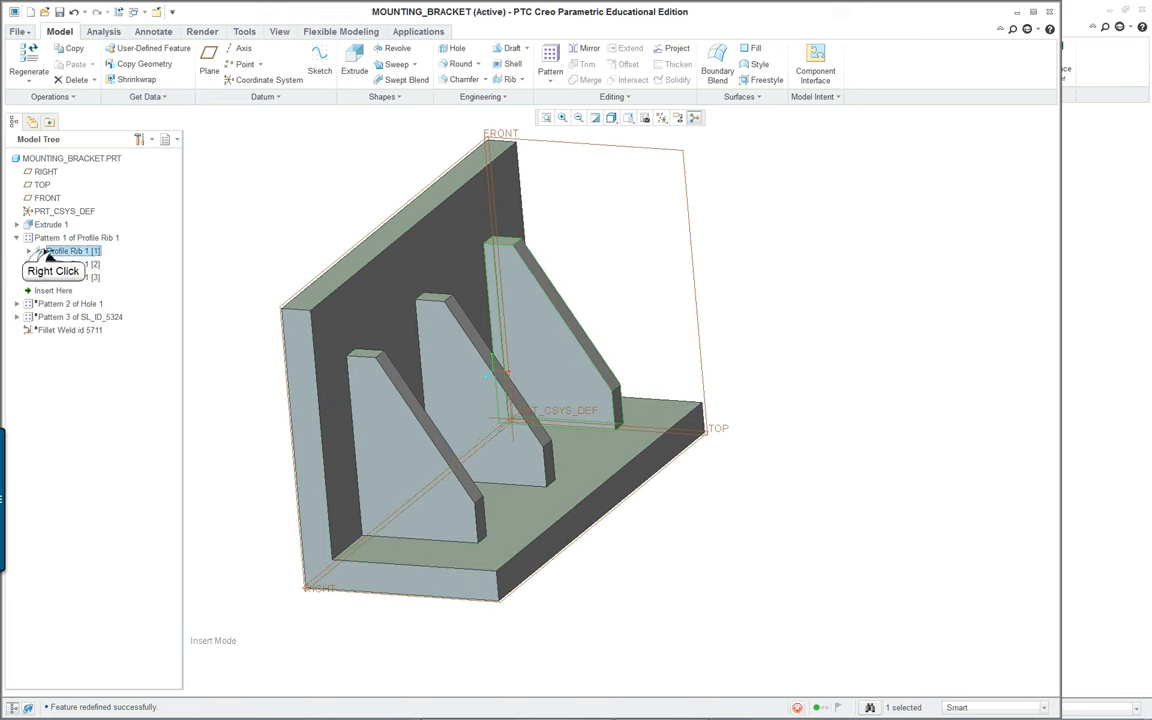
- Edit Profile Rib 1's sketch flat-on and finish it, regenerating the 3 by 4.5 ribs
{"action": "right_click", "coordinate": [65, 251]}
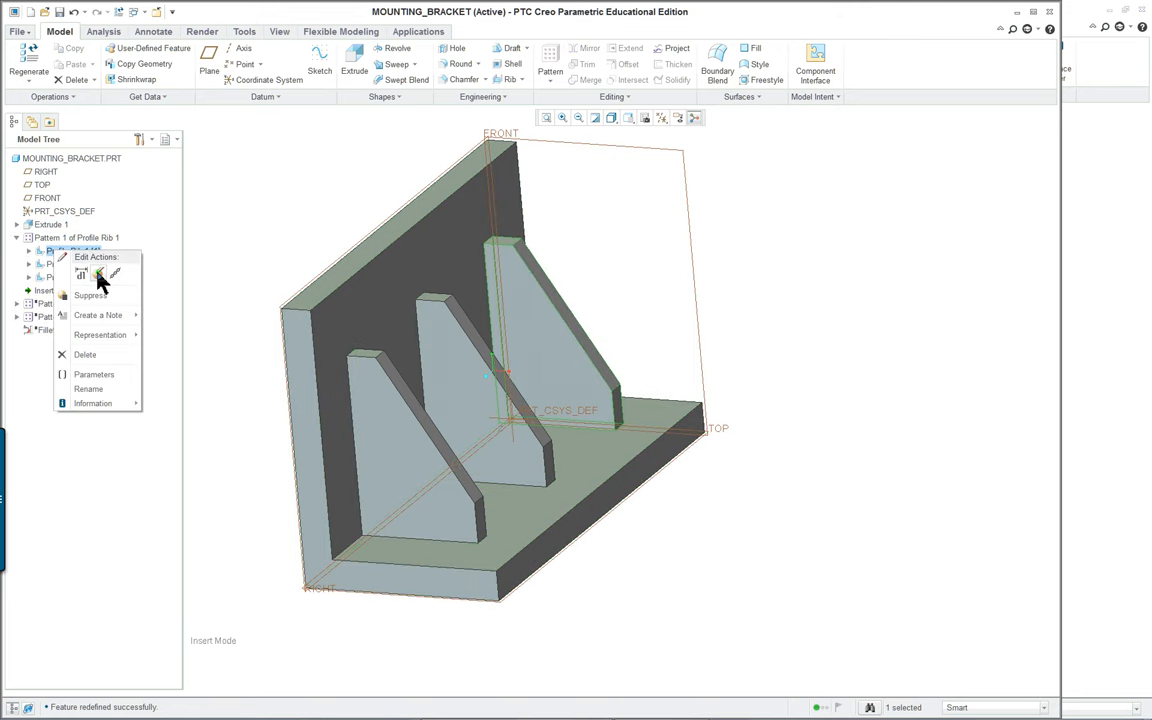
{"action": "left_click", "coordinate": [97, 257]}
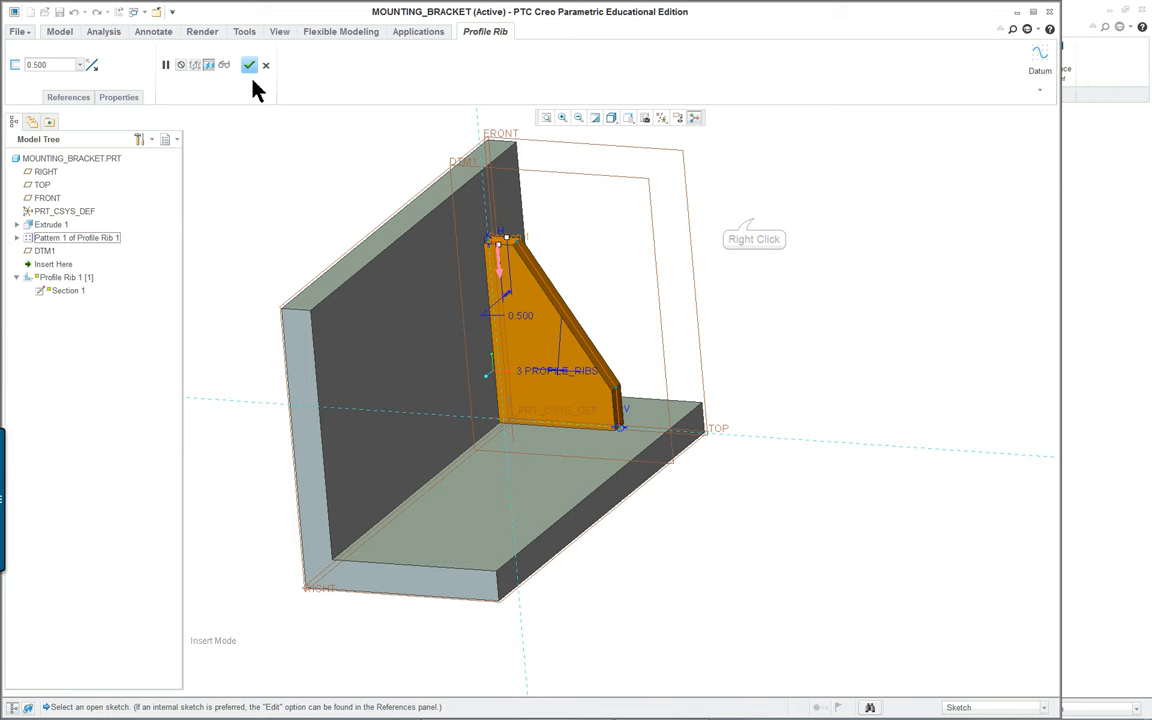
{"action": "right_click", "coordinate": [745, 239]}
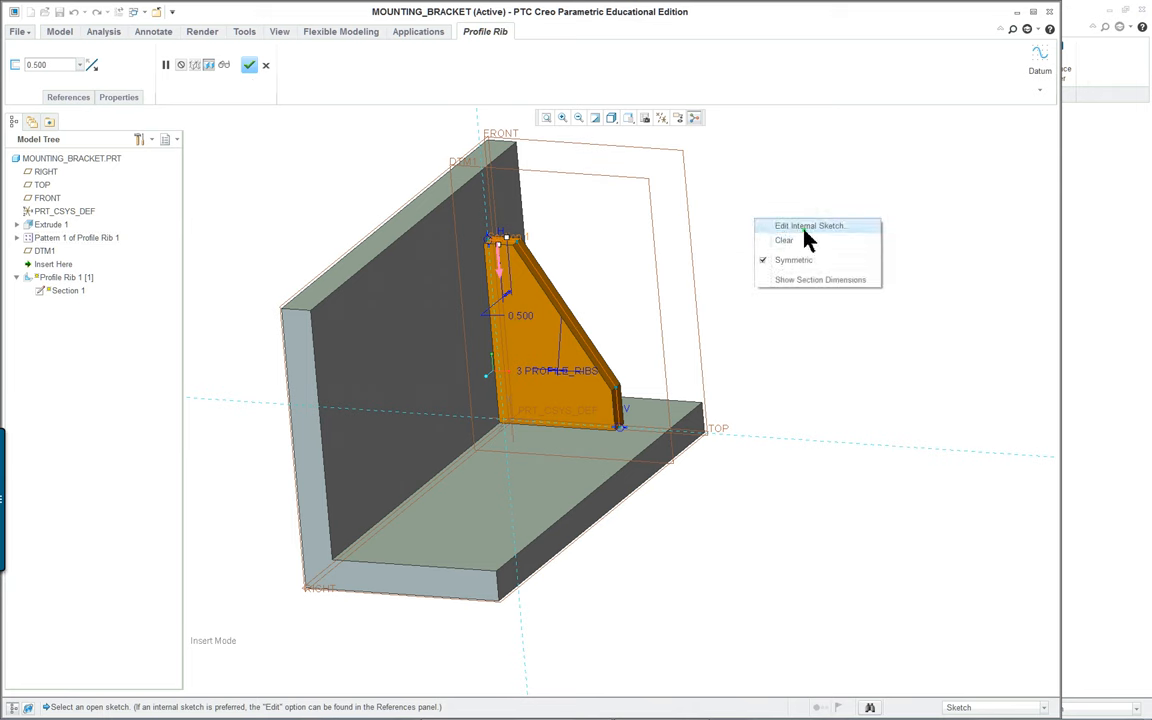
{"action": "left_click", "coordinate": [809, 225]}
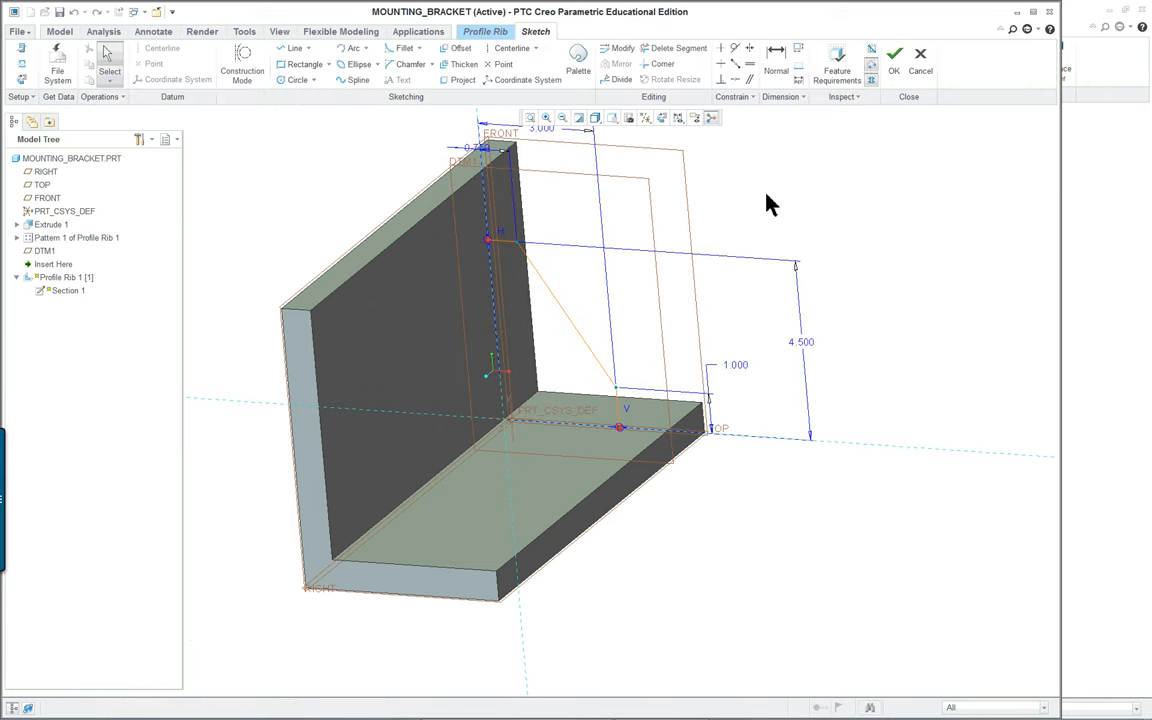
{"action": "mouse_move", "coordinate": [613, 130]}
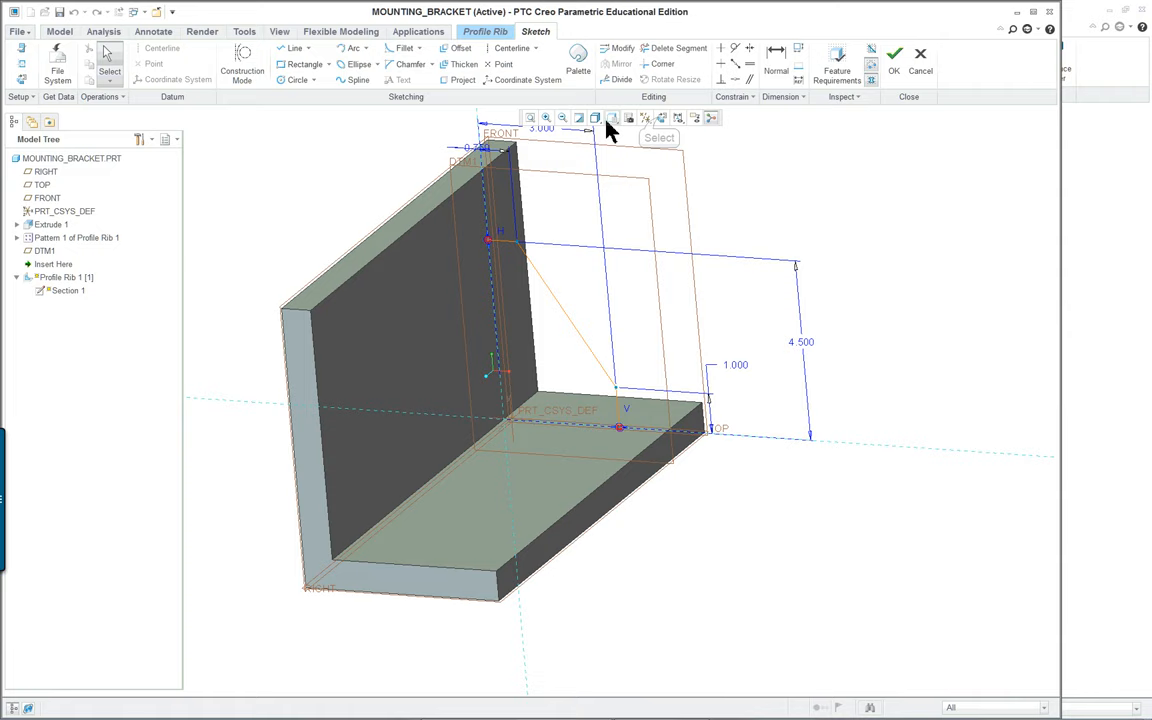
{"action": "left_click", "coordinate": [612, 117]}
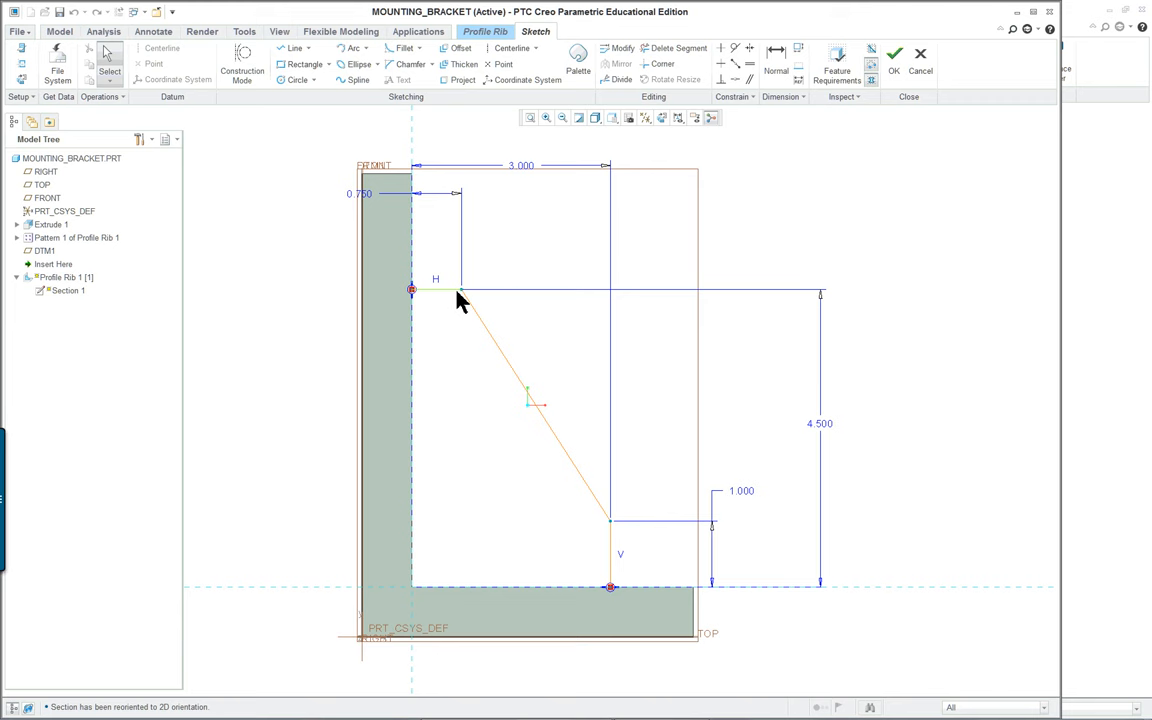
{"action": "mouse_move", "coordinate": [595, 490]}
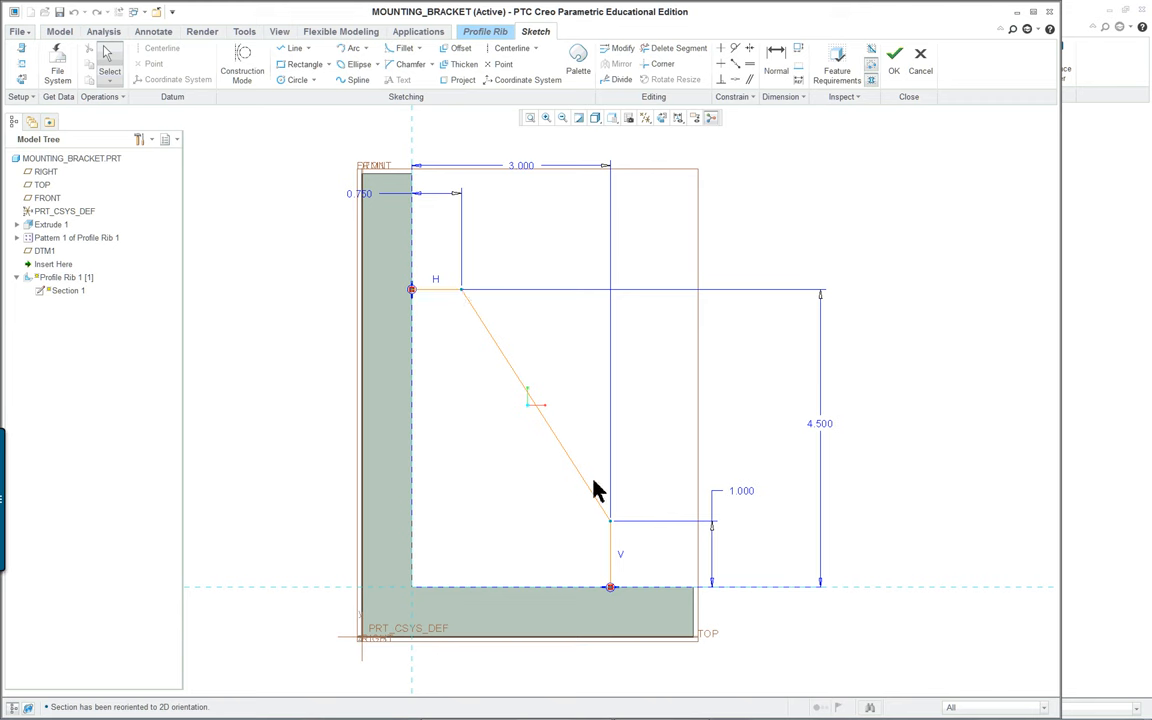
{"action": "mouse_move", "coordinate": [435, 355]}
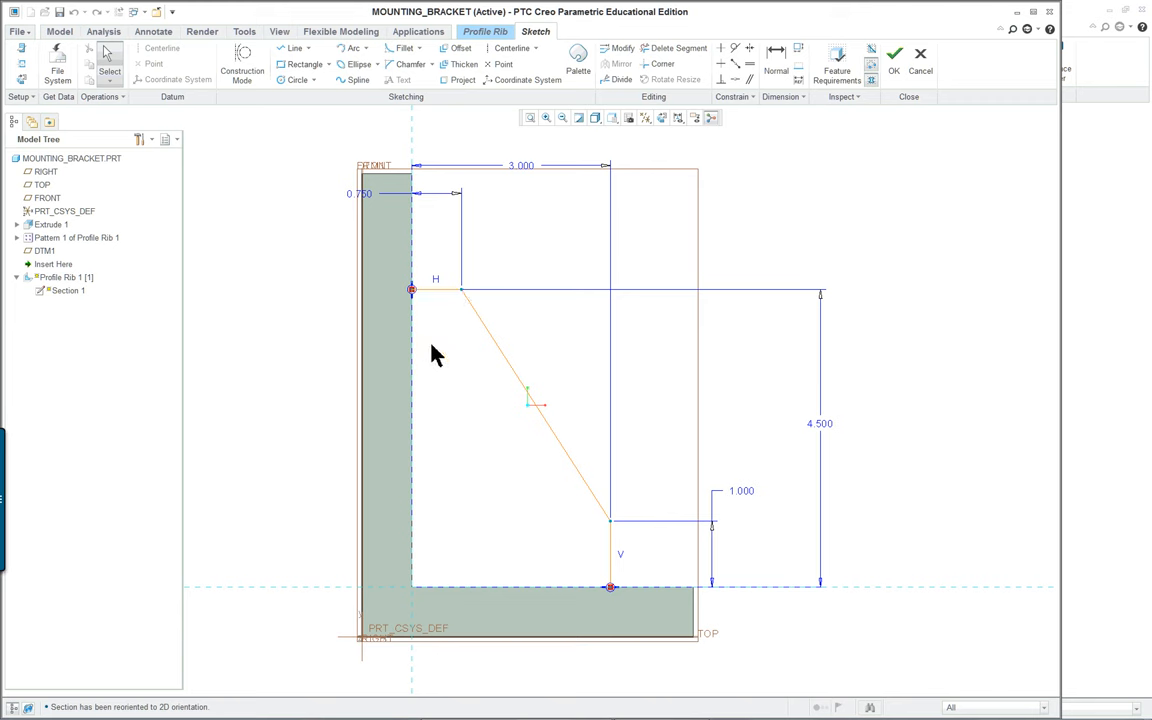
{"action": "mouse_move", "coordinate": [440, 535]}
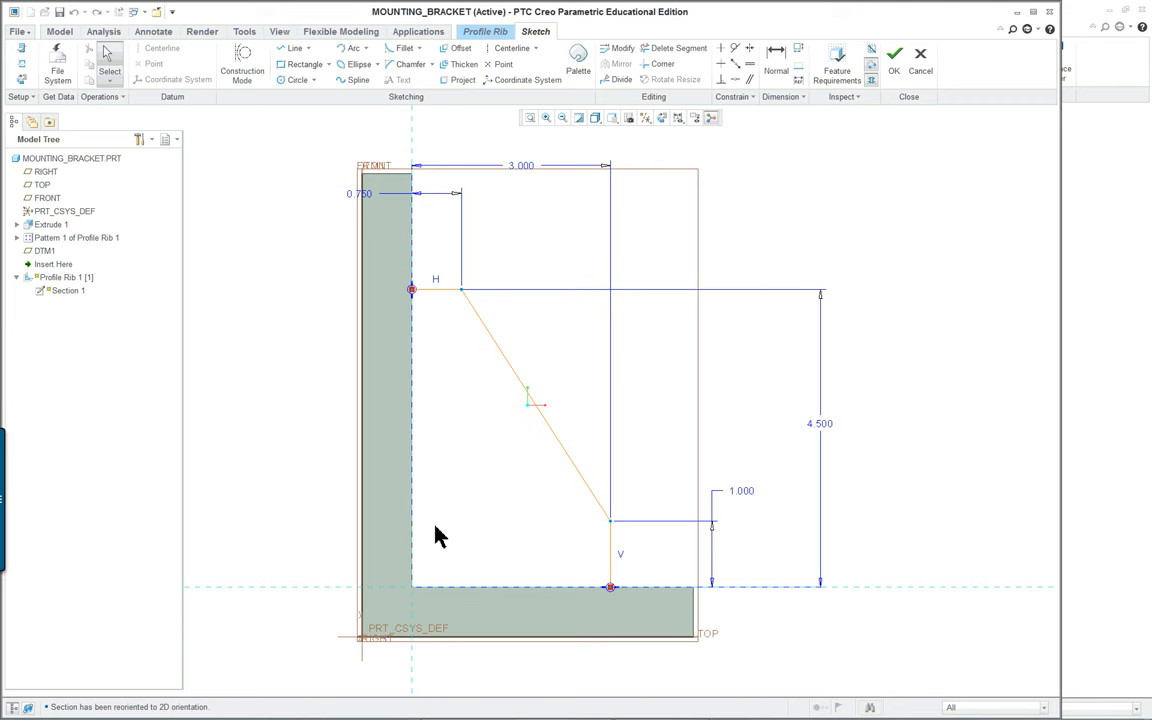
{"action": "mouse_move", "coordinate": [406, 356]}
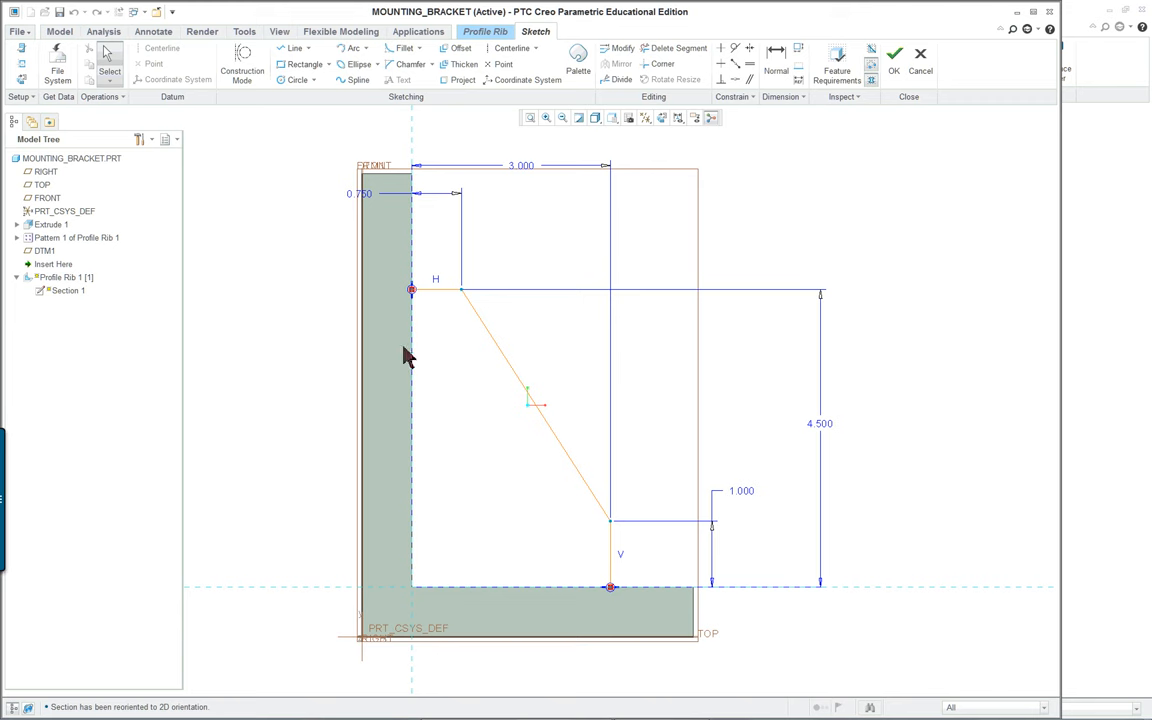
{"action": "mouse_move", "coordinate": [443, 395]}
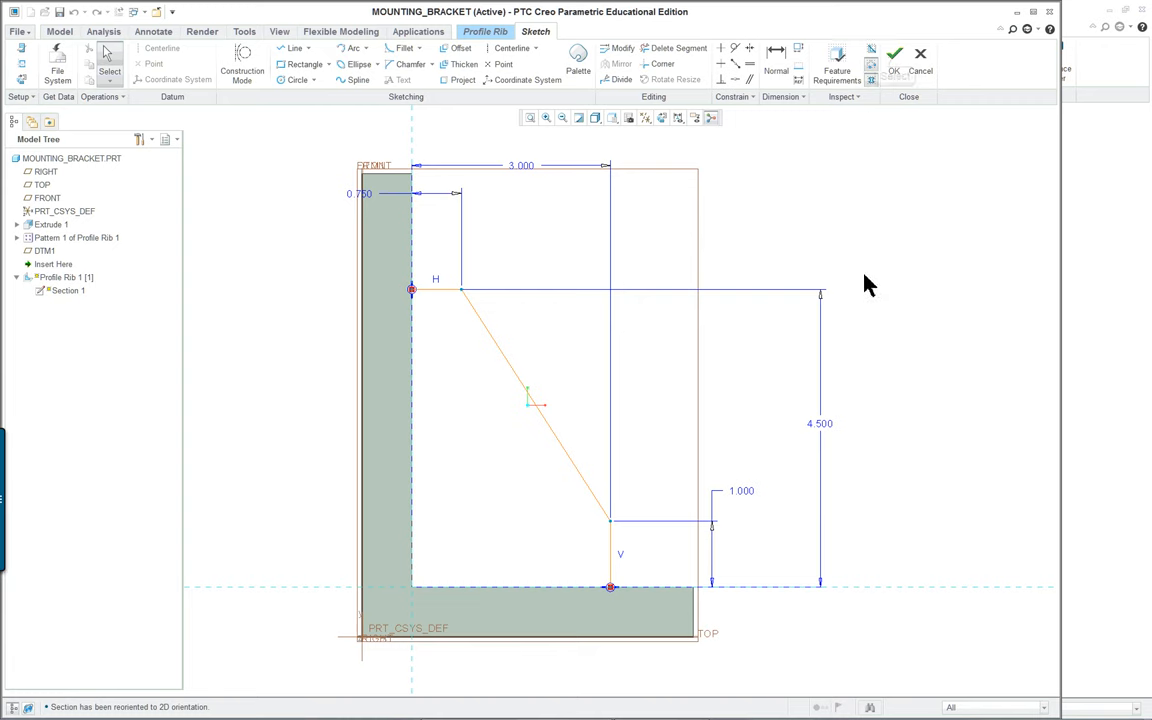
{"action": "left_click", "coordinate": [893, 54]}
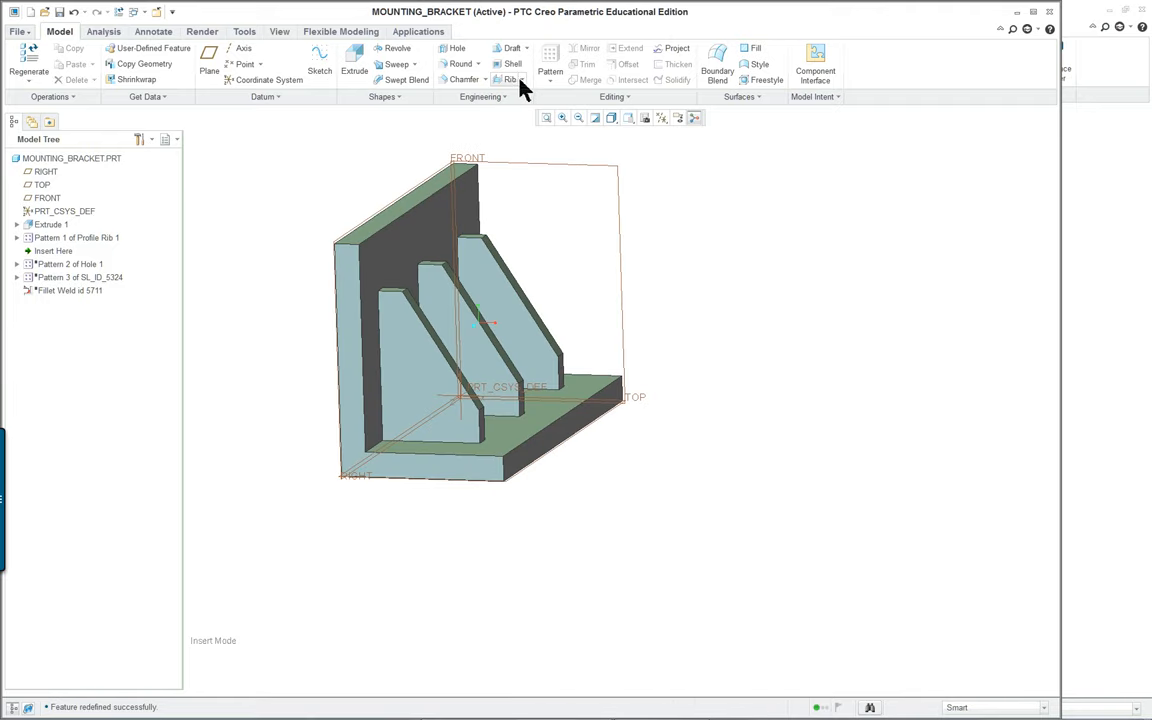
{"action": "mouse_move", "coordinate": [510, 80]}
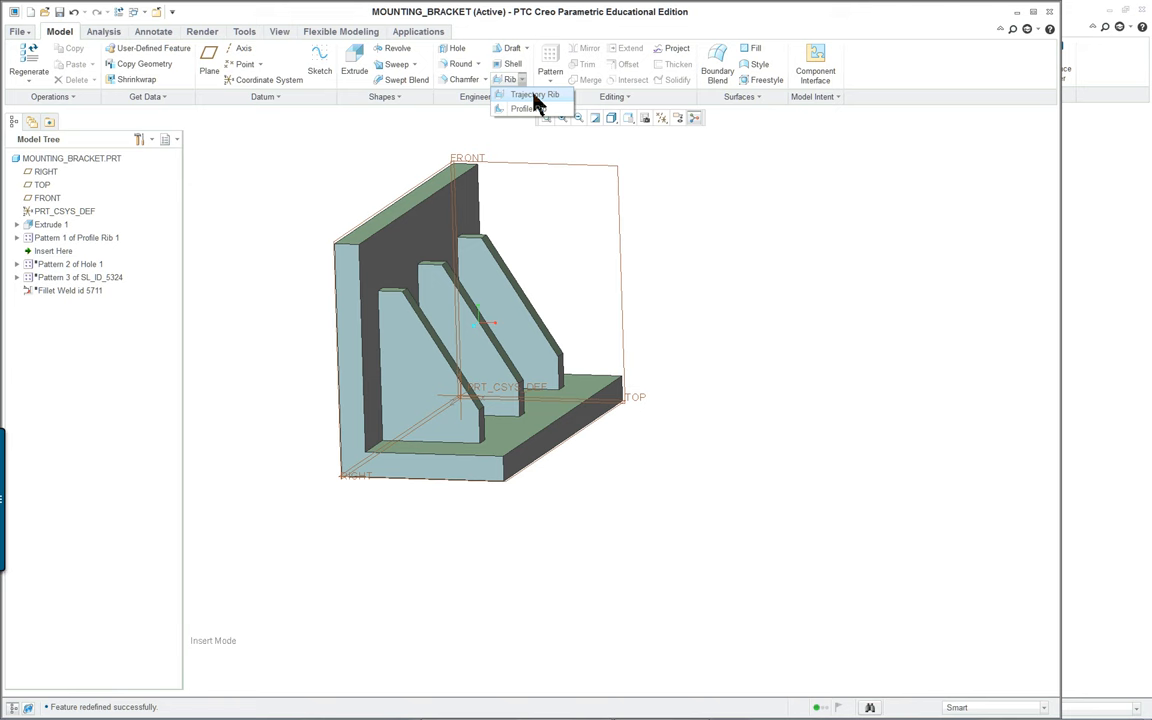
{"action": "mouse_move", "coordinate": [527, 108]}
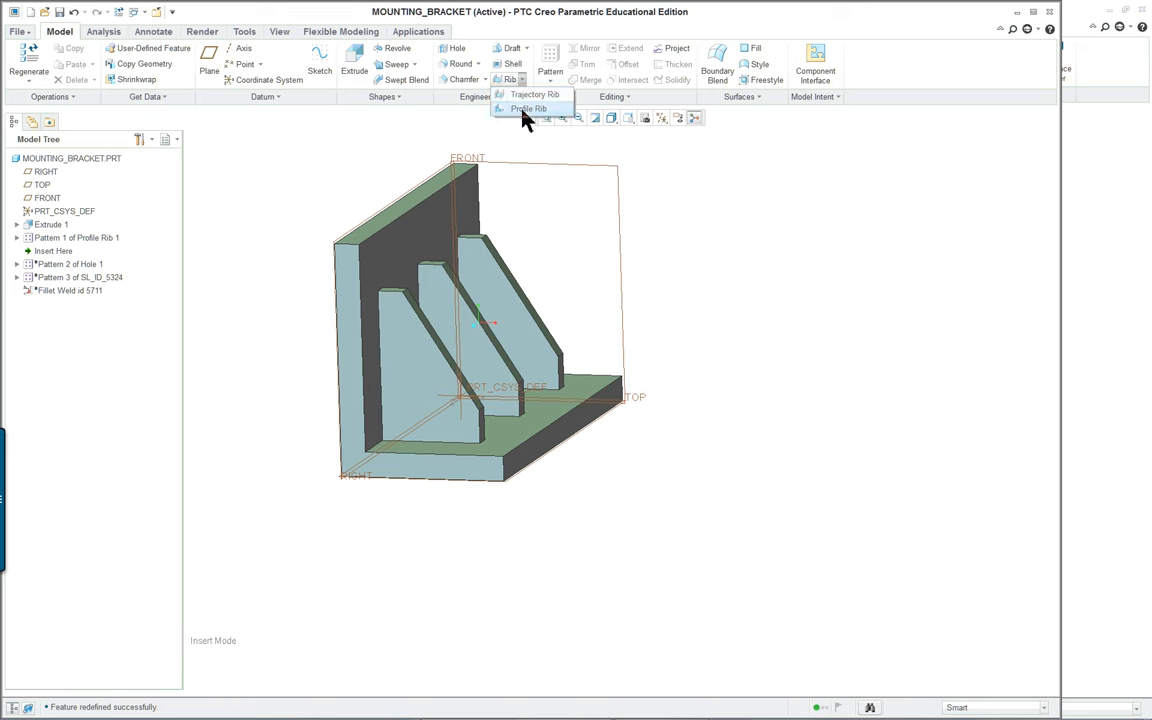
{"action": "mouse_move", "coordinate": [518, 108]}
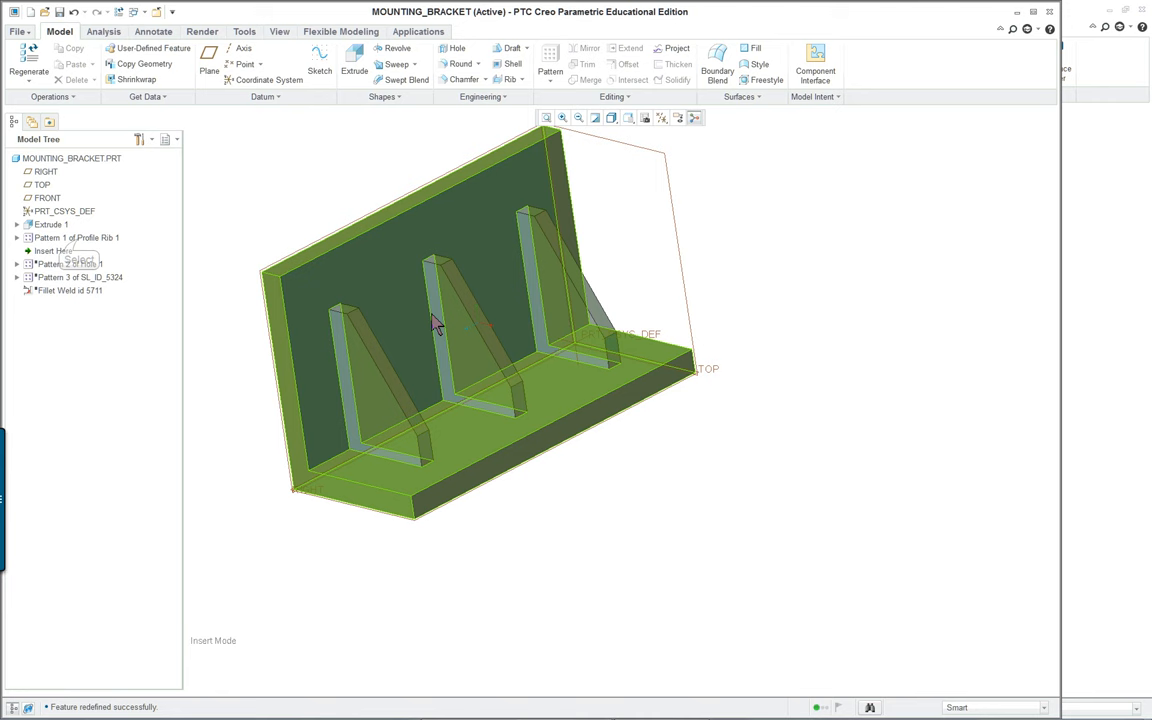
{"action": "left_click", "coordinate": [76, 237]}
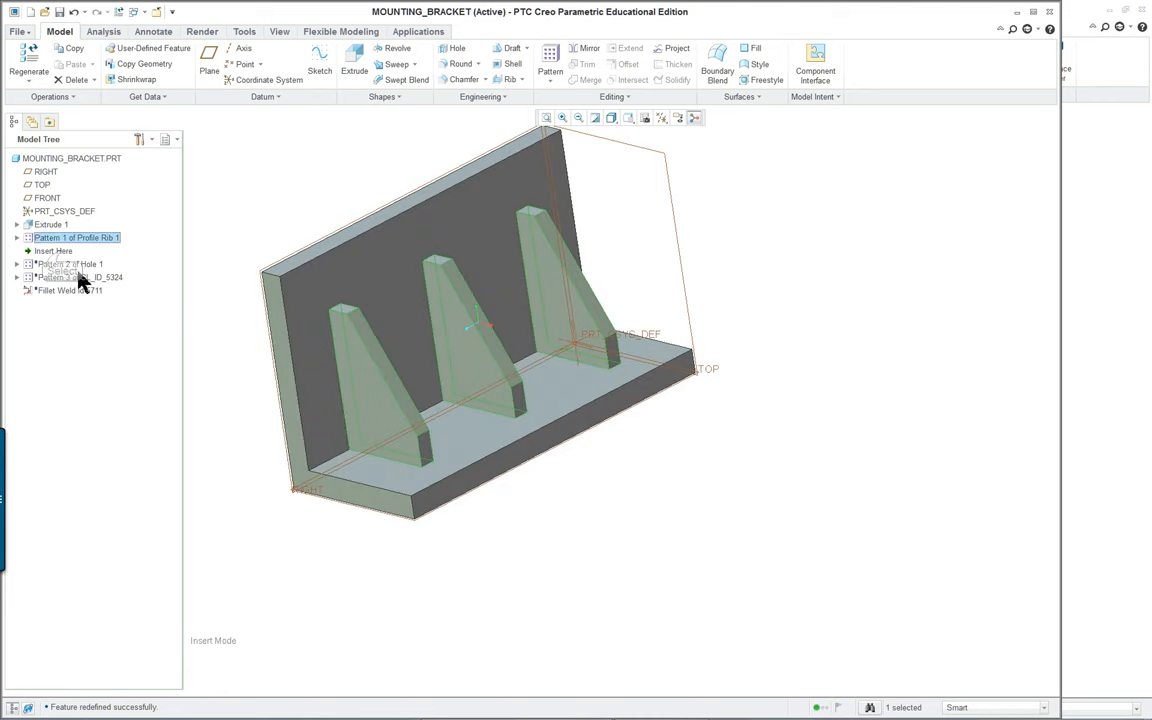
{"action": "left_click", "coordinate": [54, 251]}
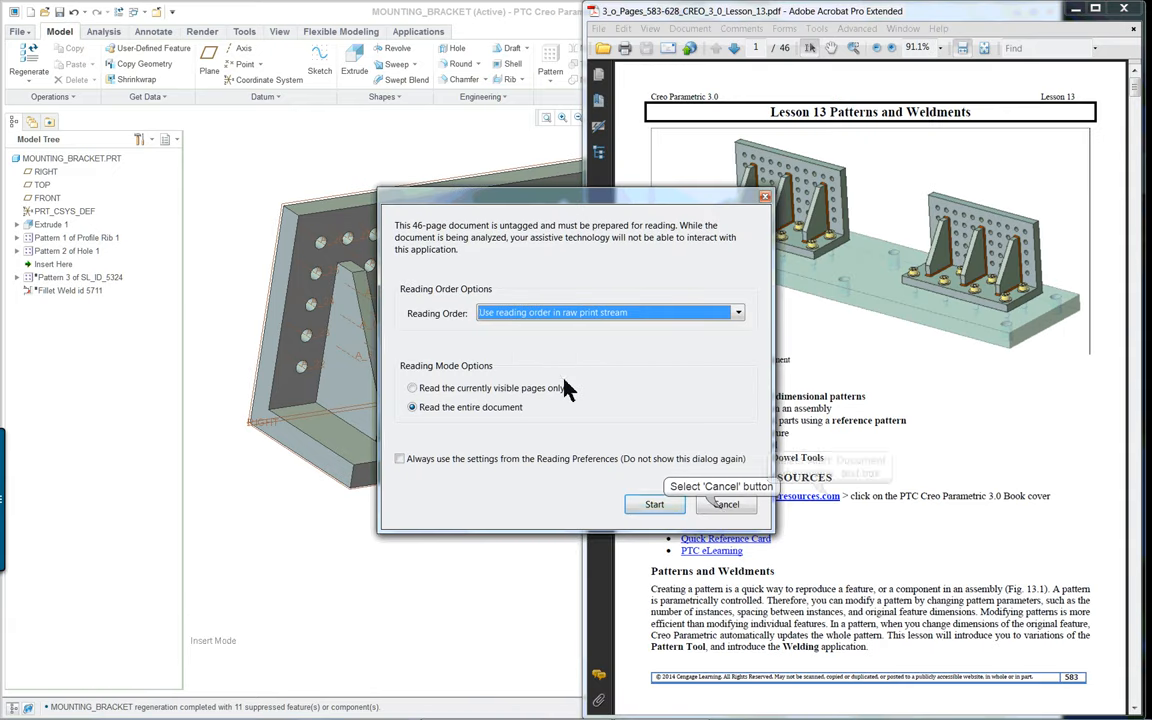
- Dismiss Acrobat's reading-order and website warnings and scroll to lesson page 6
{"action": "left_click", "coordinate": [654, 504]}
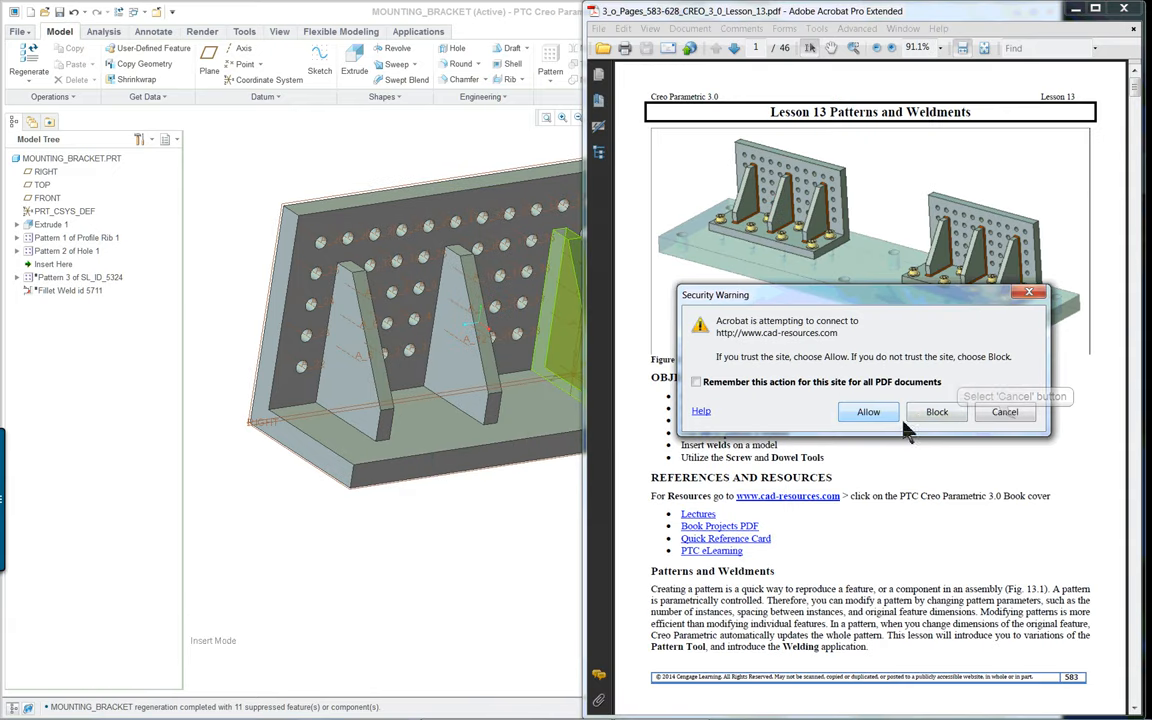
{"action": "left_click", "coordinate": [1004, 411]}
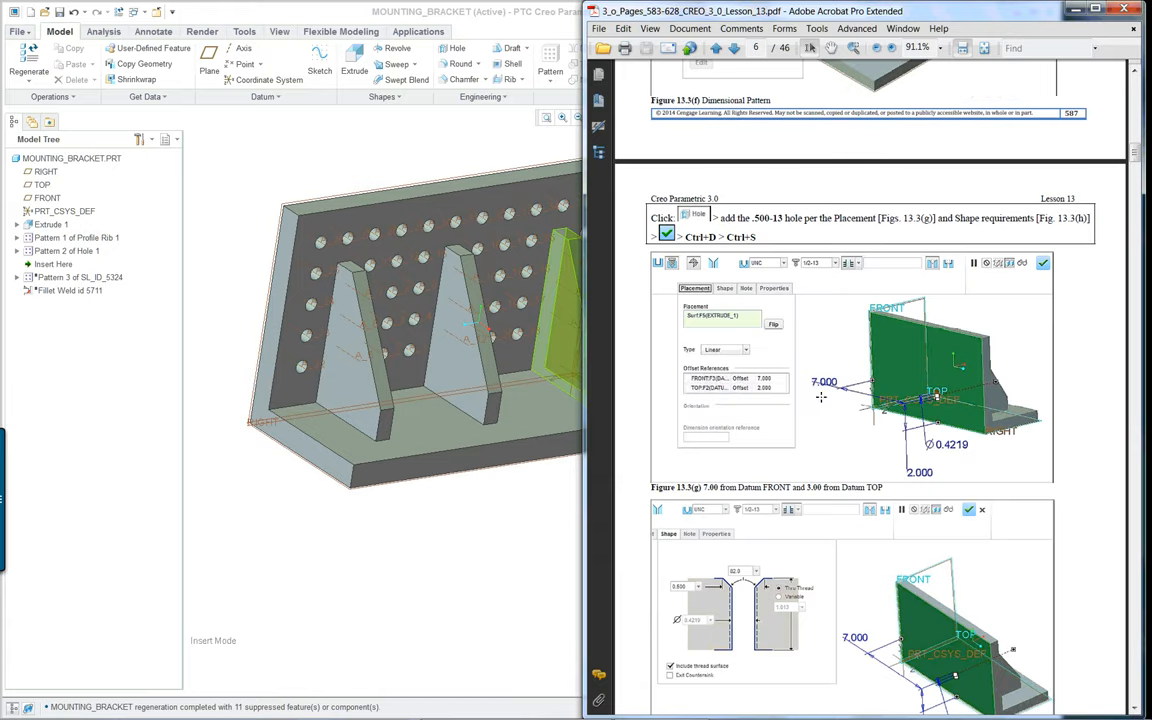
{"action": "scroll", "scroll_direction": "down", "scroll_amount": 3}
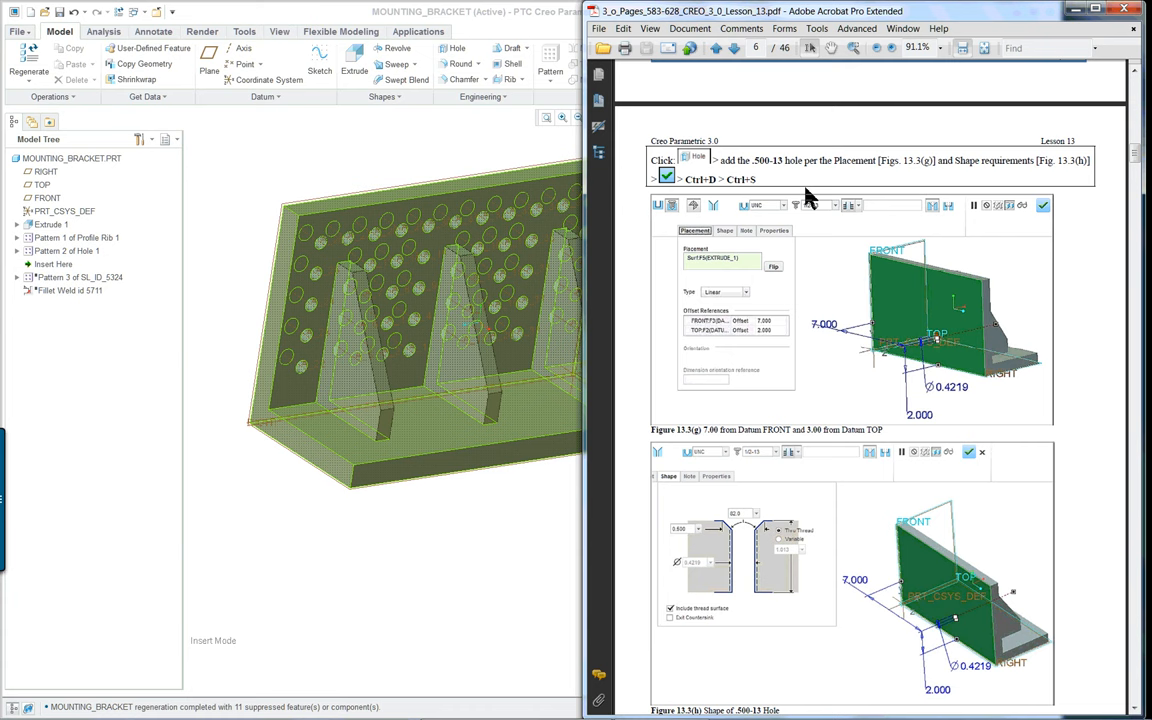
{"action": "mouse_move", "coordinate": [1095, 375]}
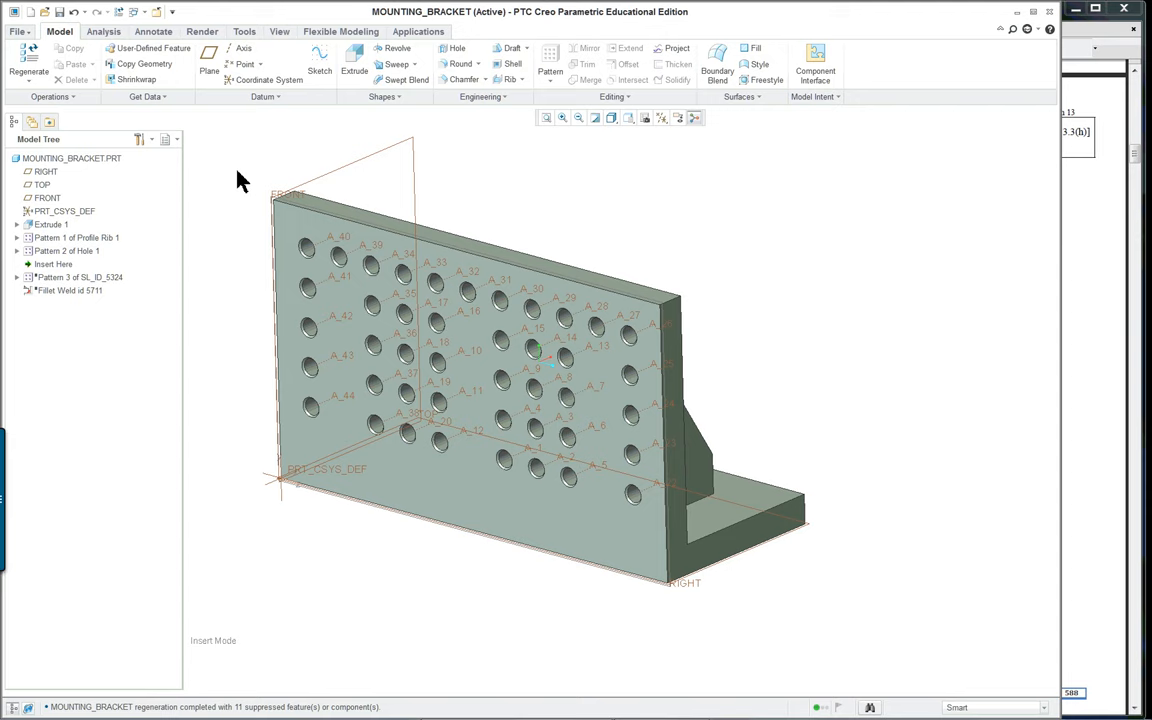
{"action": "mouse_move", "coordinate": [225, 436]}
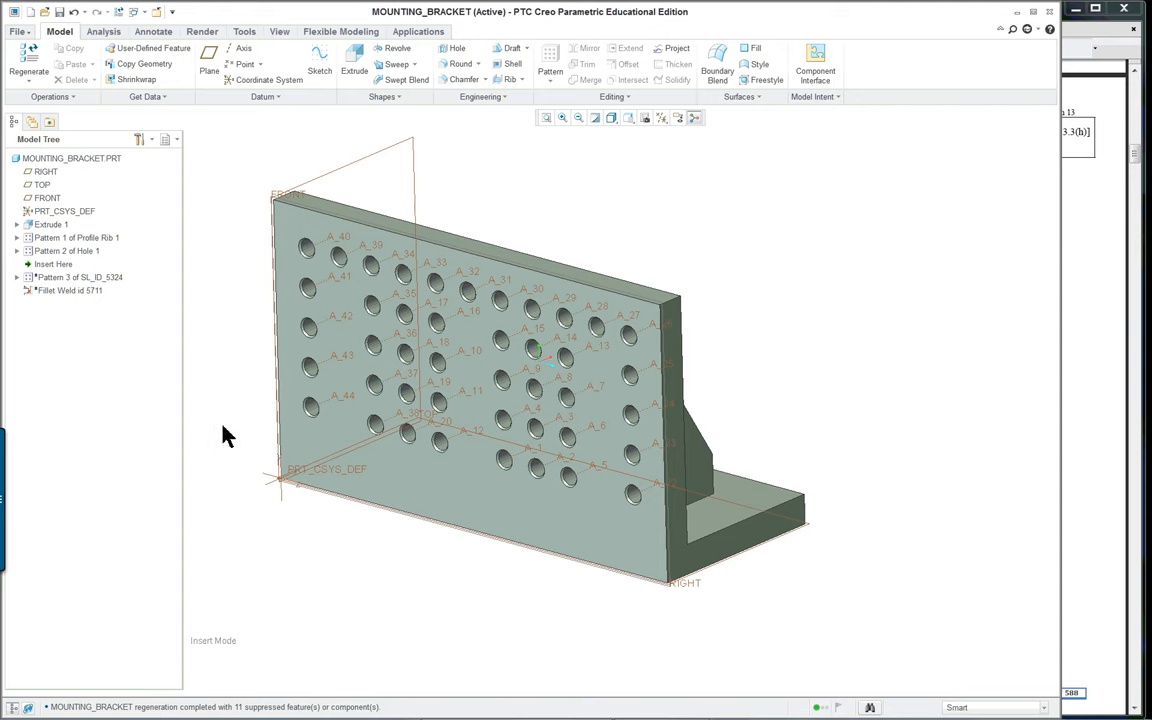
{"action": "mouse_move", "coordinate": [130, 312]}
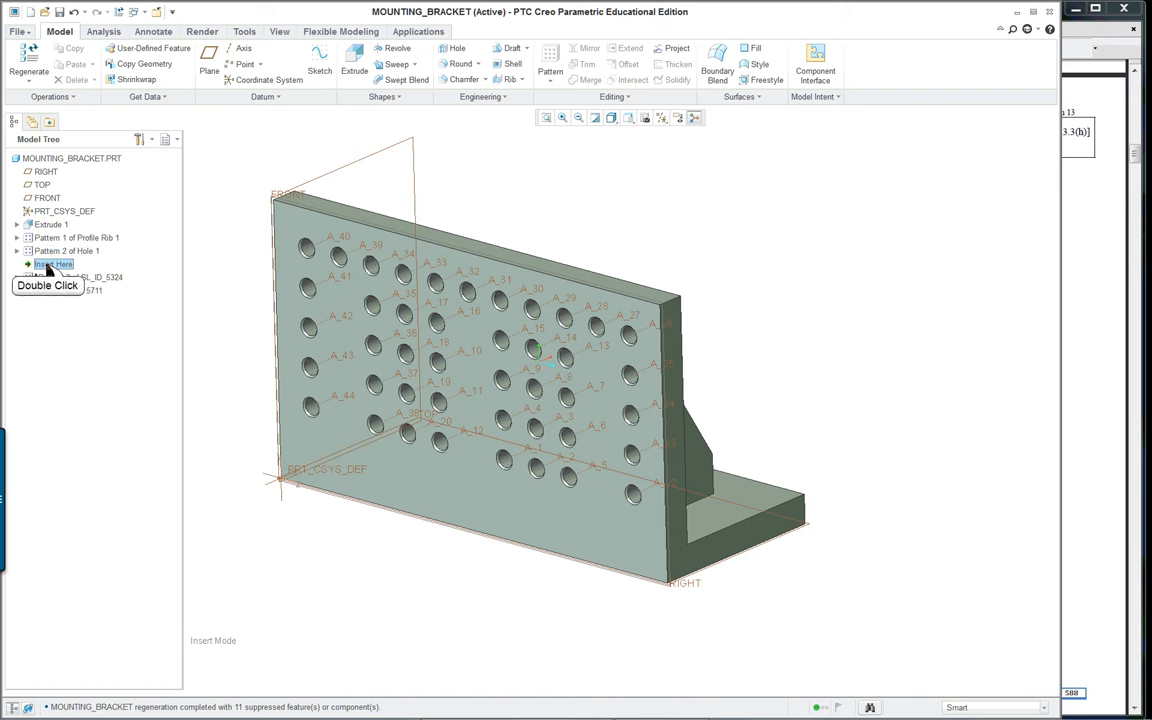
{"action": "mouse_move", "coordinate": [168, 292]}
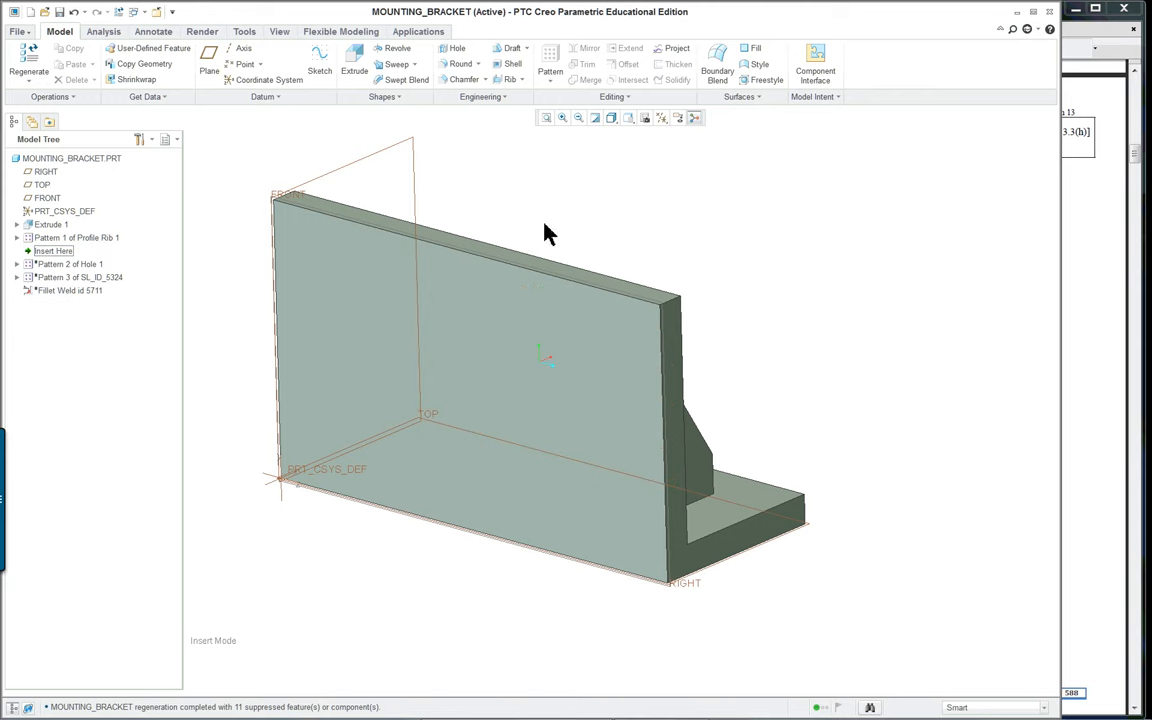
- Start a new hole feature with the bracket rolled back before Pattern 2 of Hole 1
{"action": "left_click", "coordinate": [456, 48]}
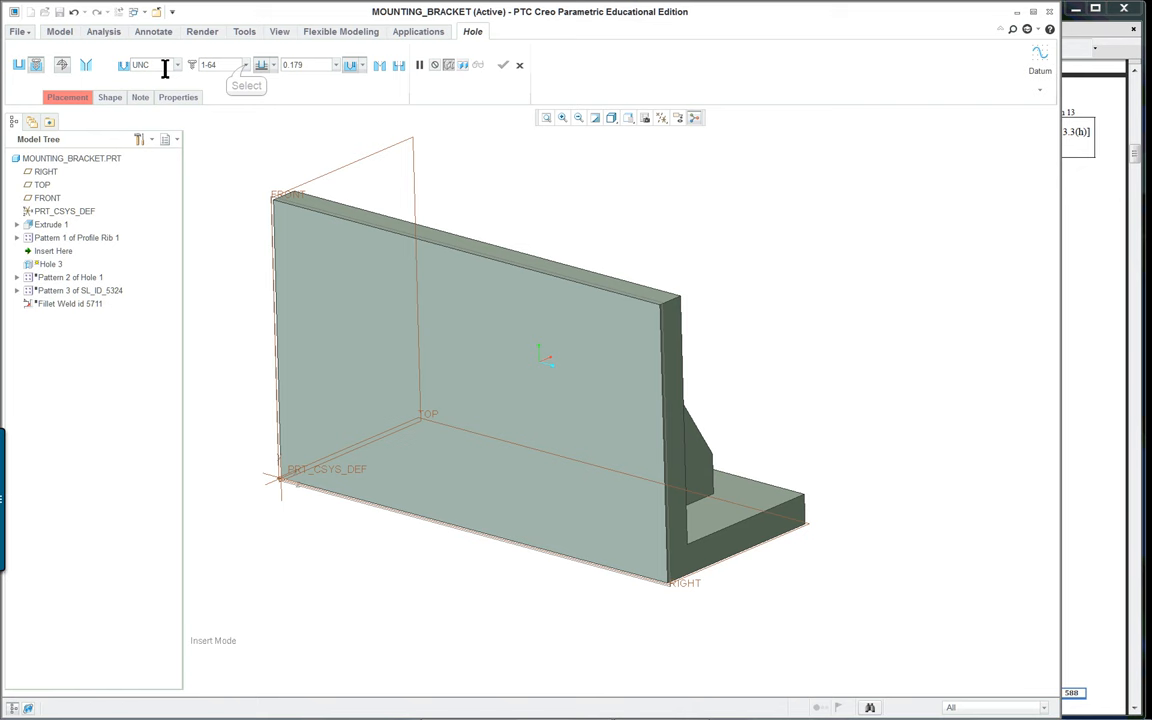
- Place a UNC 1/2-13 hole with 0.500 shape value on the upright wall's front face
{"action": "left_click", "coordinate": [245, 64]}
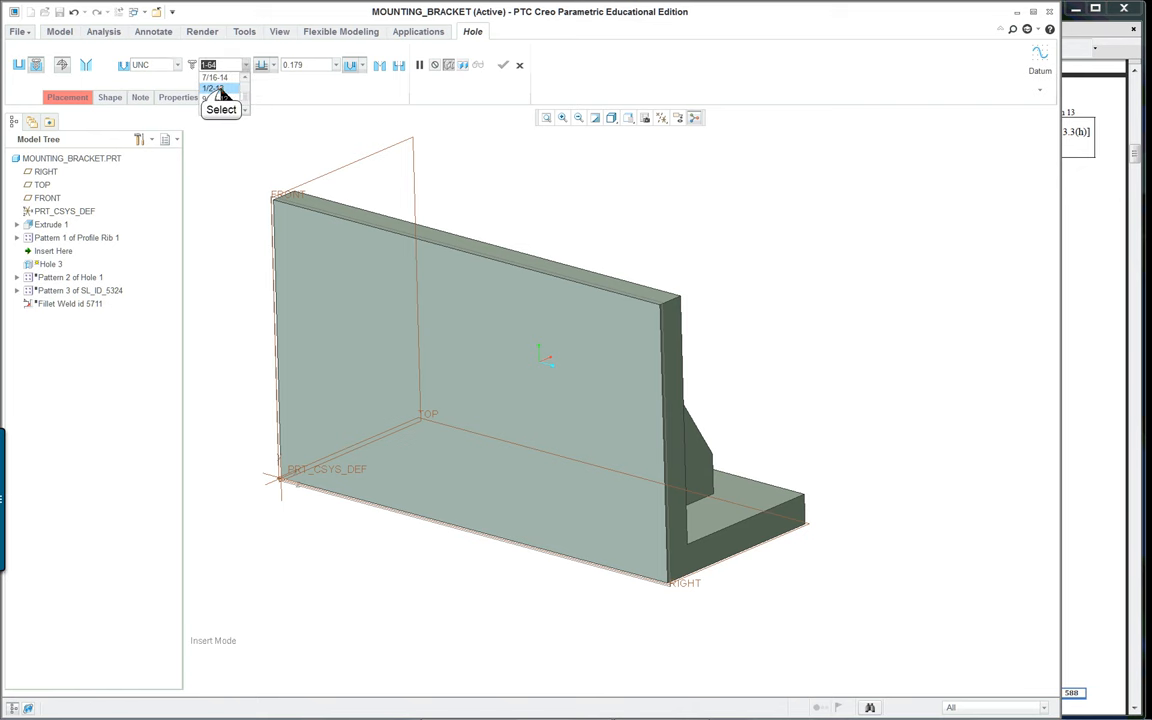
{"action": "left_click", "coordinate": [213, 98]}
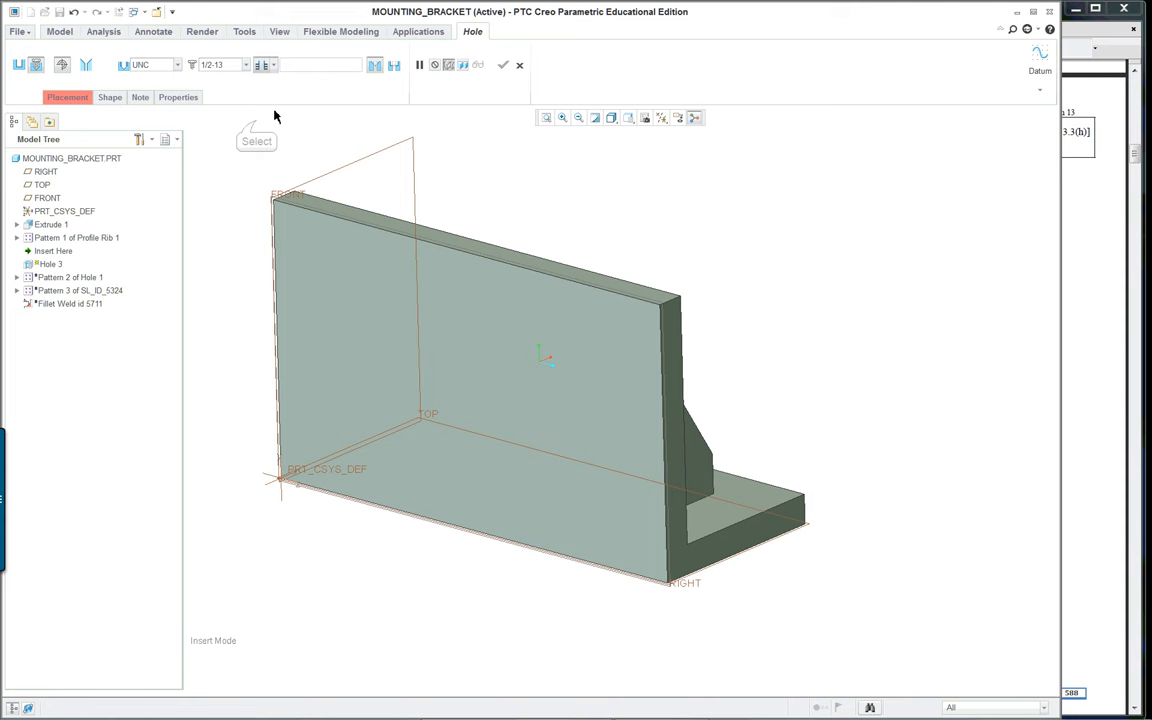
{"action": "left_click", "coordinate": [109, 97]}
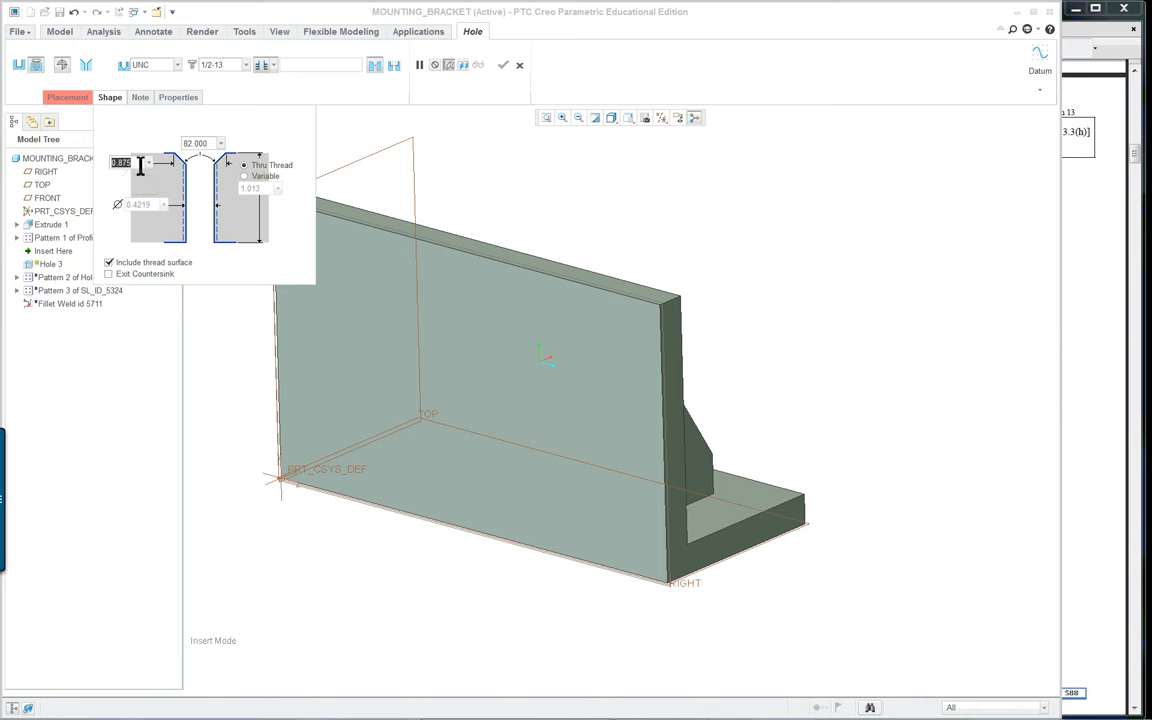
{"action": "type", "text": "0.500"}
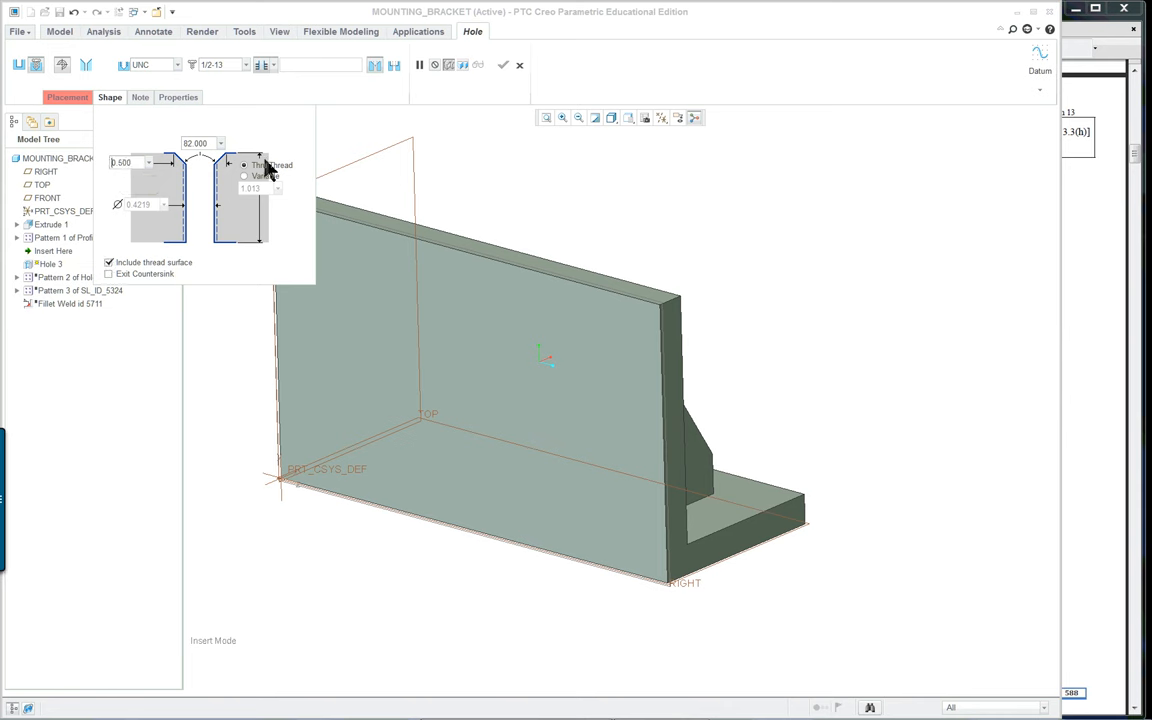
{"action": "mouse_move", "coordinate": [490, 477]}
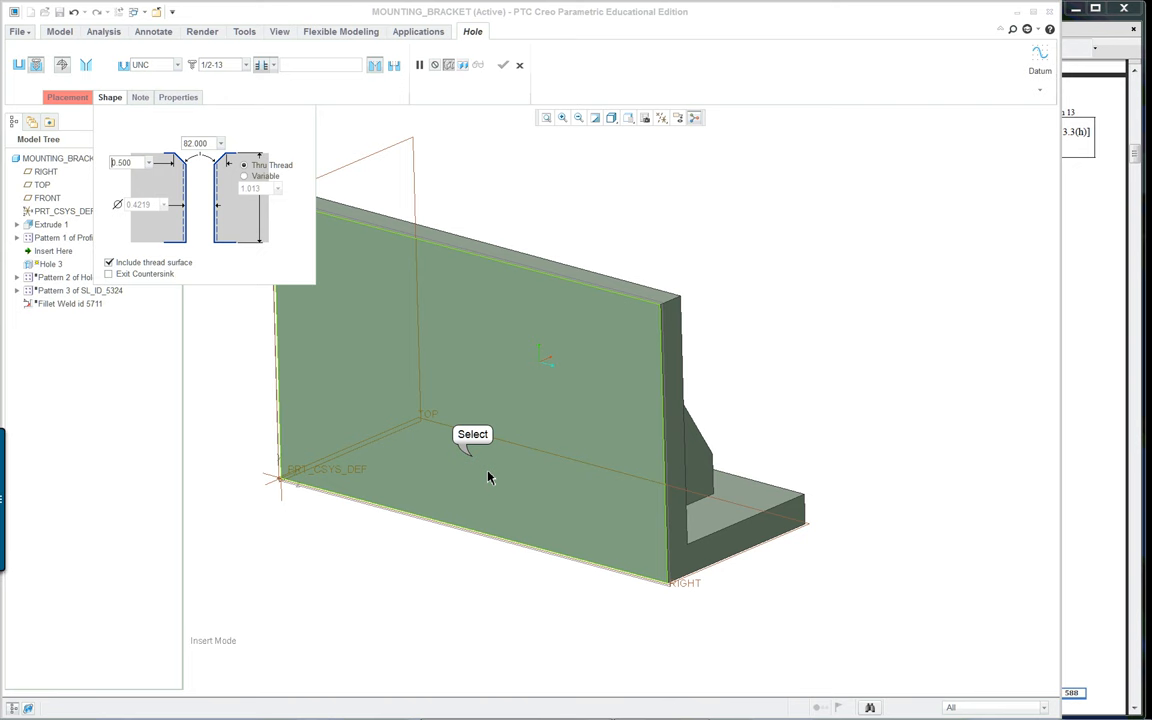
{"action": "left_click", "coordinate": [490, 476]}
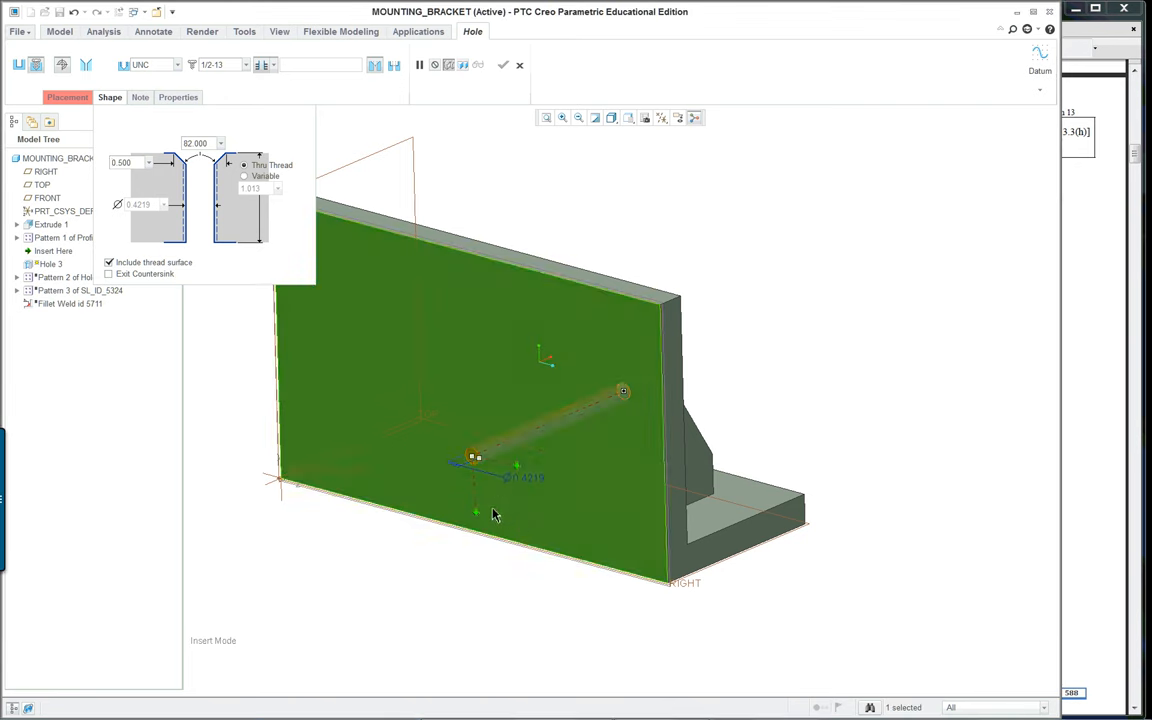
{"action": "mouse_move", "coordinate": [477, 528]}
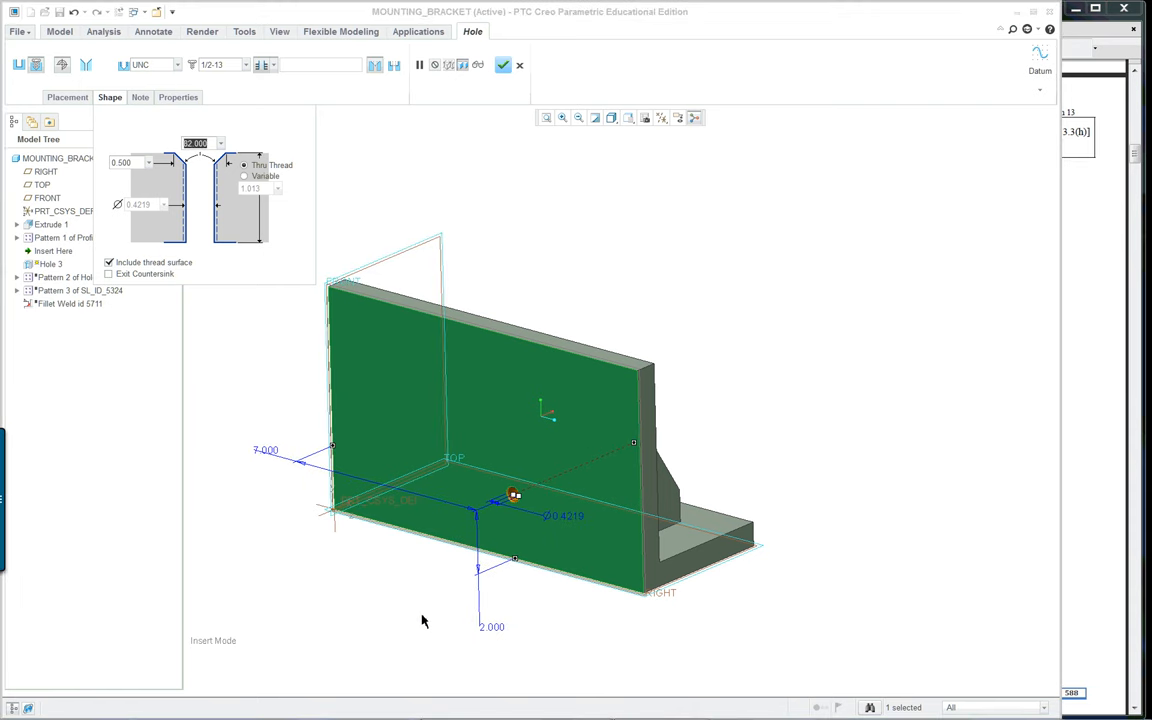
{"action": "mouse_move", "coordinate": [467, 201]}
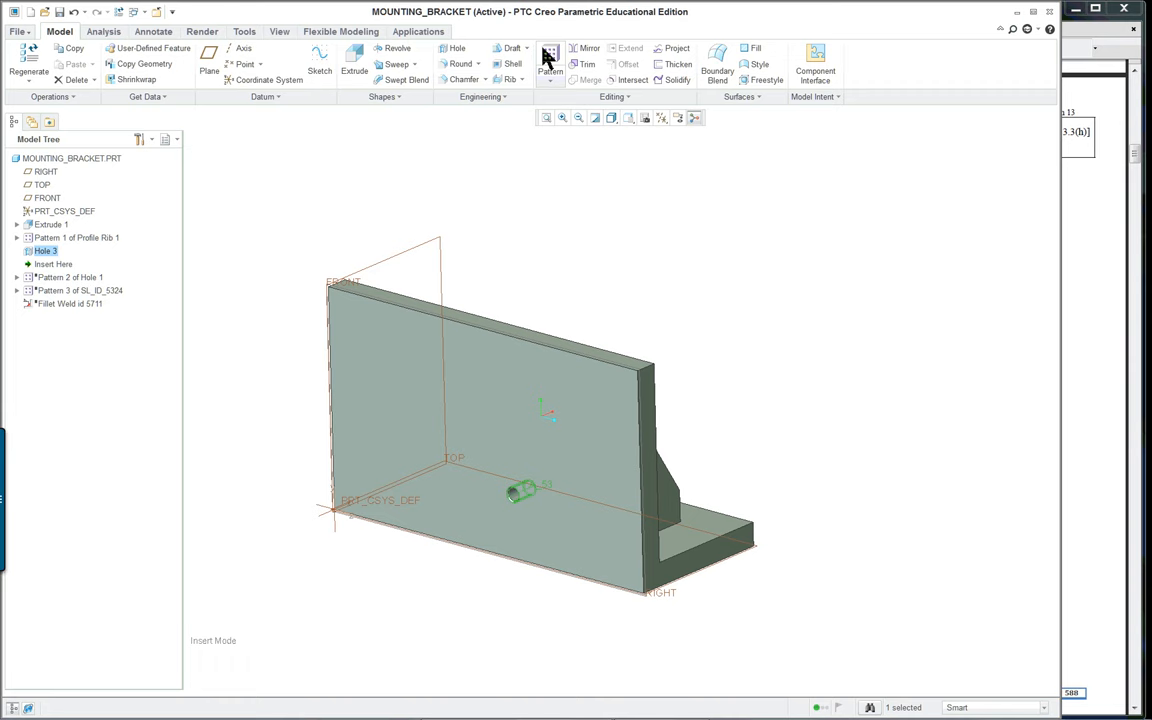
{"action": "mouse_move", "coordinate": [548, 58]}
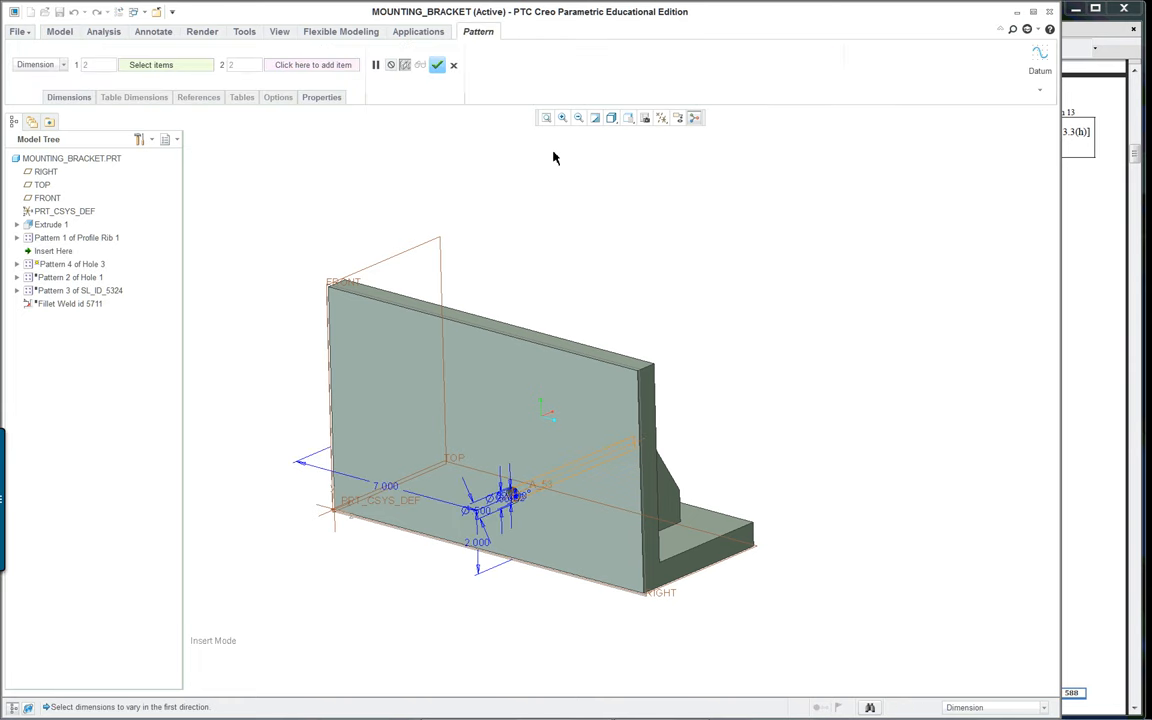
{"action": "mouse_move", "coordinate": [68, 97]}
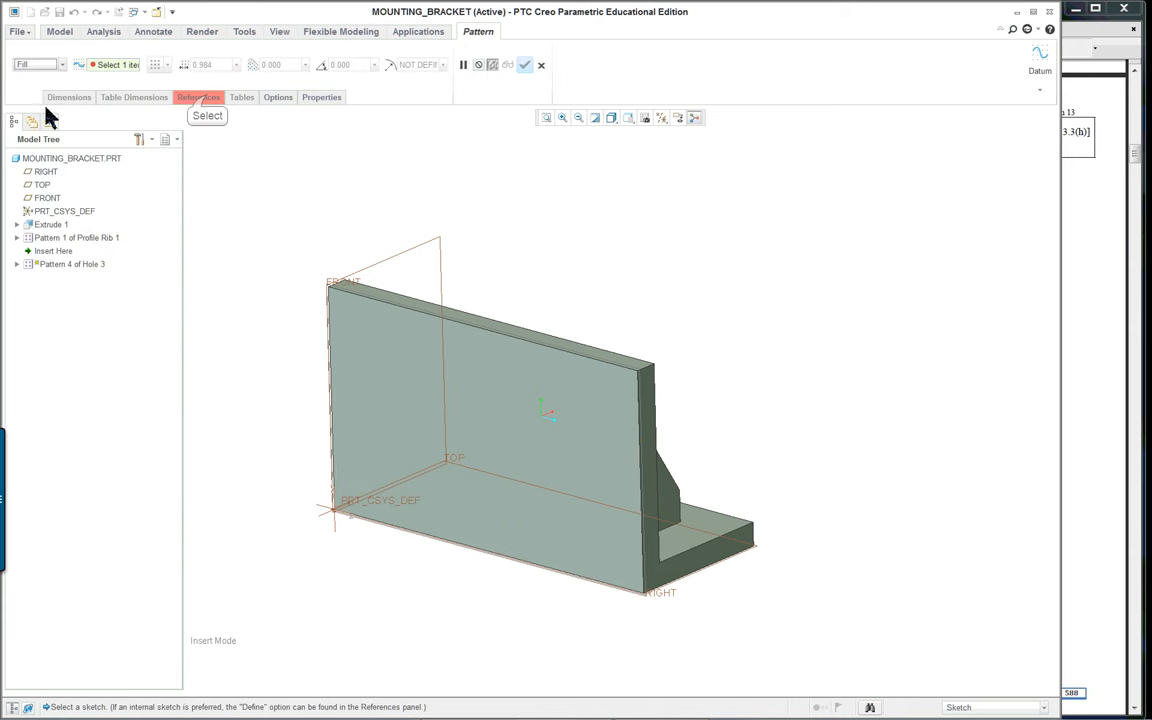
- Start the fill pattern's boundary sketch on the bracket's front face
{"action": "left_click", "coordinate": [198, 97]}
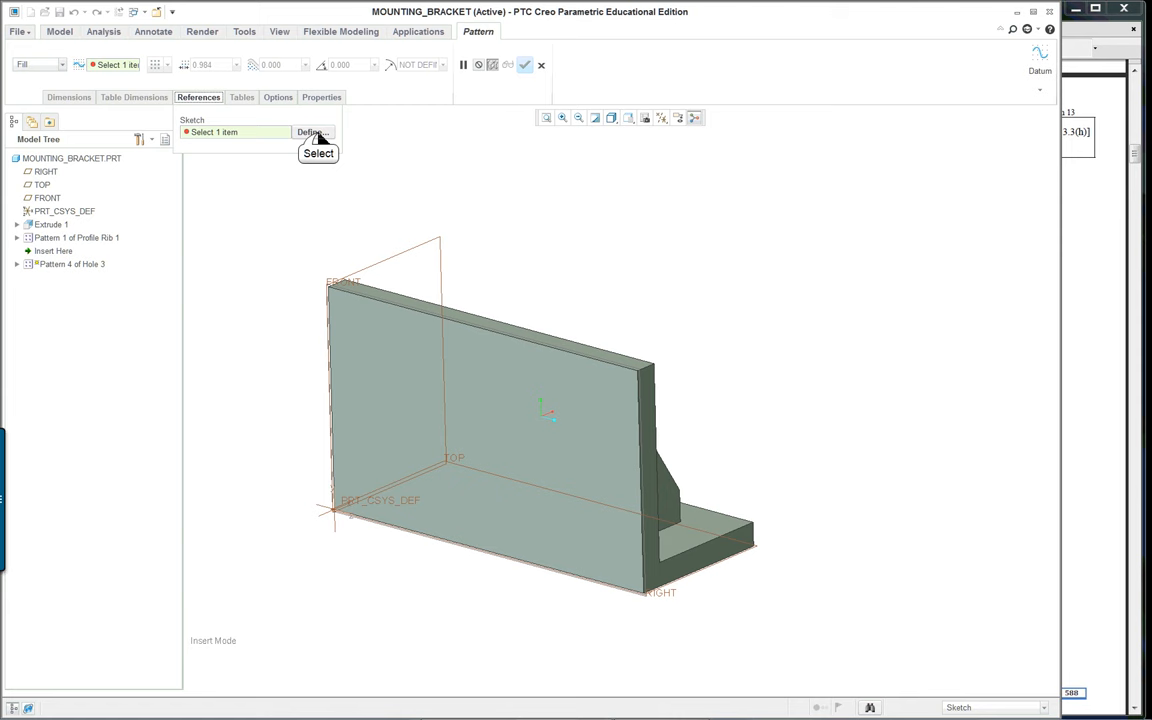
{"action": "left_click", "coordinate": [312, 132]}
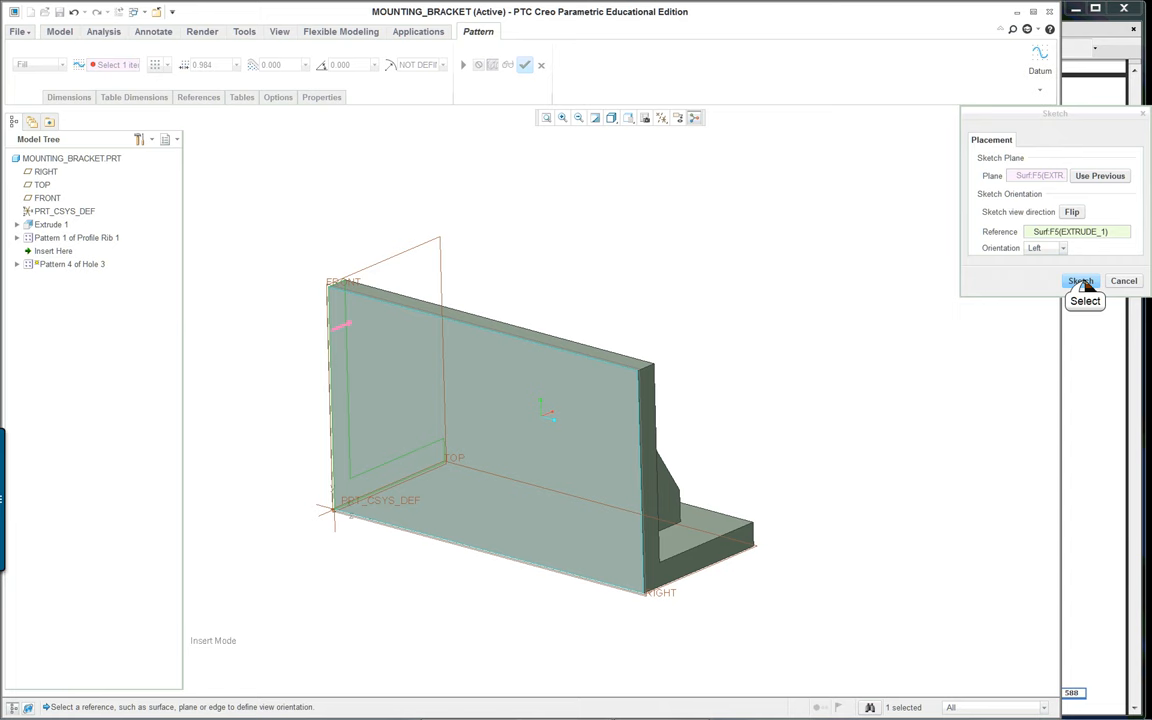
{"action": "left_click", "coordinate": [1080, 281]}
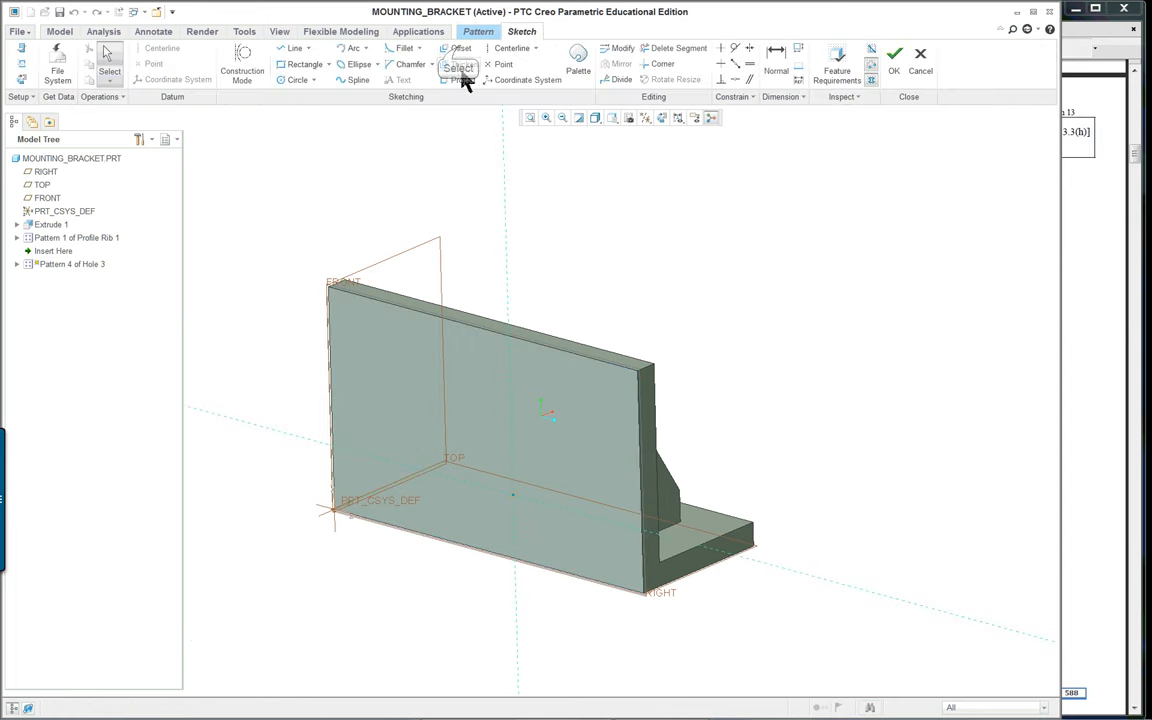
- Offset the front face's outer edge loop inward by -.3825 as the fill boundary
{"action": "left_click", "coordinate": [461, 48]}
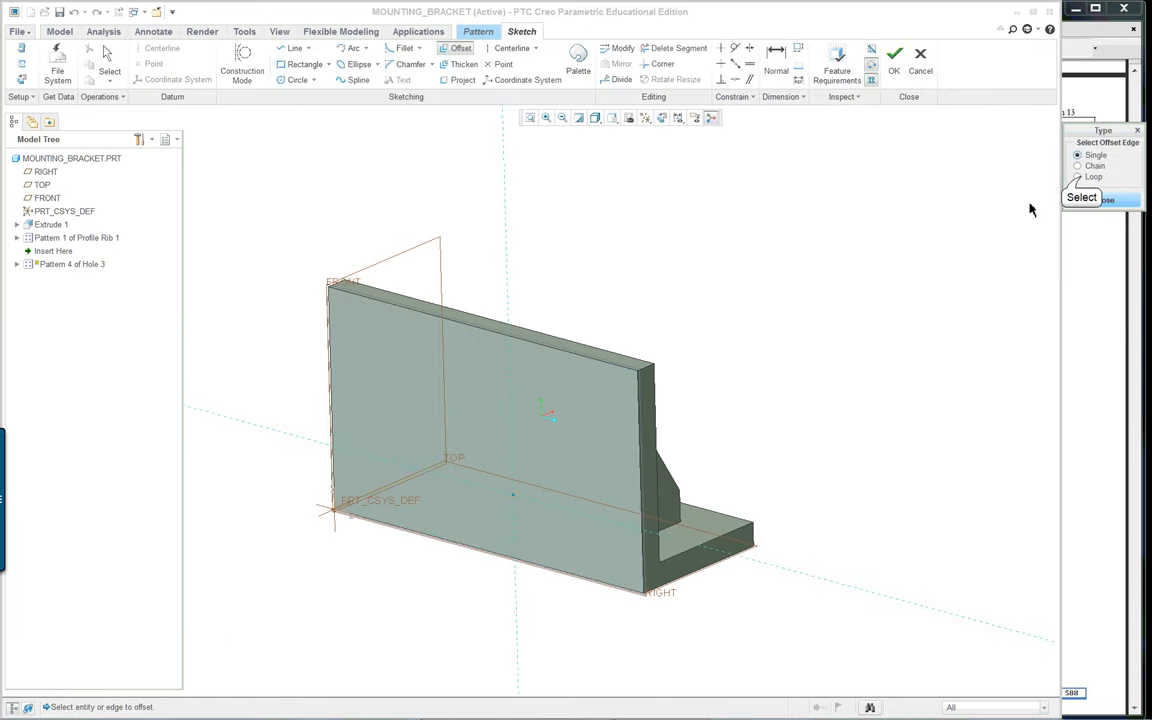
{"action": "left_click", "coordinate": [1078, 176]}
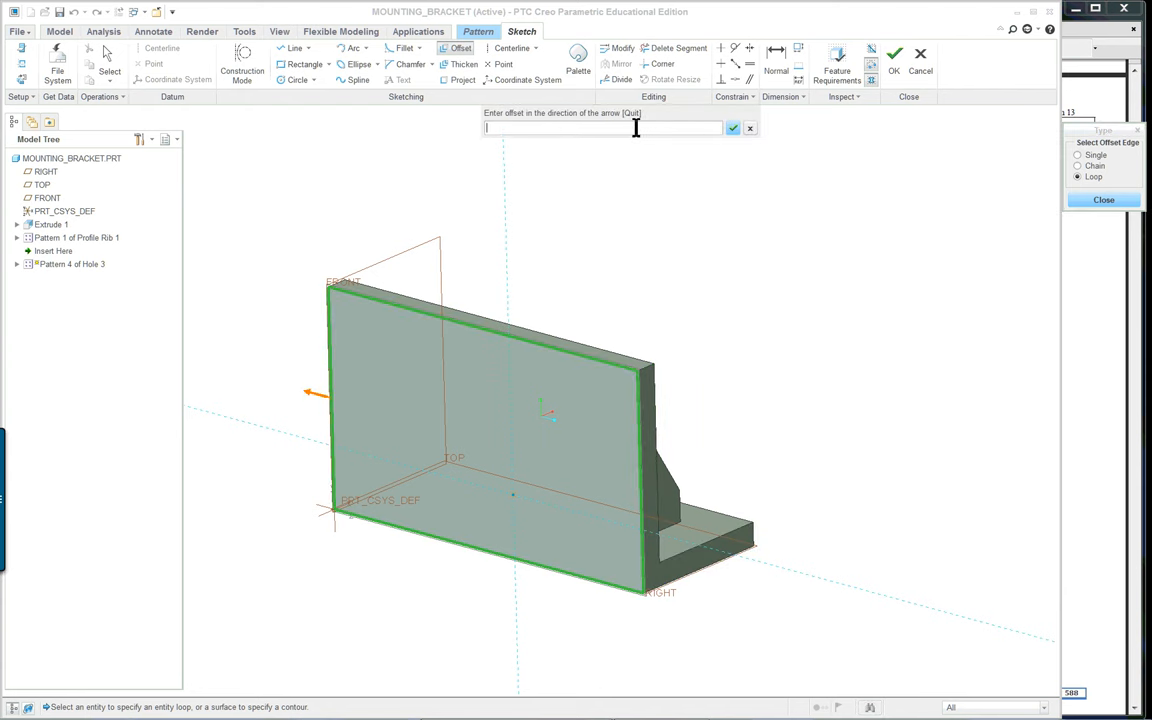
{"action": "type", "text": "-.3"}
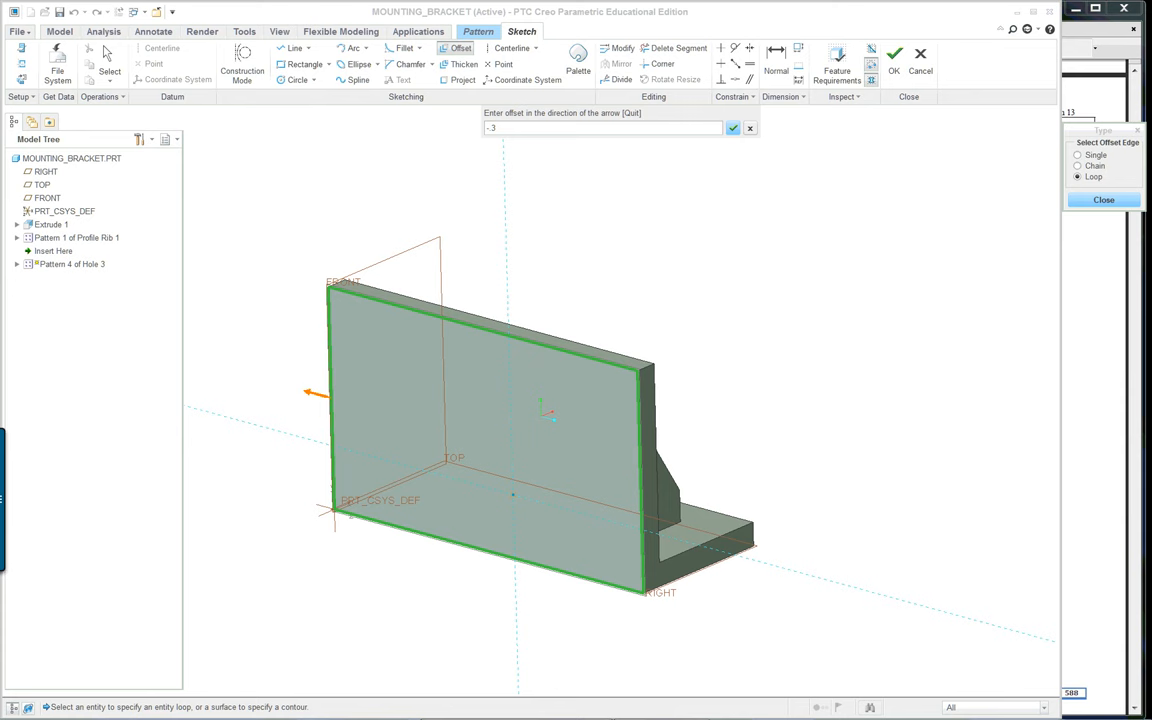
{"action": "type", "text": "-.3825"}
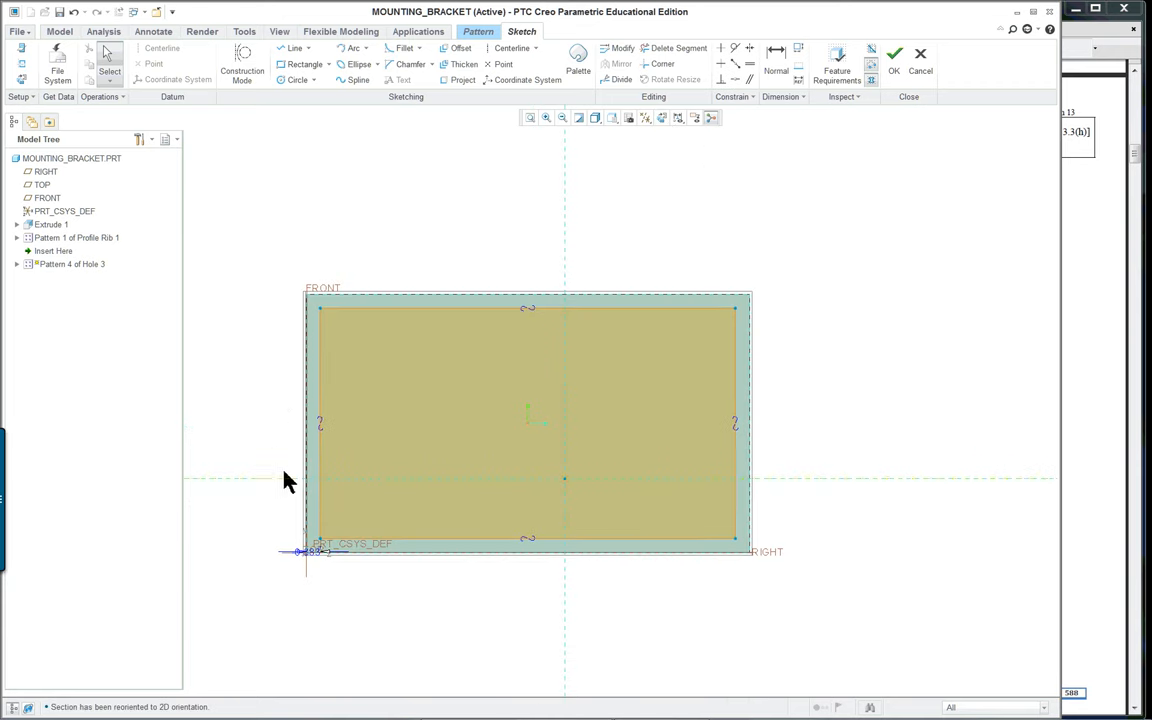
{"action": "mouse_move", "coordinate": [490, 202]}
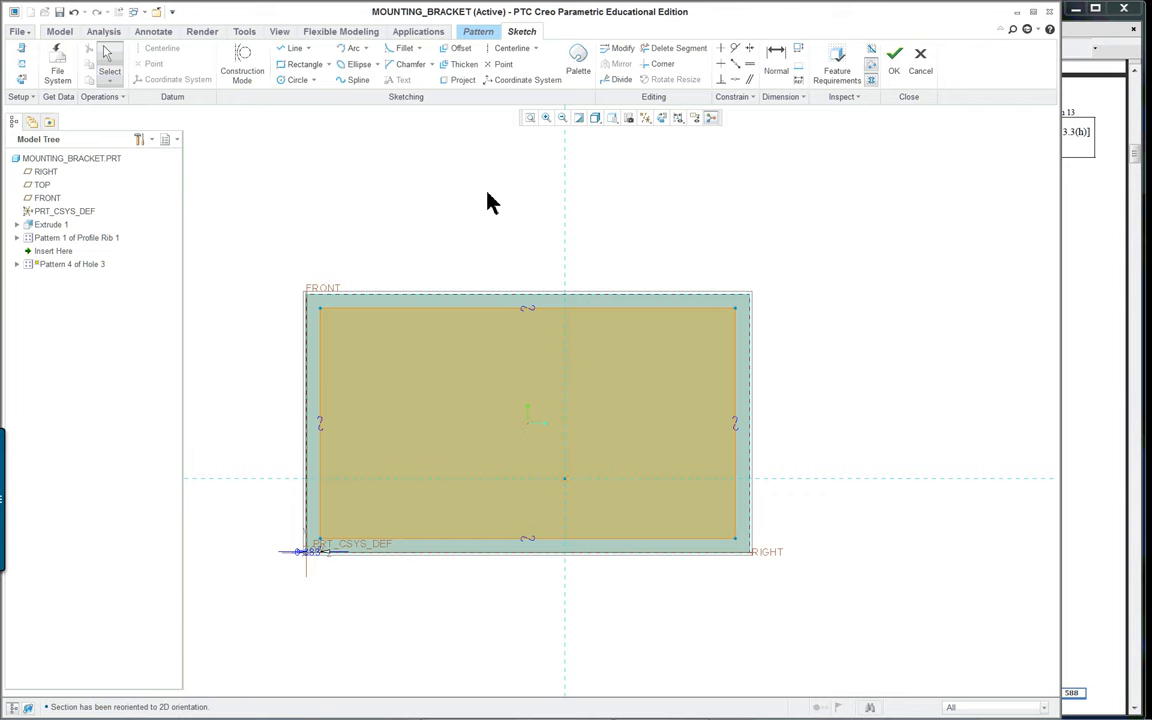
{"action": "mouse_move", "coordinate": [575, 267]}
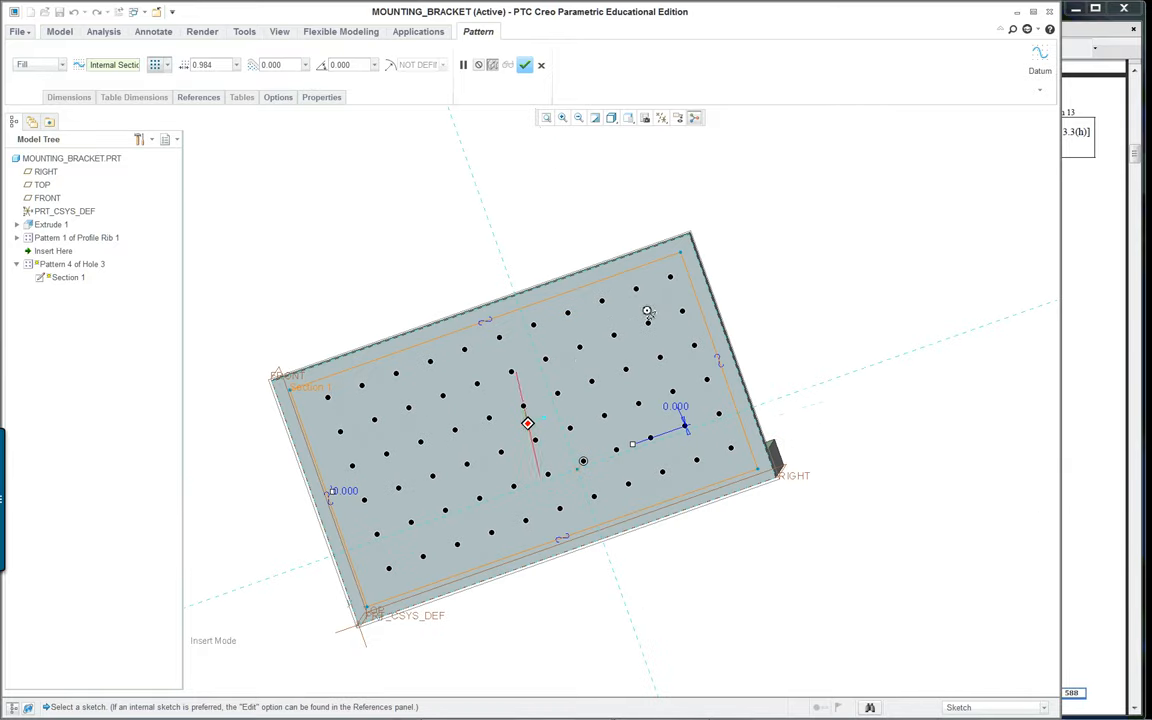
{"action": "mouse_move", "coordinate": [648, 118]}
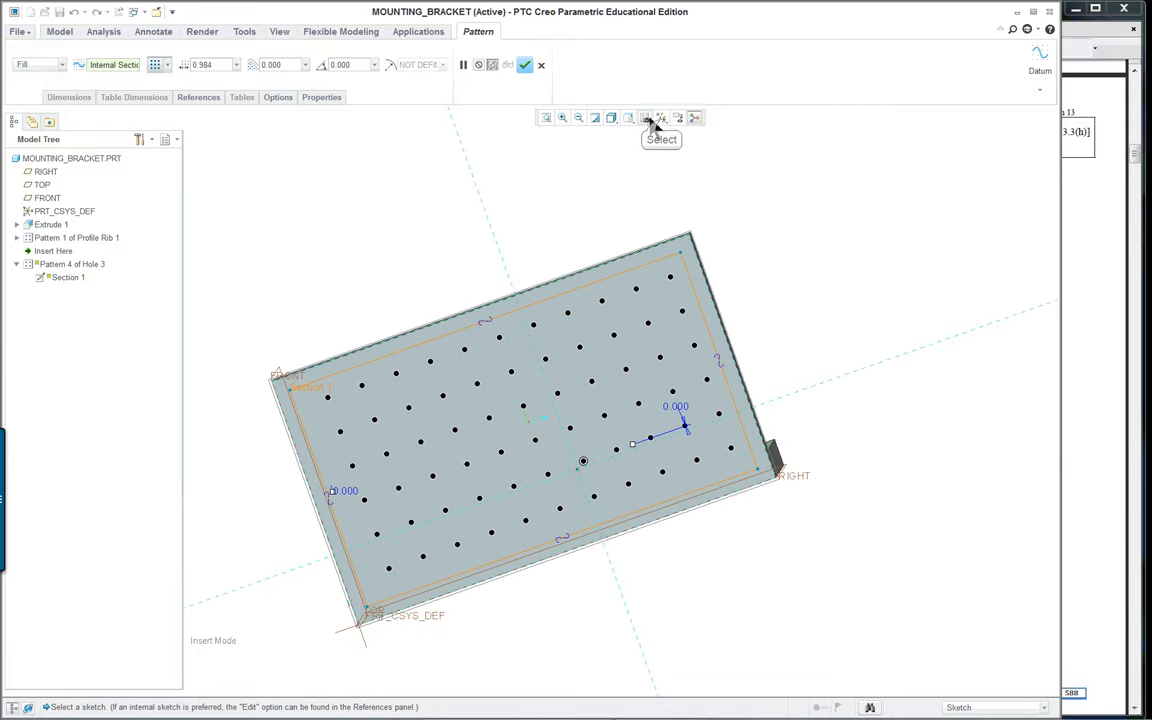
- Hide datum planes, show hidden lines and view the front to preview the 0.984 hole grid
{"action": "left_click", "coordinate": [647, 118]}
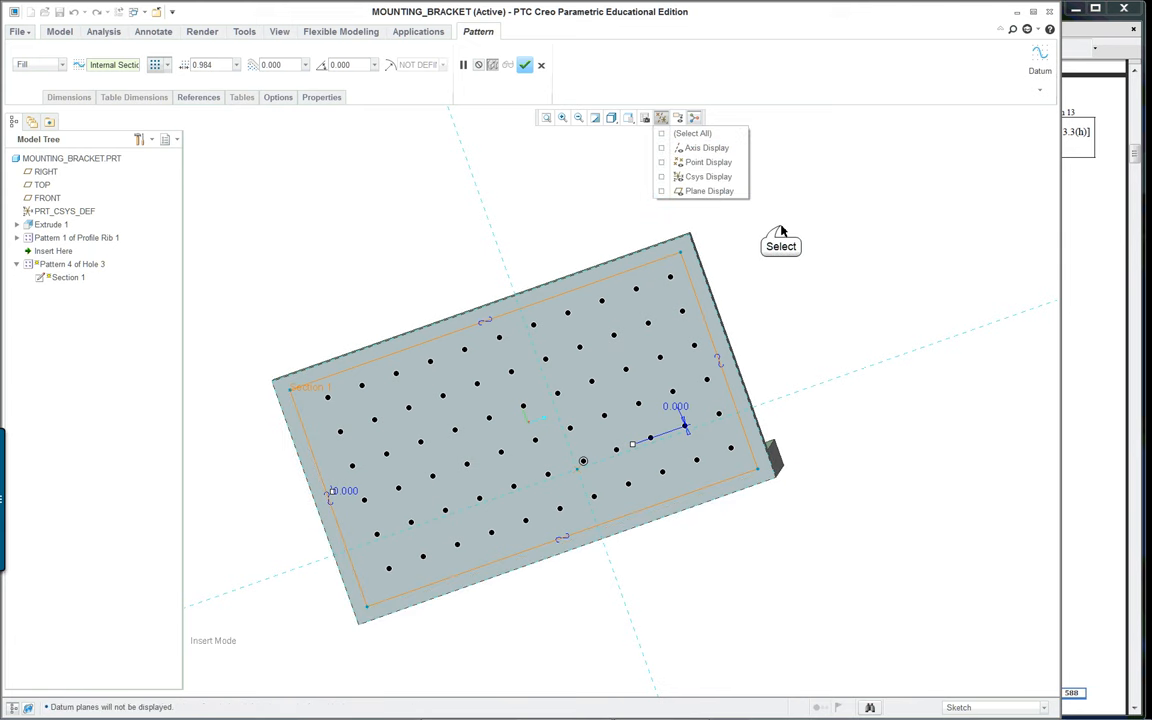
{"action": "left_click", "coordinate": [611, 118]}
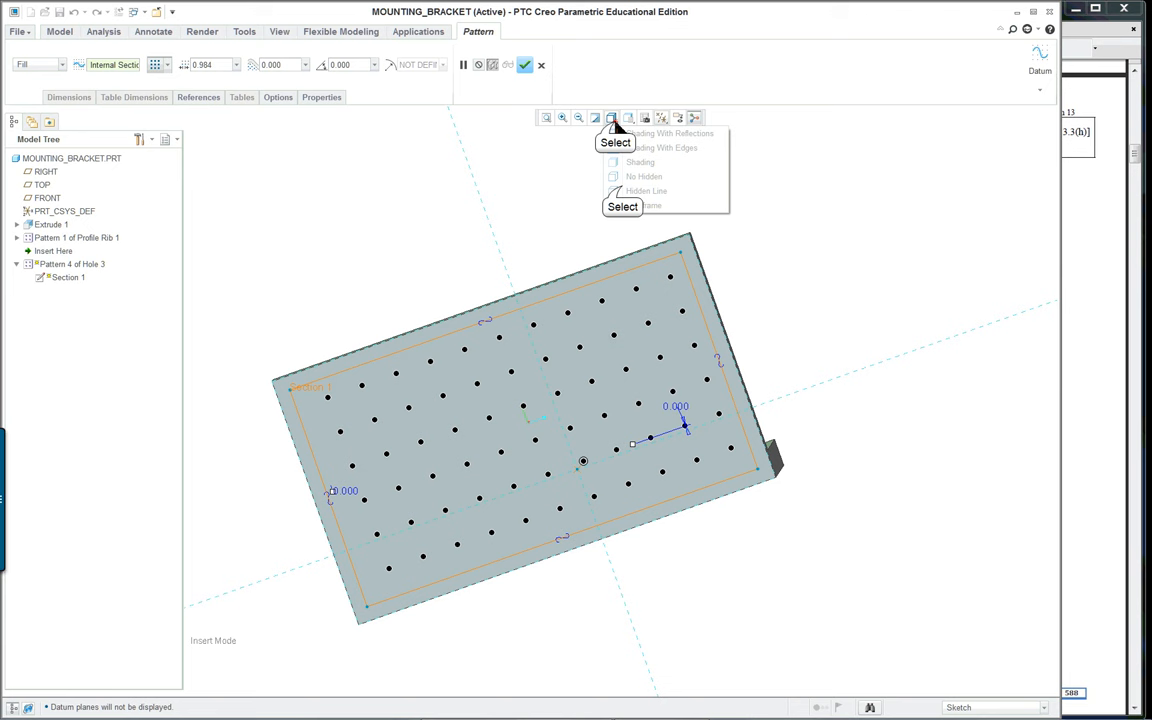
{"action": "left_click", "coordinate": [646, 191]}
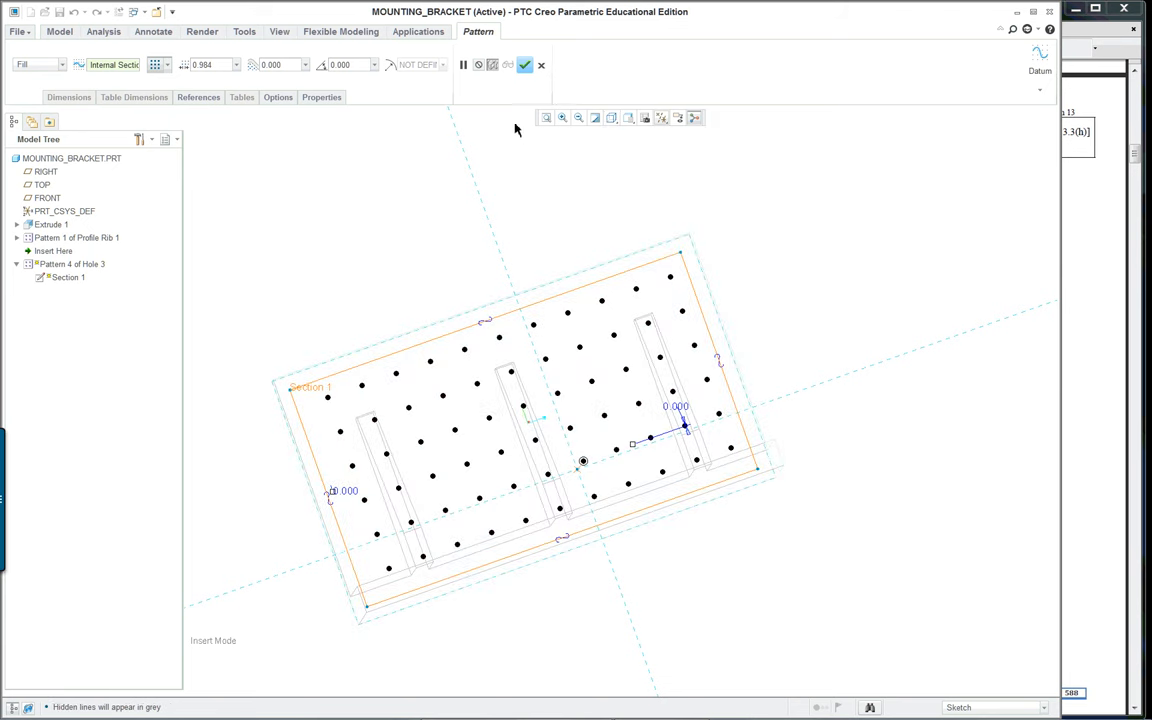
{"action": "mouse_move", "coordinate": [400, 112]}
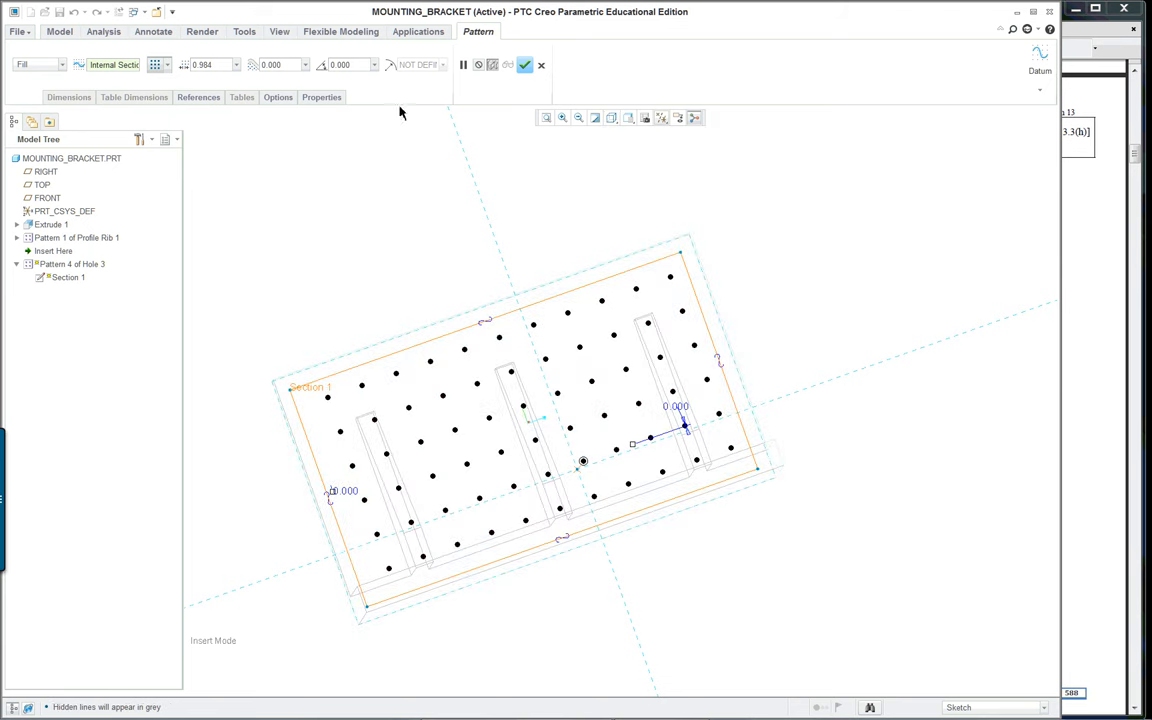
{"action": "left_click", "coordinate": [629, 118]}
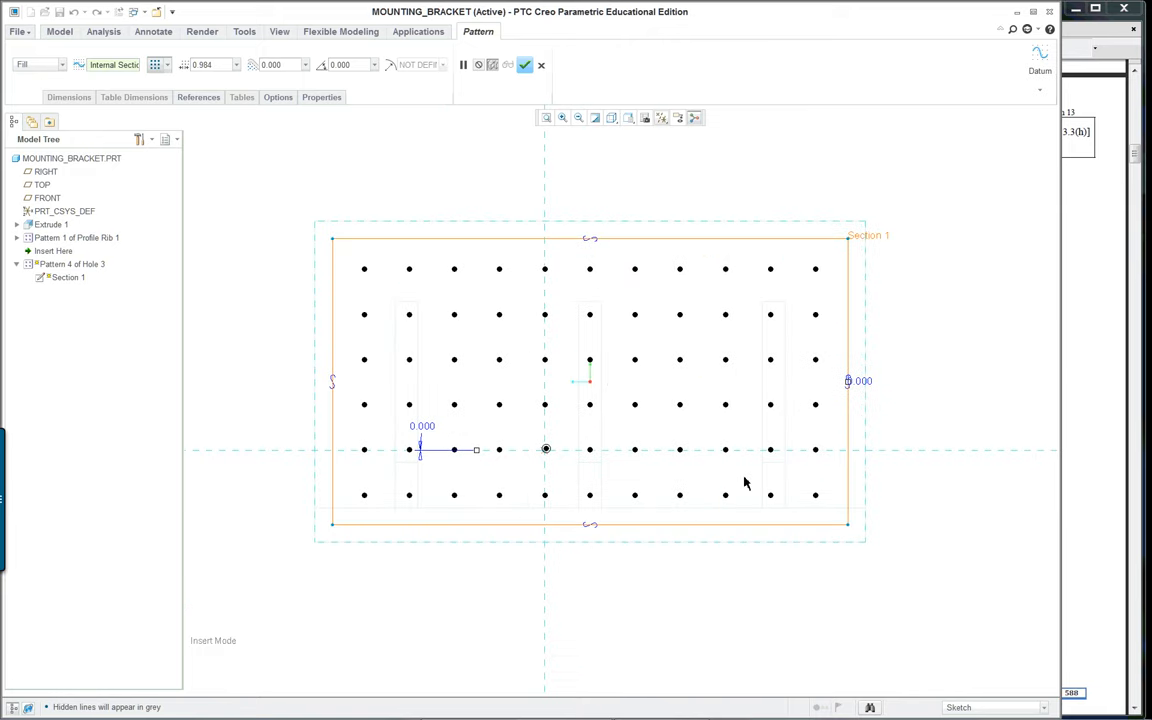
{"action": "mouse_move", "coordinate": [943, 337]}
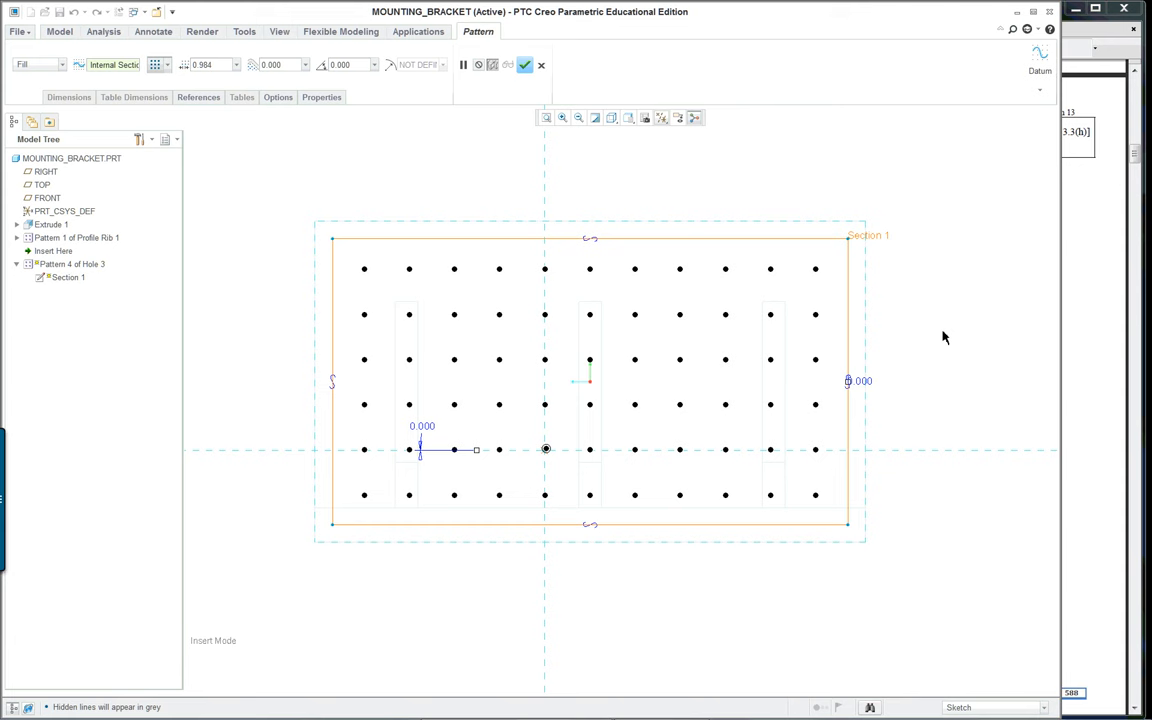
{"action": "mouse_move", "coordinate": [595, 517]}
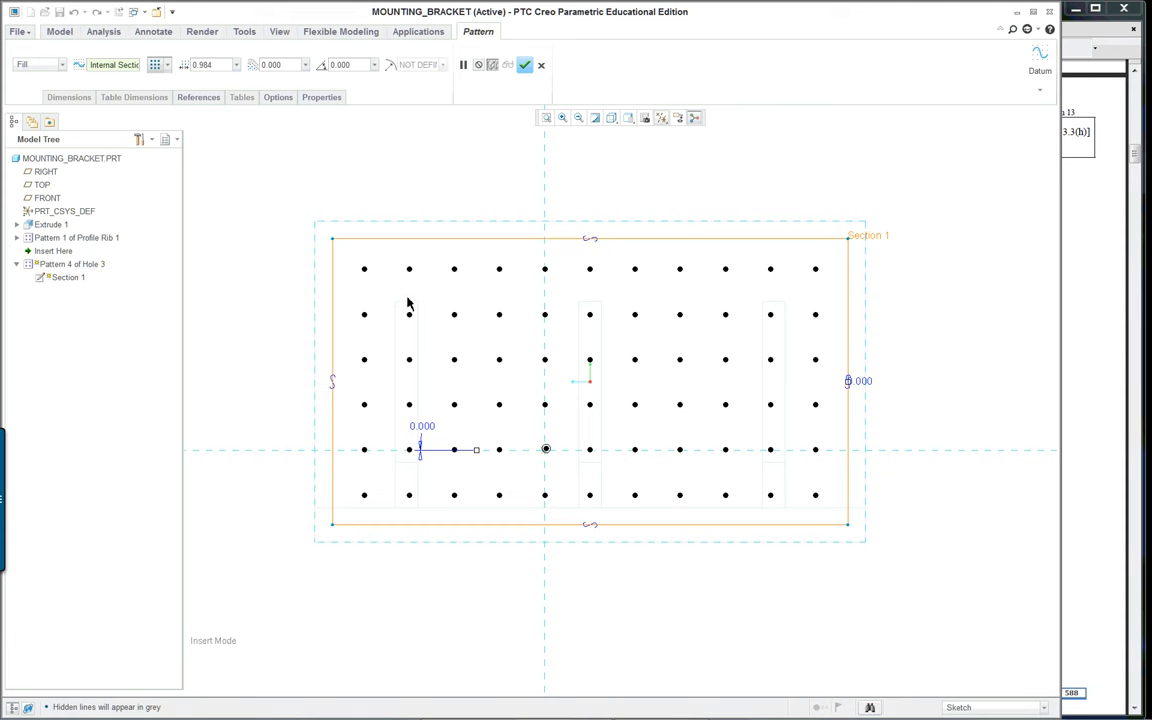
{"action": "mouse_move", "coordinate": [818, 448]}
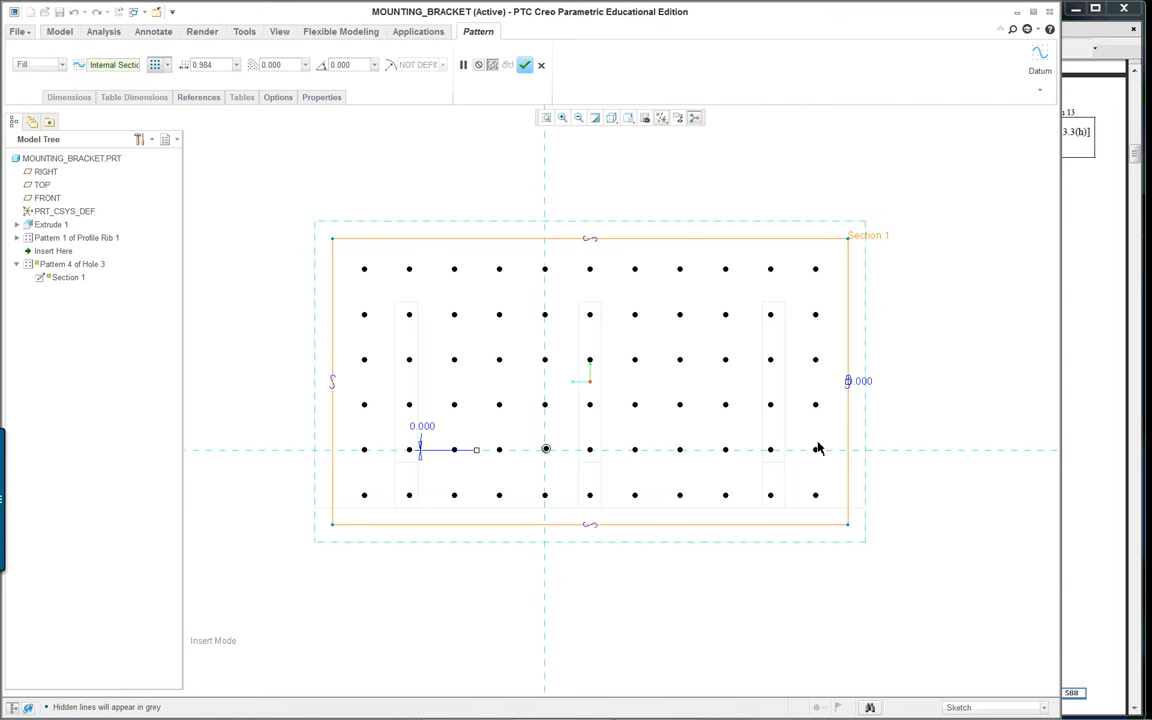
{"action": "left_click", "coordinate": [611, 117]}
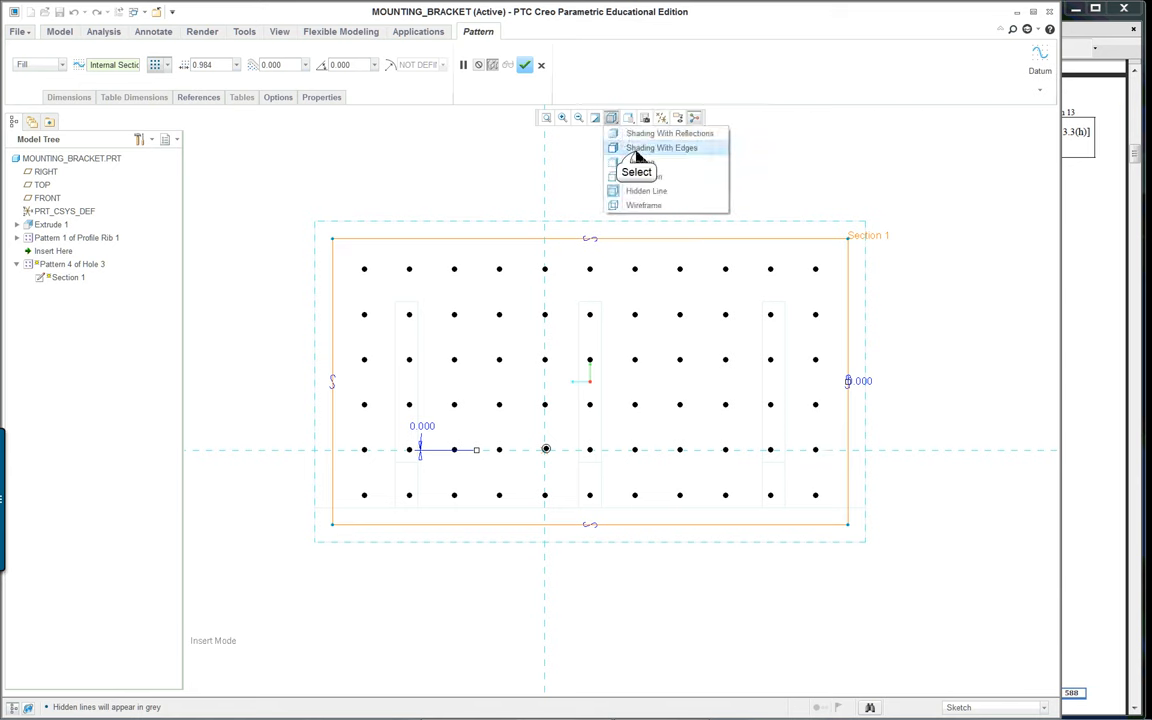
- Switch the display to shaded with edges to view the hole grid
{"action": "left_click", "coordinate": [661, 147]}
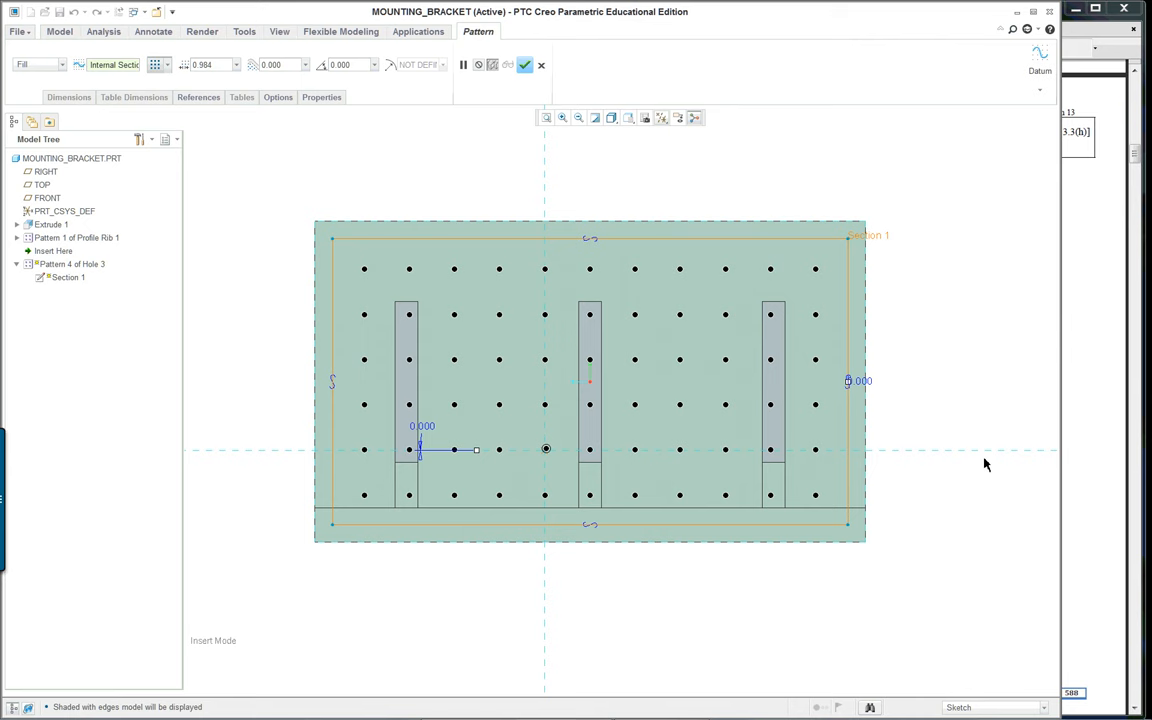
{"action": "mouse_move", "coordinate": [475, 505]}
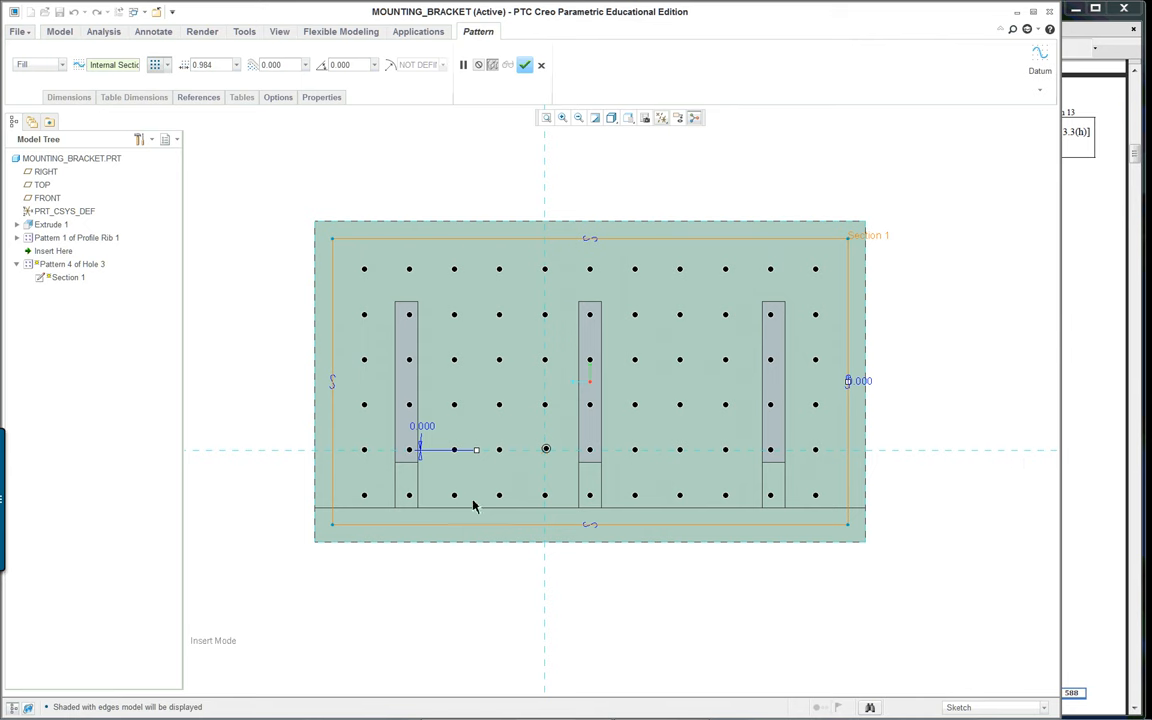
{"action": "mouse_move", "coordinate": [818, 505]}
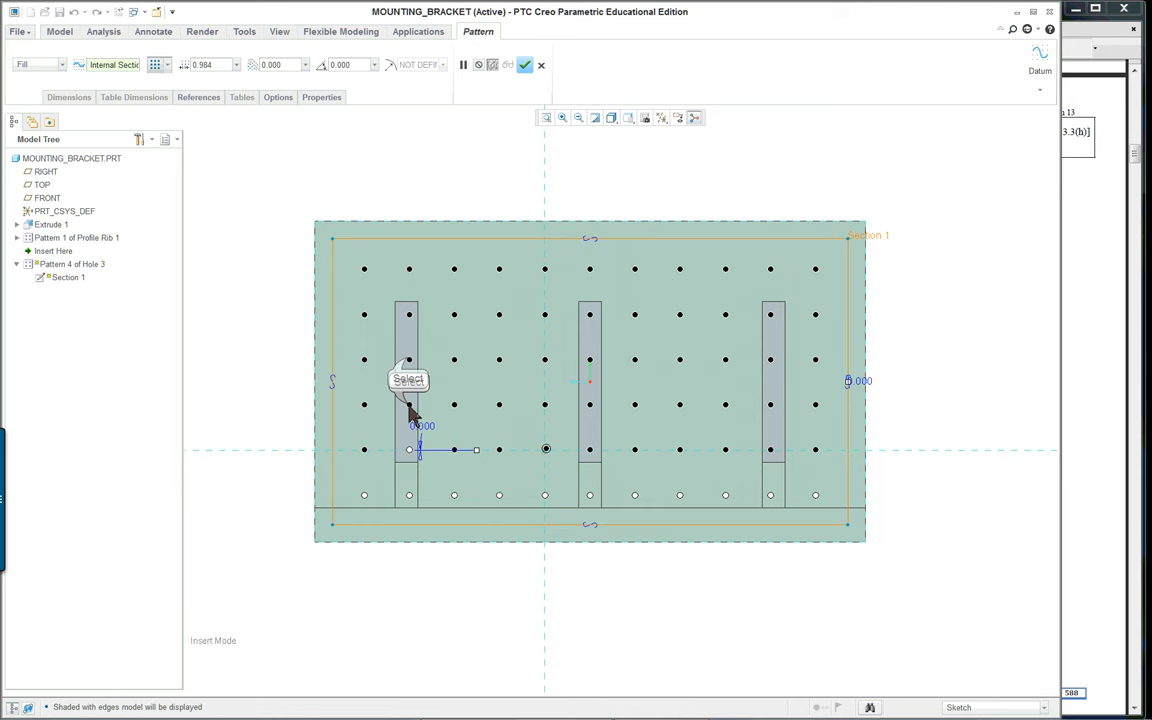
{"action": "mouse_move", "coordinate": [487, 309]}
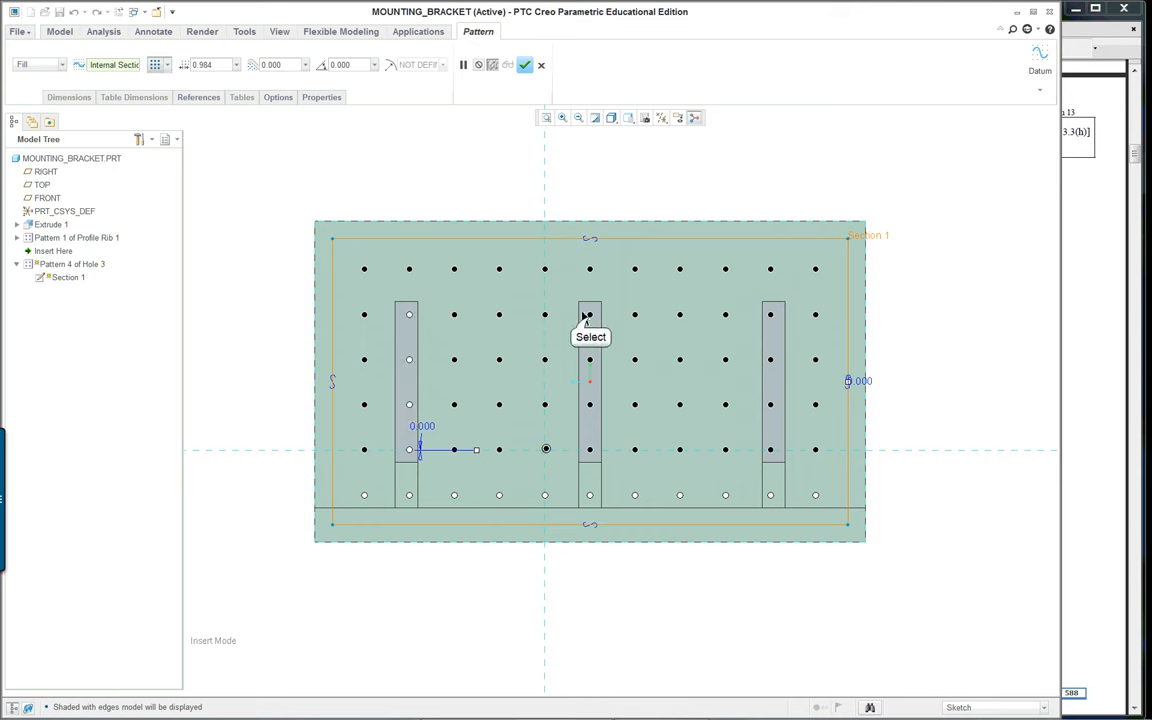
{"action": "mouse_move", "coordinate": [595, 375]}
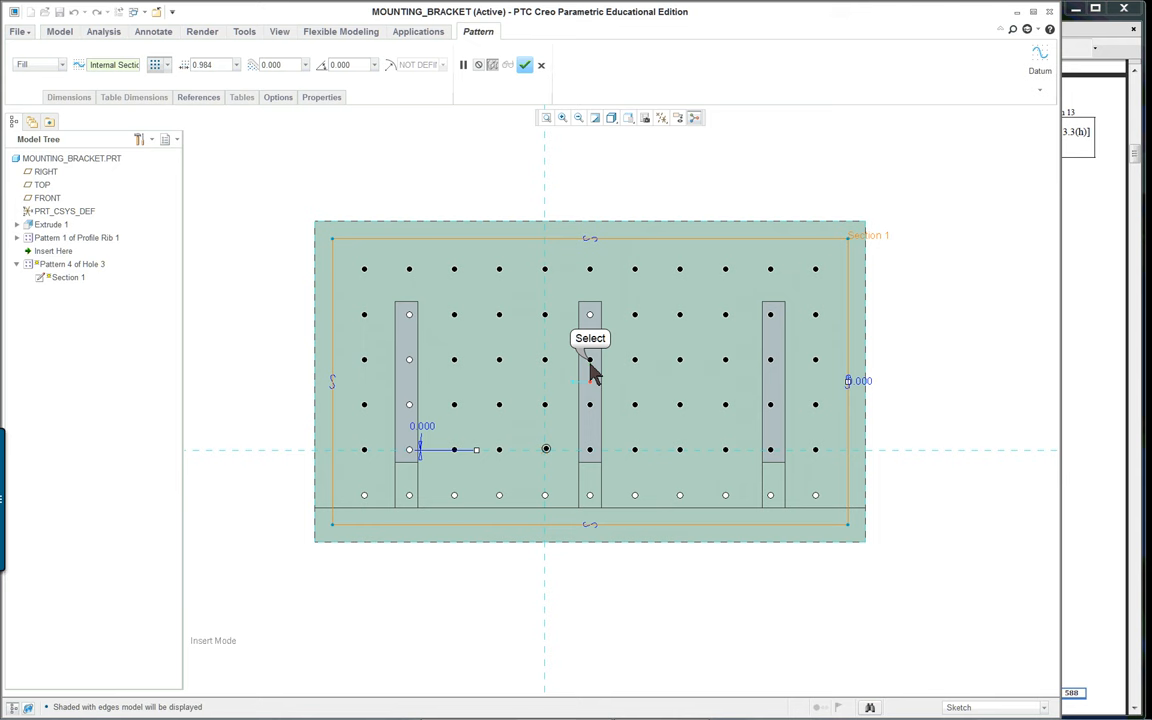
{"action": "mouse_move", "coordinate": [595, 415]}
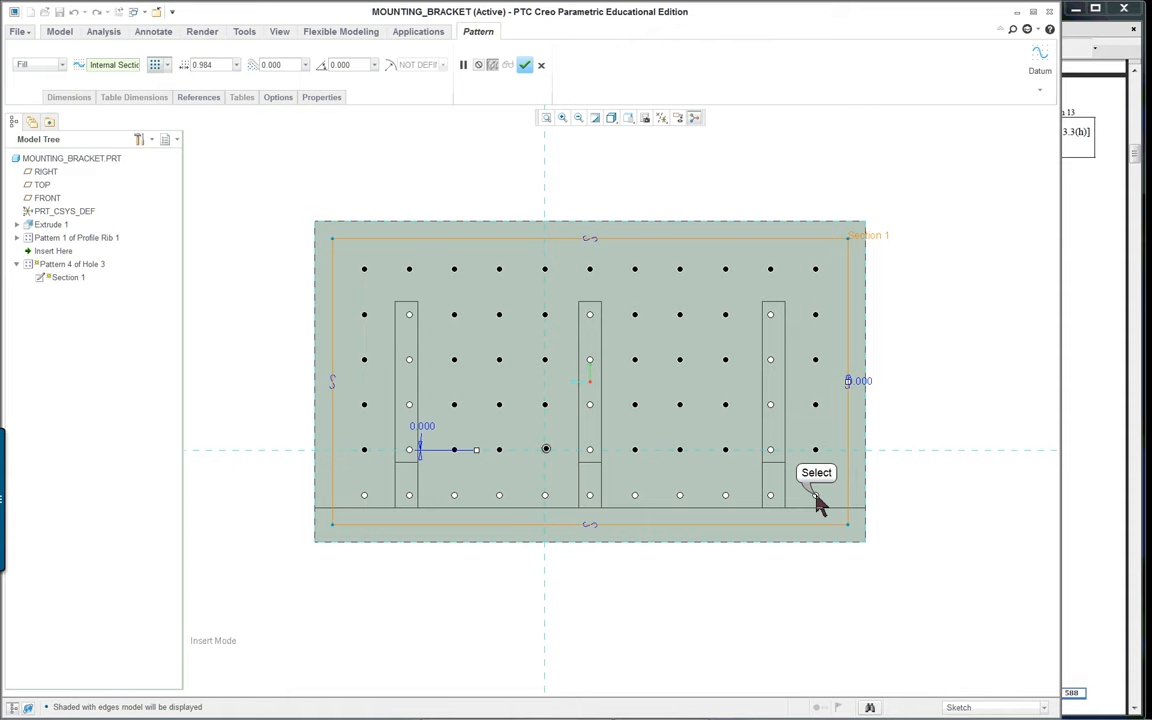
{"action": "mouse_move", "coordinate": [430, 494]}
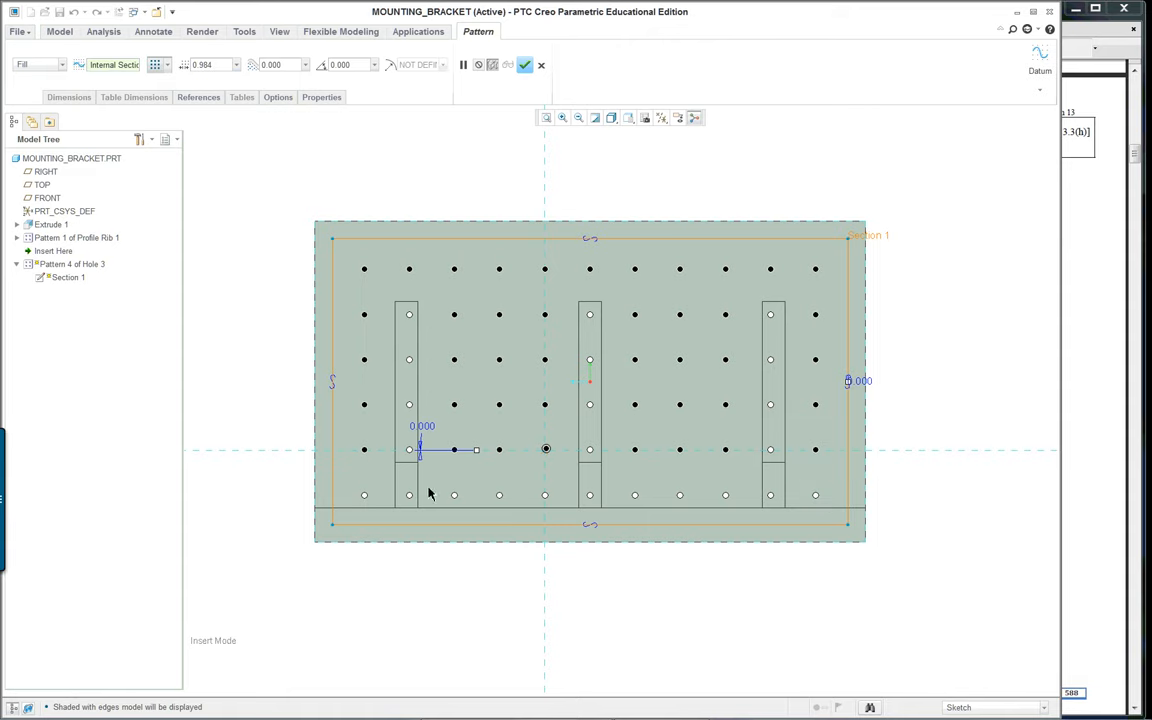
- Orbit to check the preview, then complete the hole fill pattern
{"action": "left_click_drag", "start_coordinate": [430, 490], "coordinate": [772, 440]}
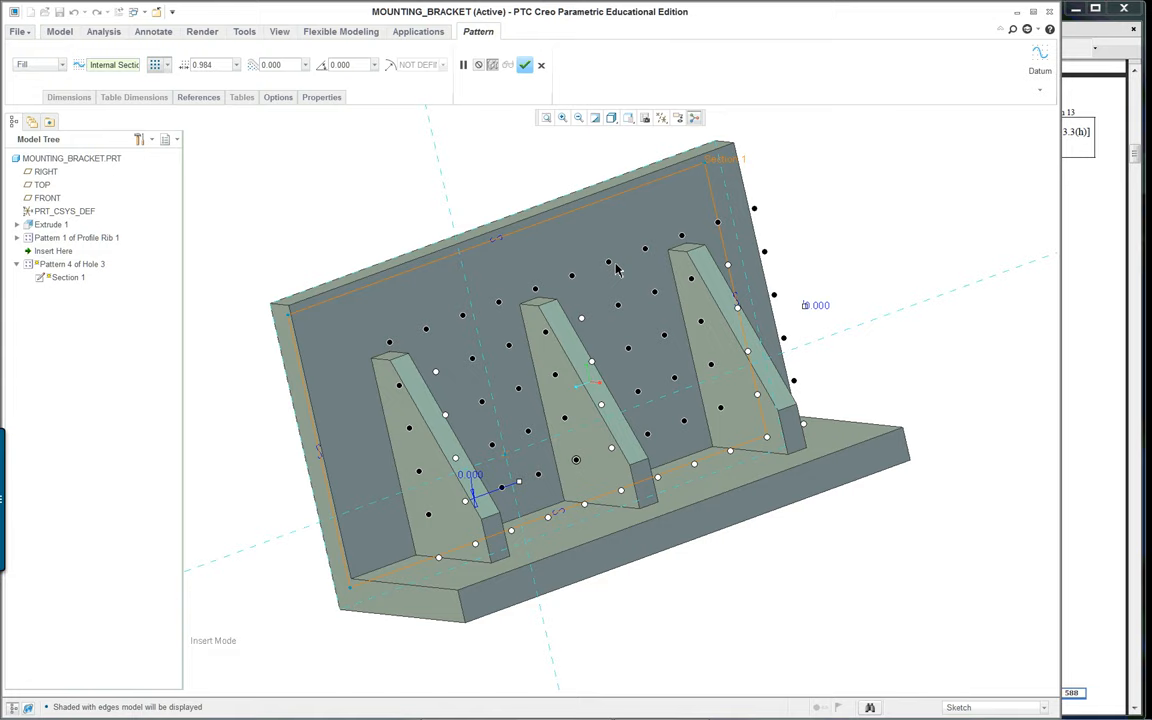
{"action": "left_click", "coordinate": [525, 65]}
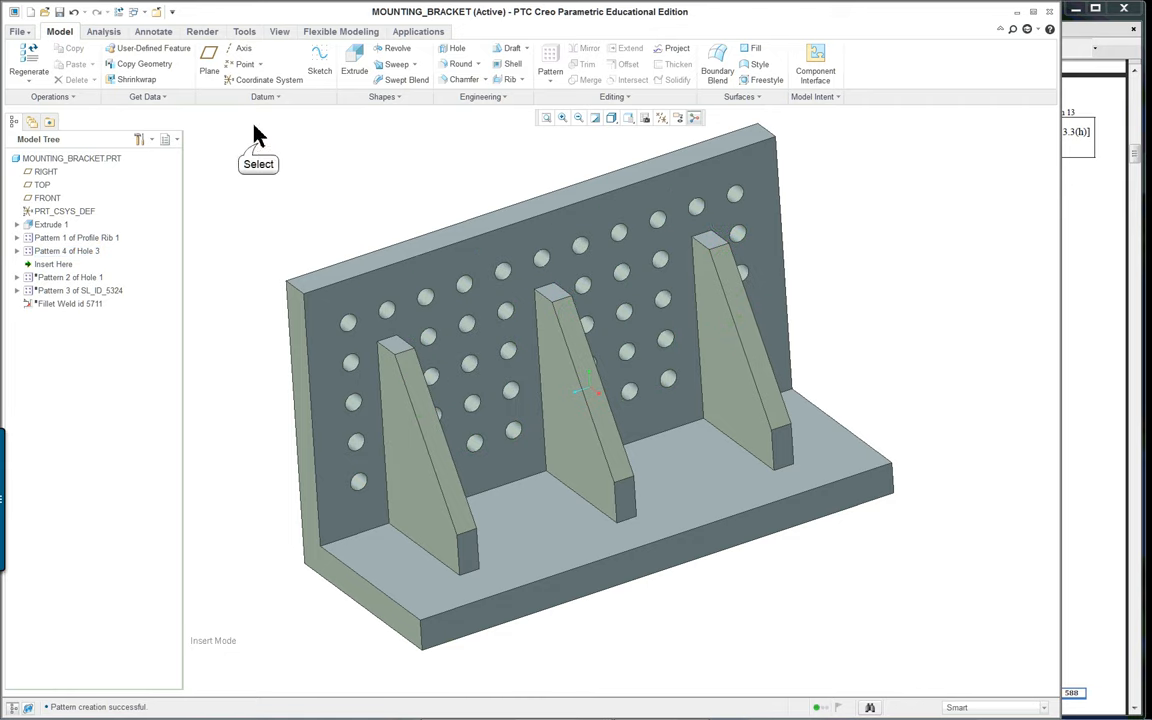
- Launch the Welding application from the Applications tab
{"action": "left_click", "coordinate": [418, 31]}
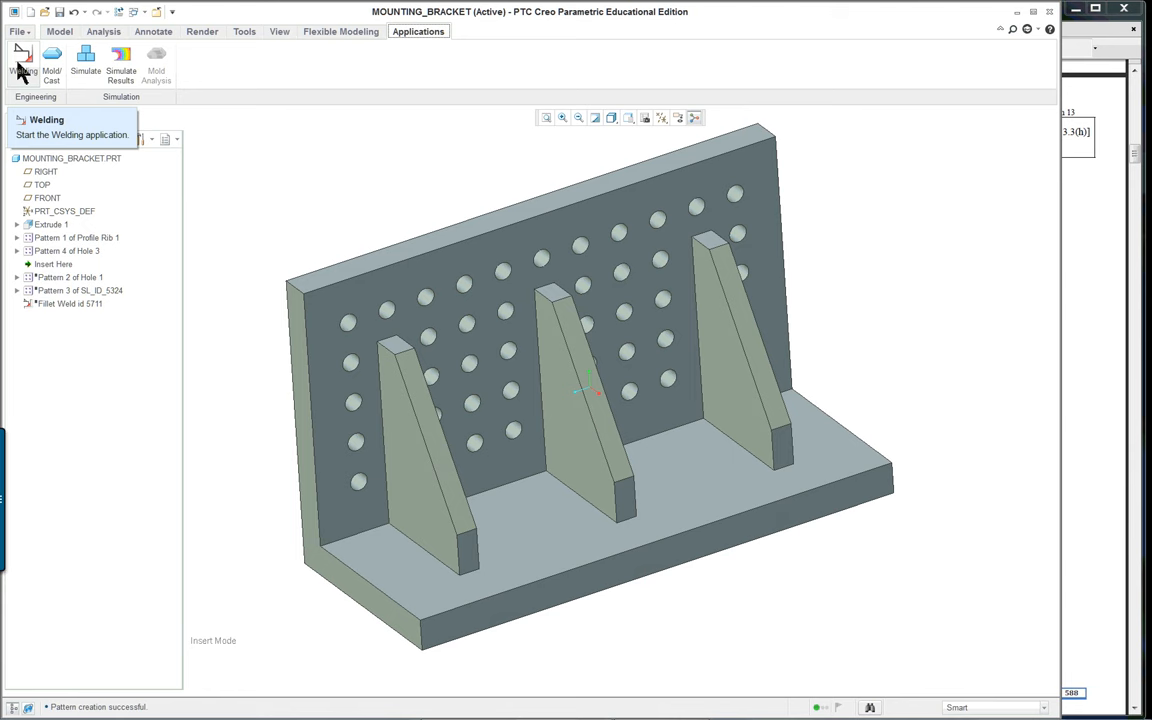
{"action": "mouse_move", "coordinate": [280, 90]}
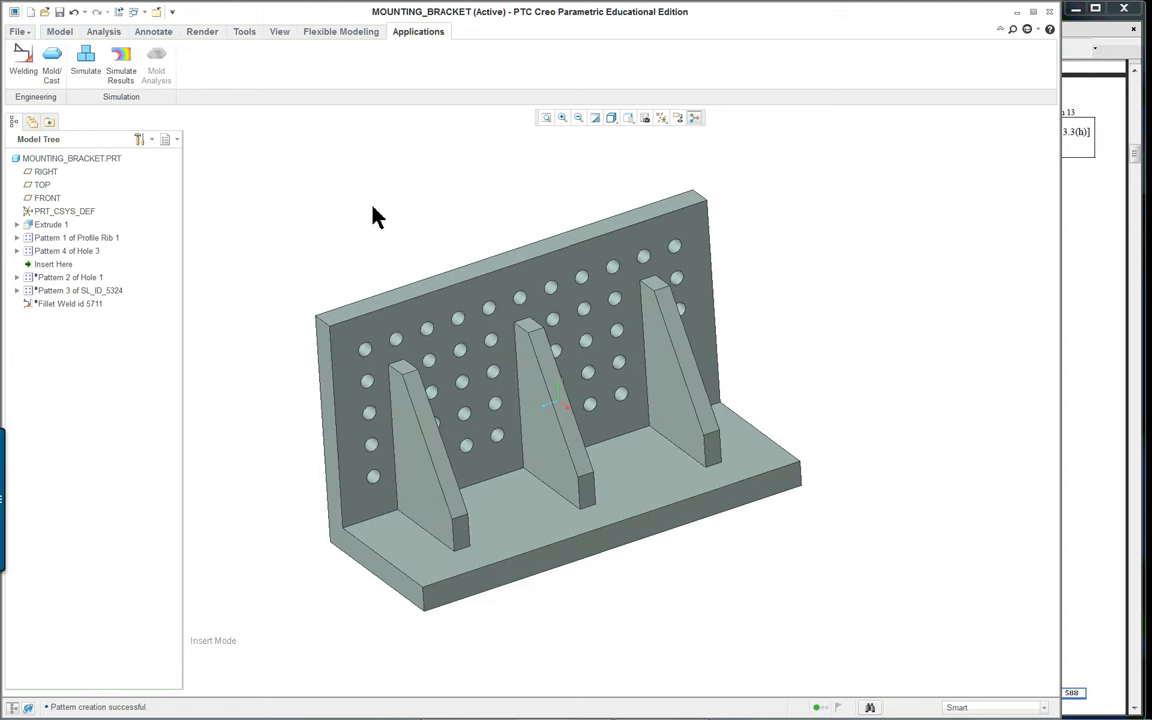
{"action": "mouse_move", "coordinate": [362, 203]}
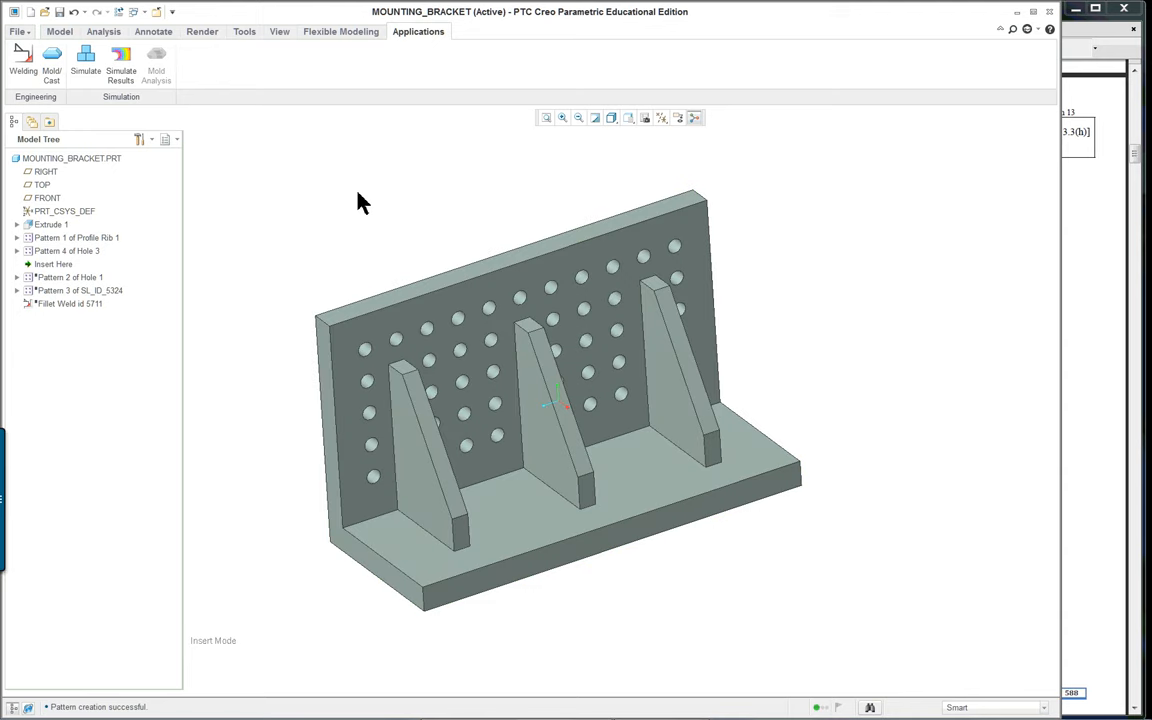
{"action": "mouse_move", "coordinate": [295, 165]}
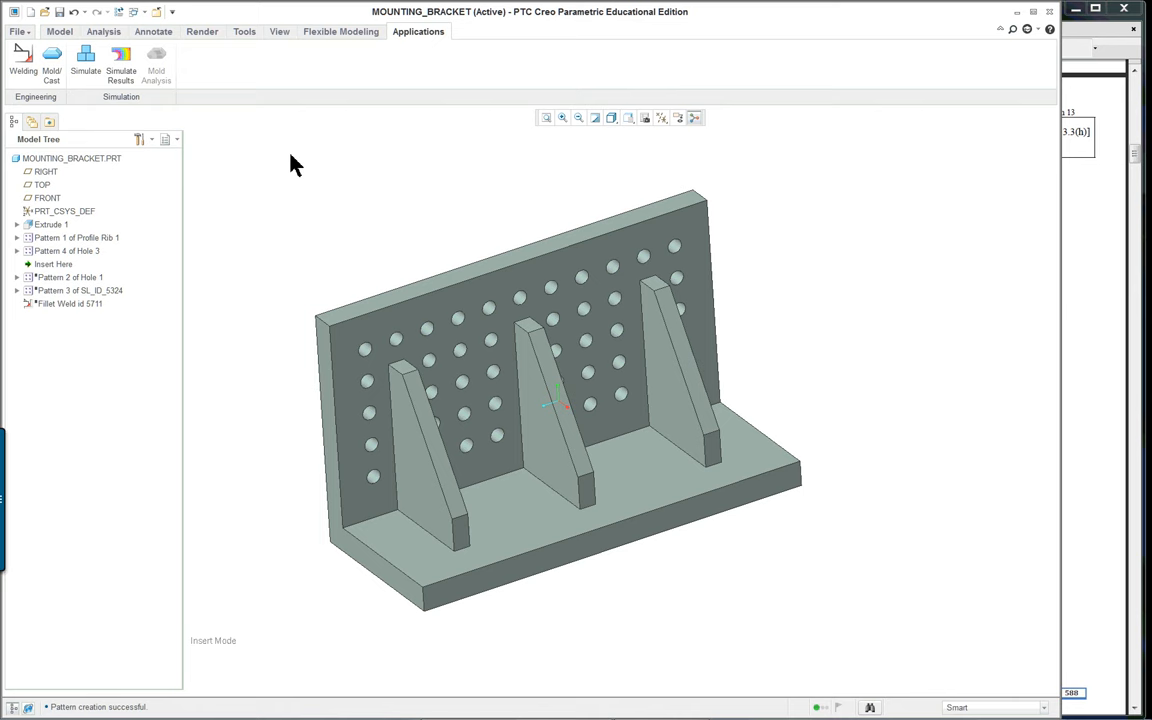
{"action": "mouse_move", "coordinate": [320, 160]}
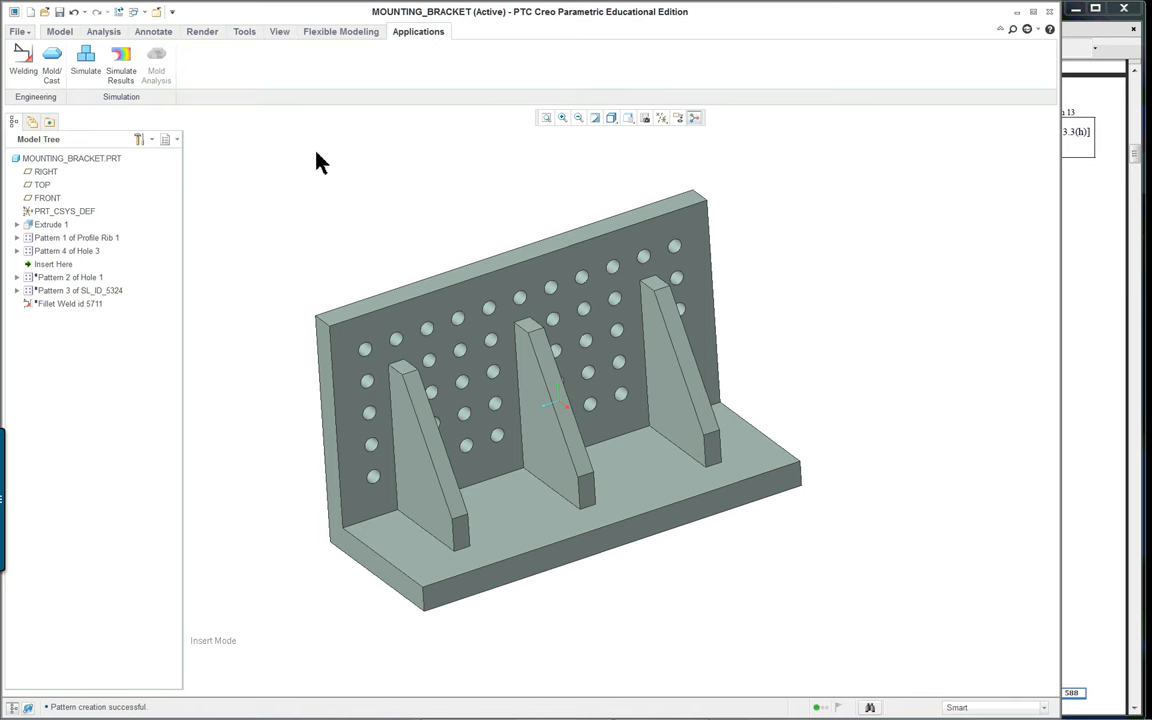
{"action": "mouse_move", "coordinate": [283, 178]}
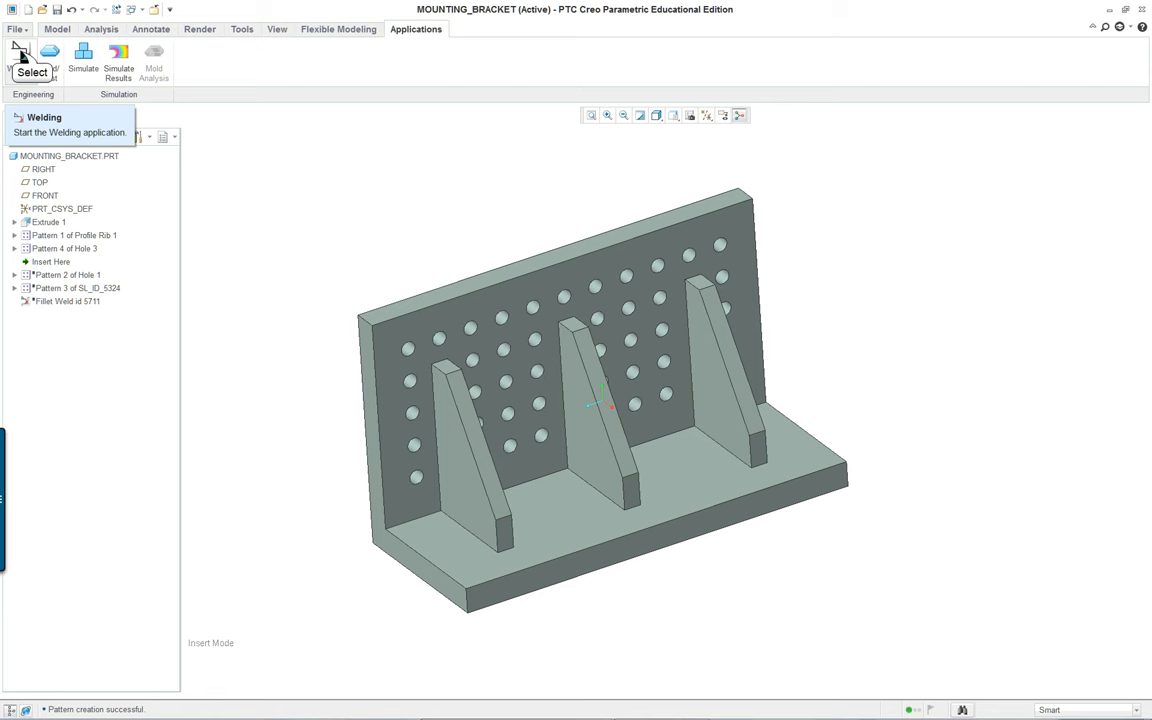
{"action": "left_click", "coordinate": [44, 117]}
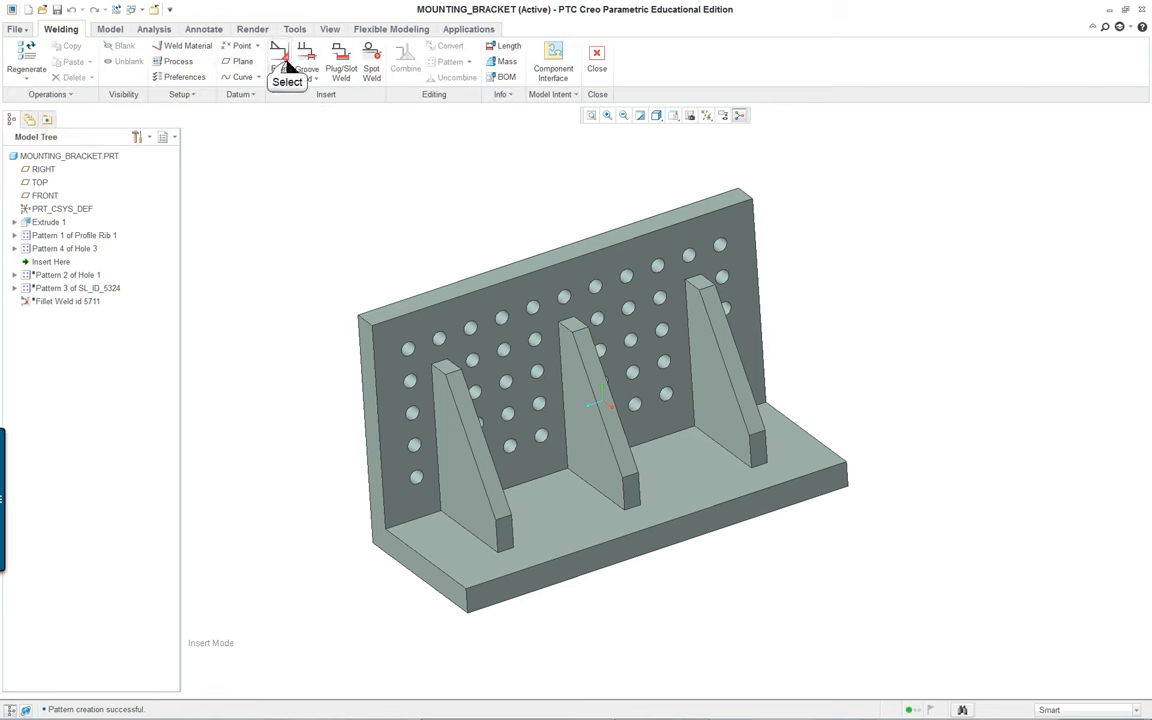
- Create a fillet weld selecting the middle and right ribs, then start a new set
{"action": "left_click", "coordinate": [287, 57]}
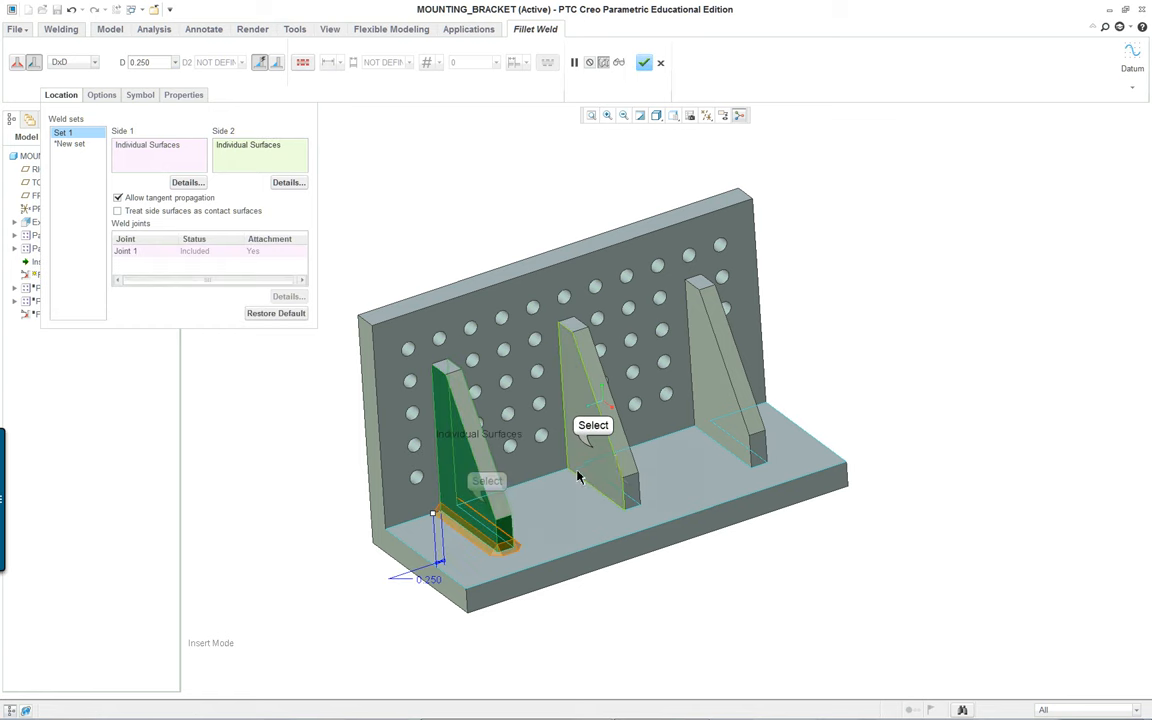
{"action": "left_click", "coordinate": [600, 420]}
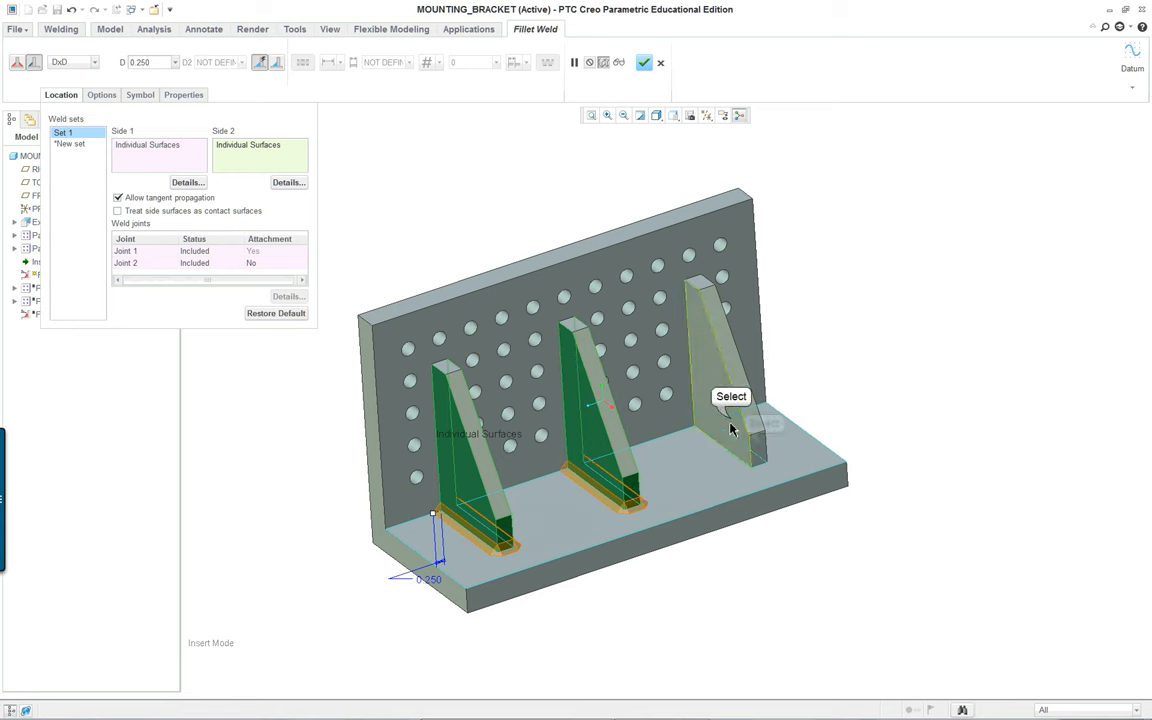
{"action": "left_click", "coordinate": [720, 400]}
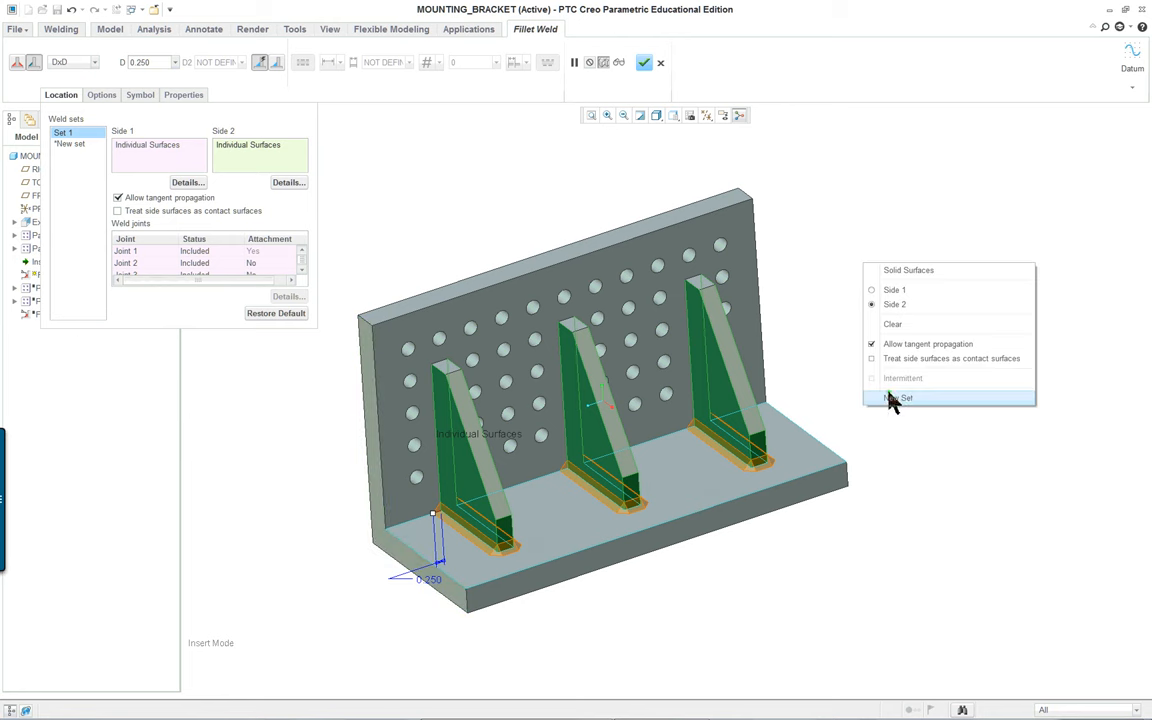
{"action": "left_click", "coordinate": [902, 398]}
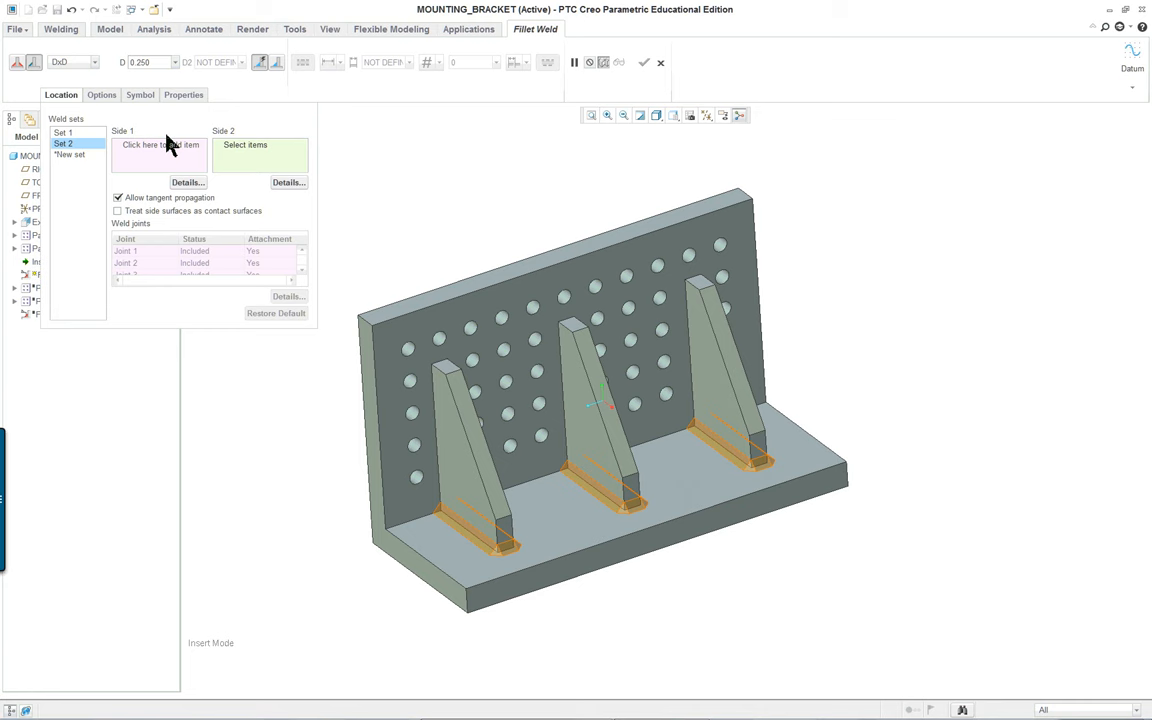
- Set the back wall as Side 1 and the rib surfaces as Side 2
{"action": "left_click", "coordinate": [160, 145]}
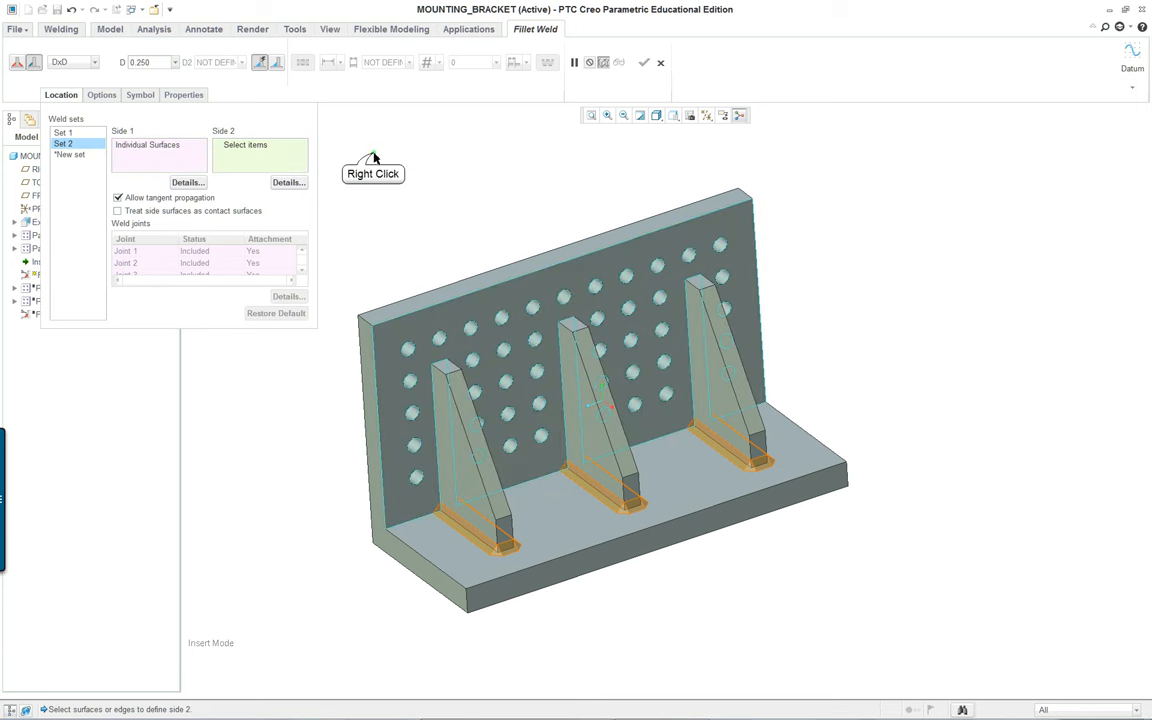
{"action": "right_click", "coordinate": [375, 160]}
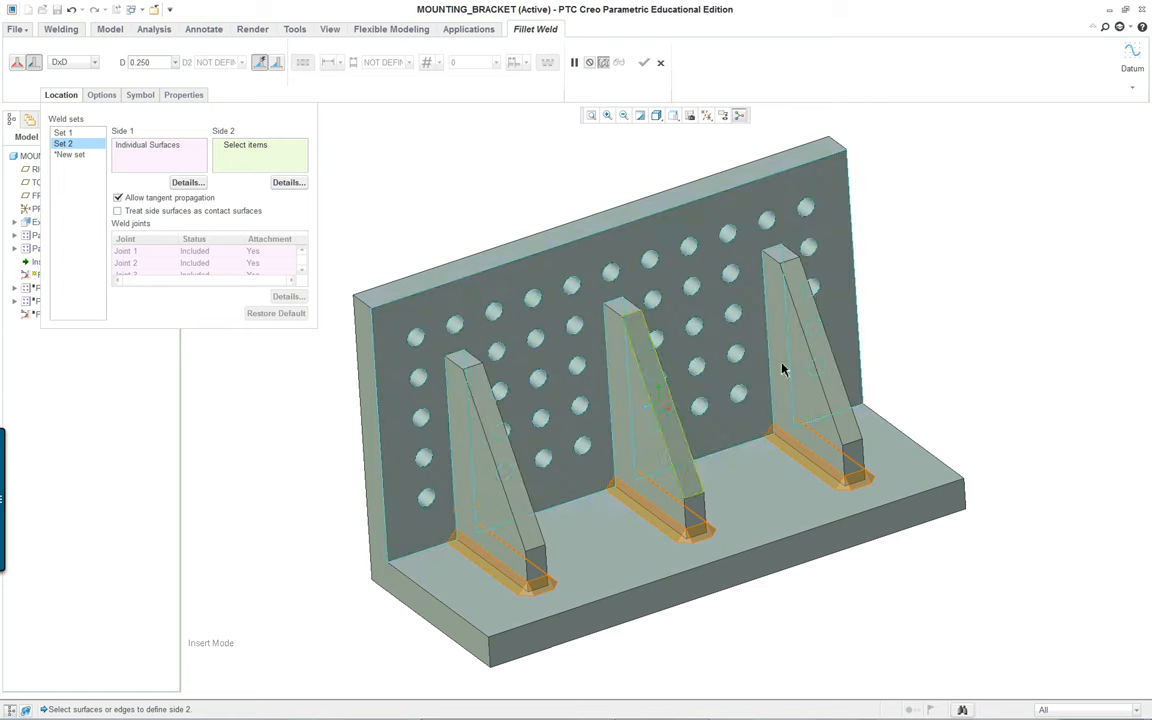
{"action": "left_click", "coordinate": [470, 440]}
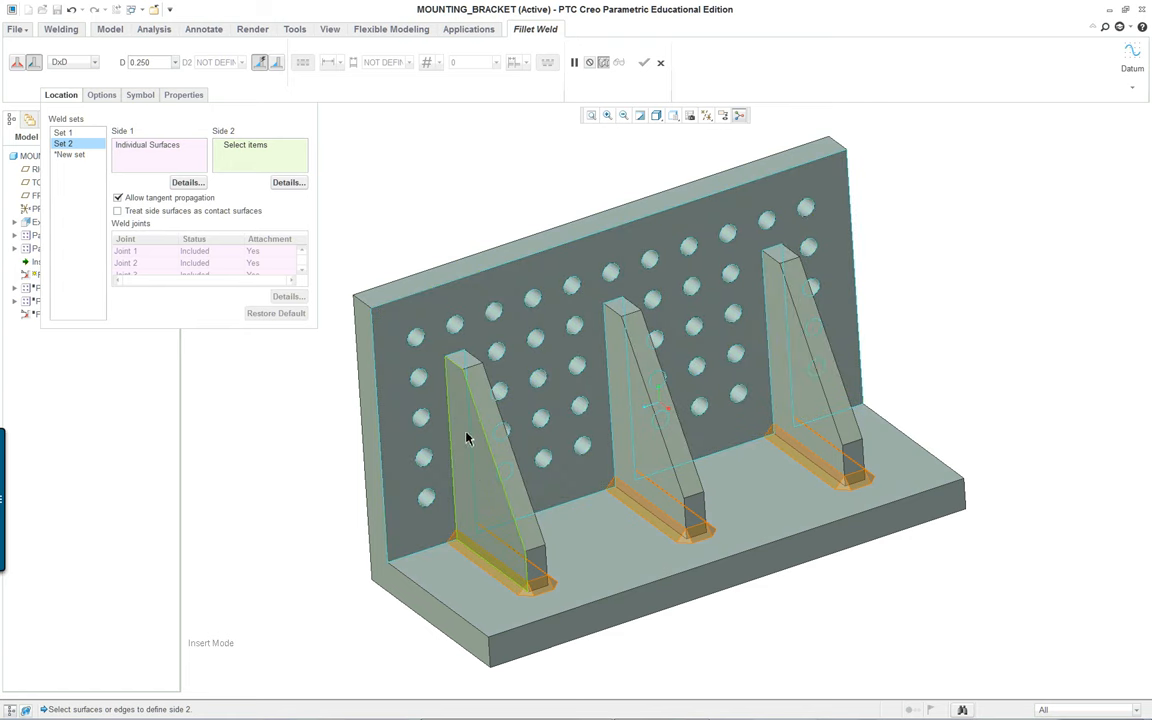
{"action": "mouse_move", "coordinate": [465, 425]}
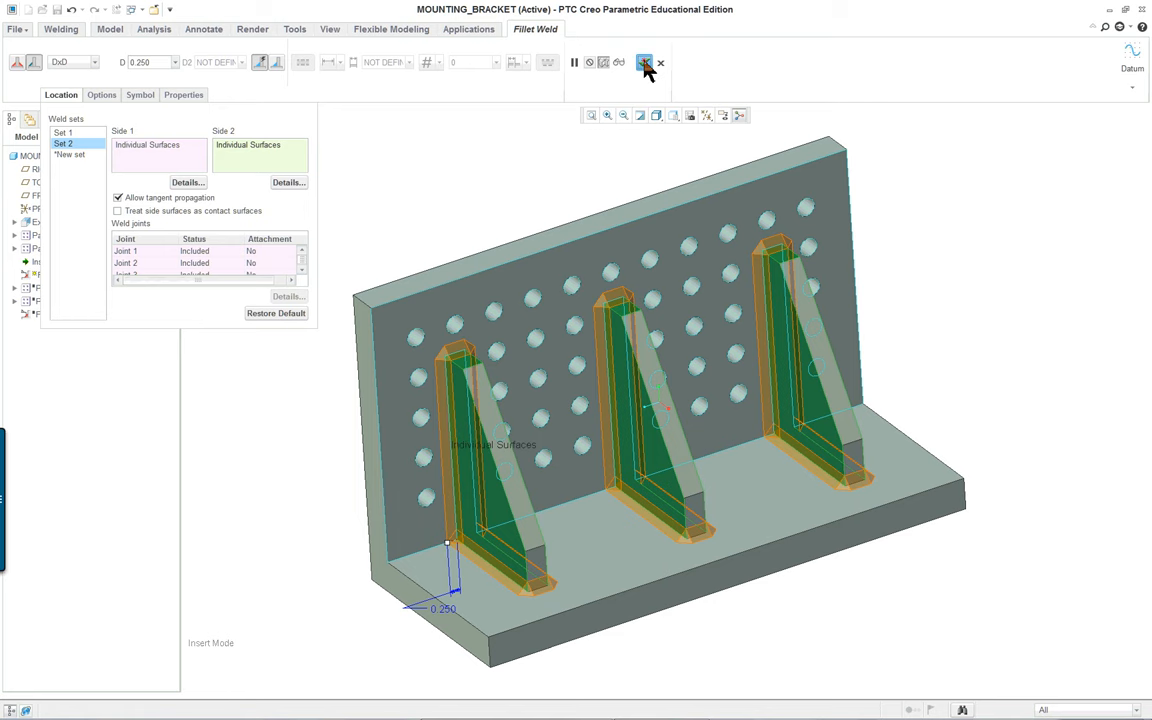
- Finish the fillet weld with a 0.125 weld size and scroll the lesson PDF
{"action": "left_click", "coordinate": [644, 62]}
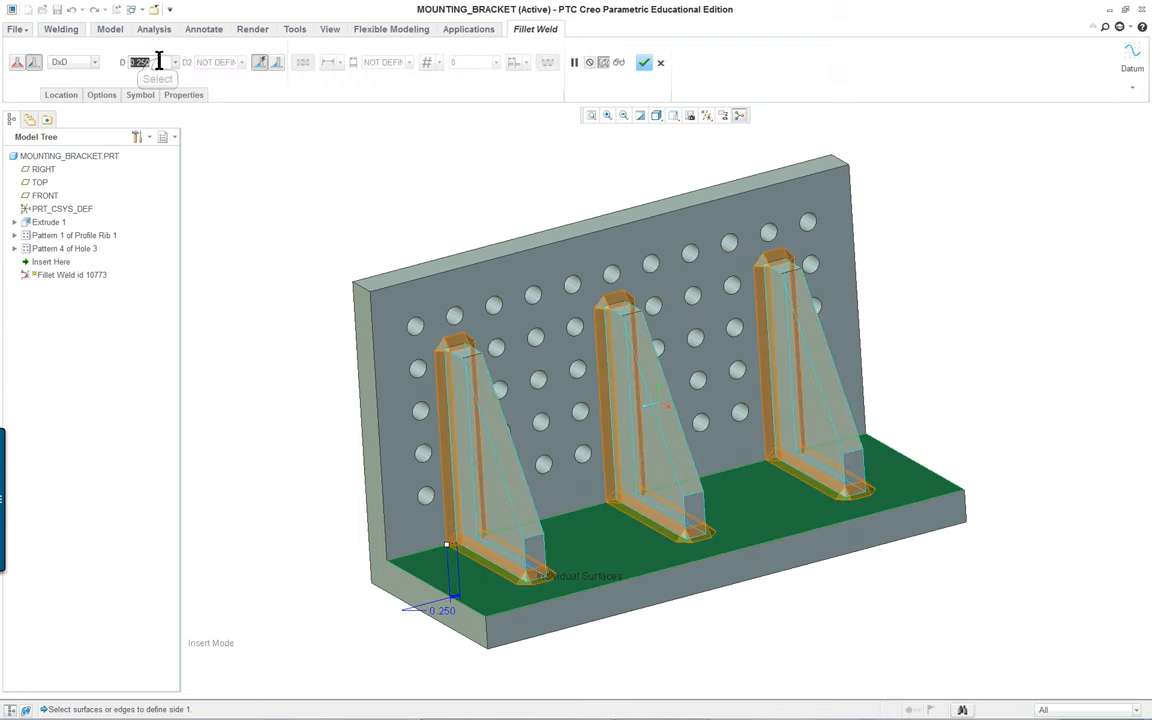
{"action": "type", "text": "0.125"}
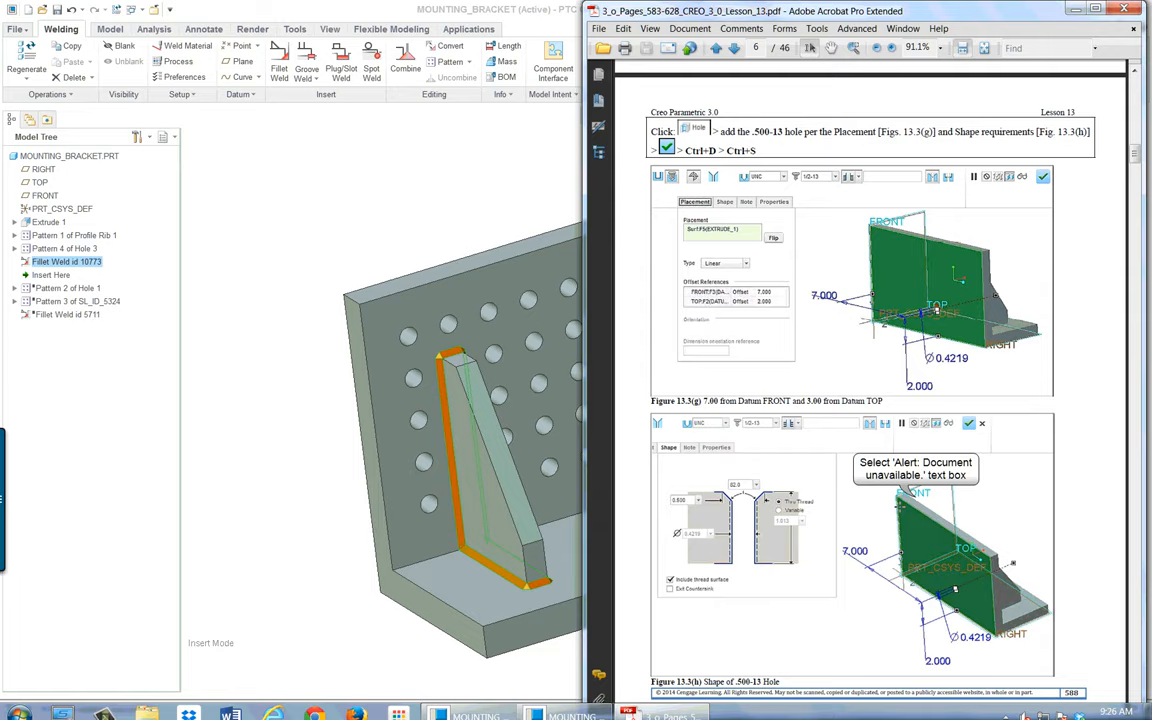
{"action": "scroll", "scroll_direction": "down", "scroll_amount": 3}
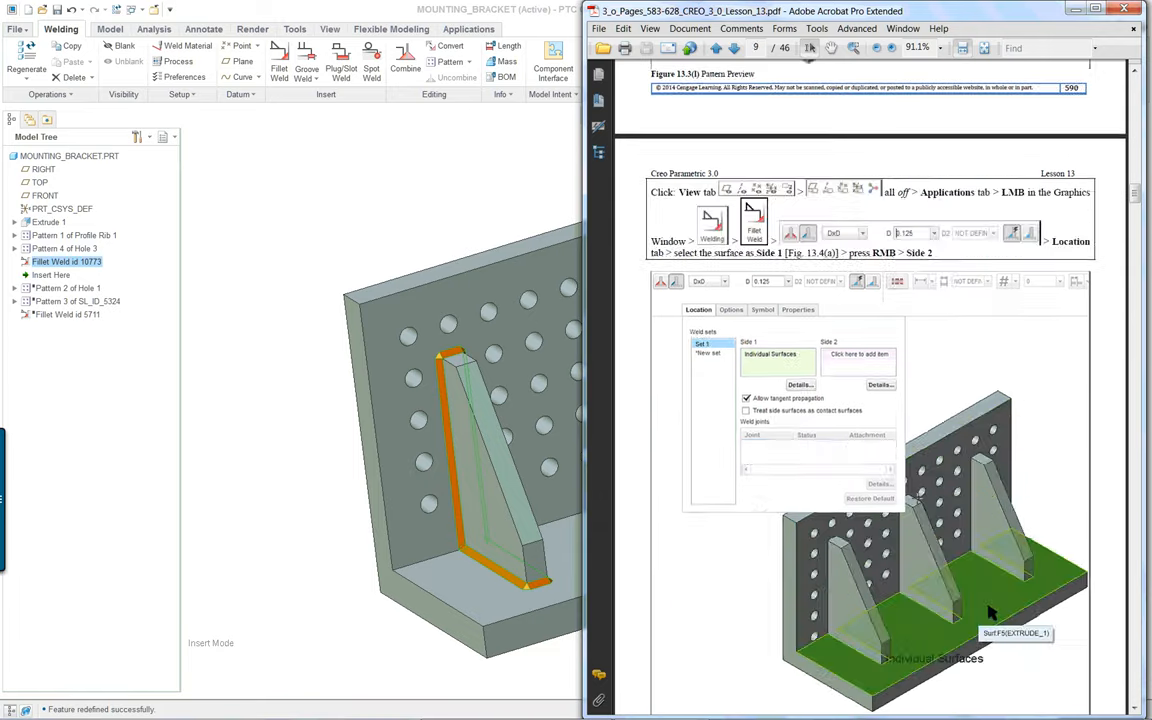
{"action": "scroll", "scroll_direction": "down", "scroll_amount": 3}
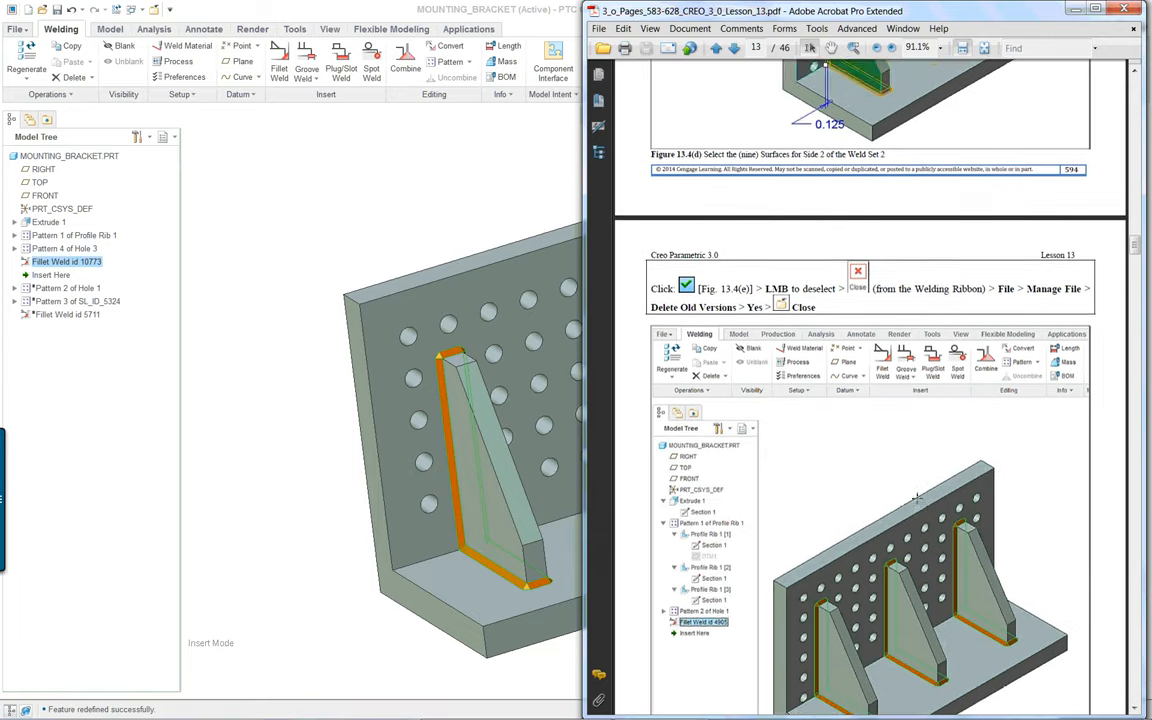